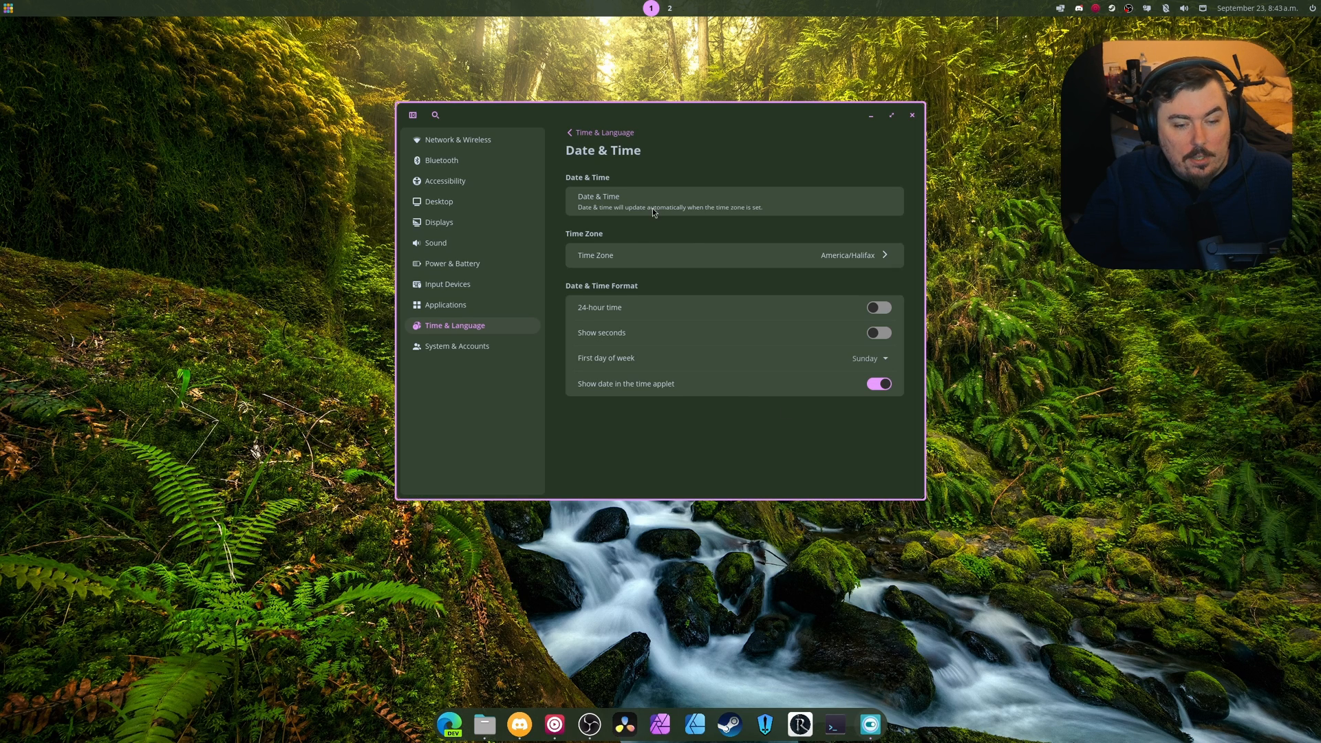
# Maximize COSMIC Settings and show the Bluetooth page with its three nearby devices
pyautogui.click(891, 116)
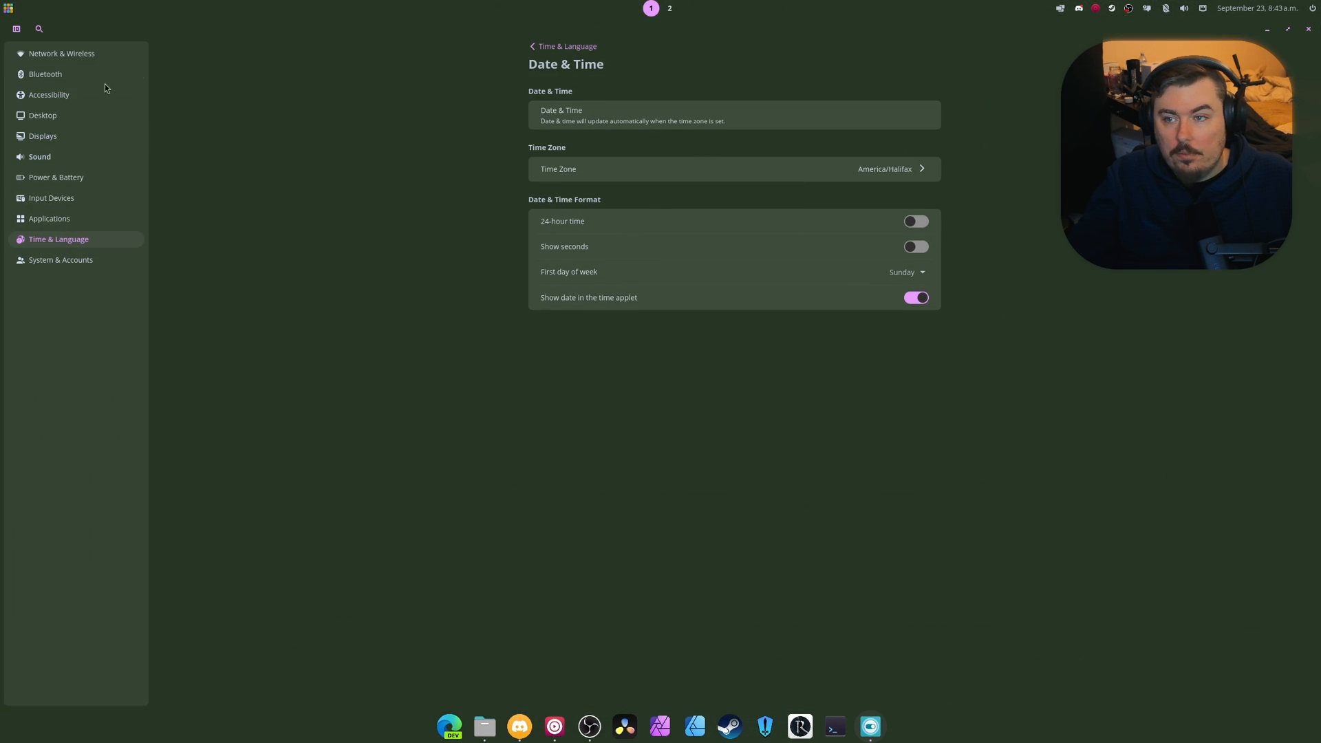
pyautogui.click(61, 53)
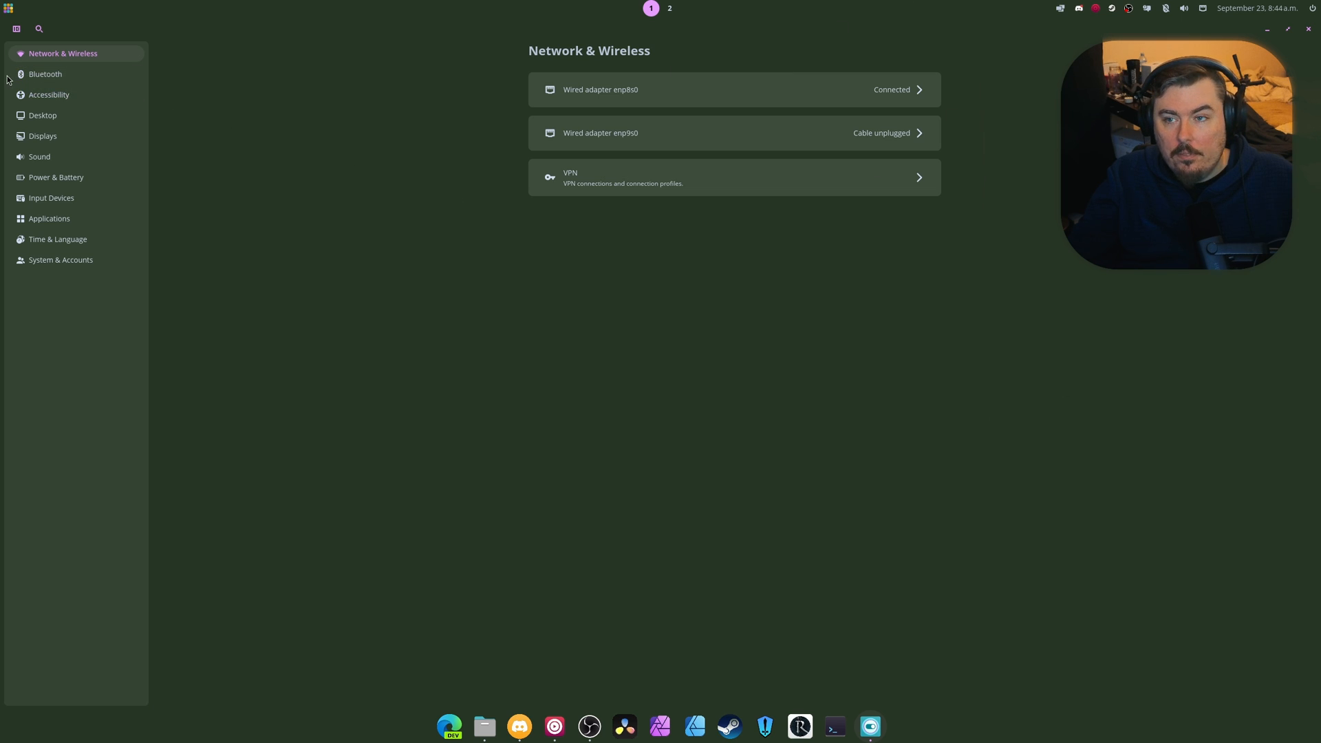
pyautogui.click(45, 74)
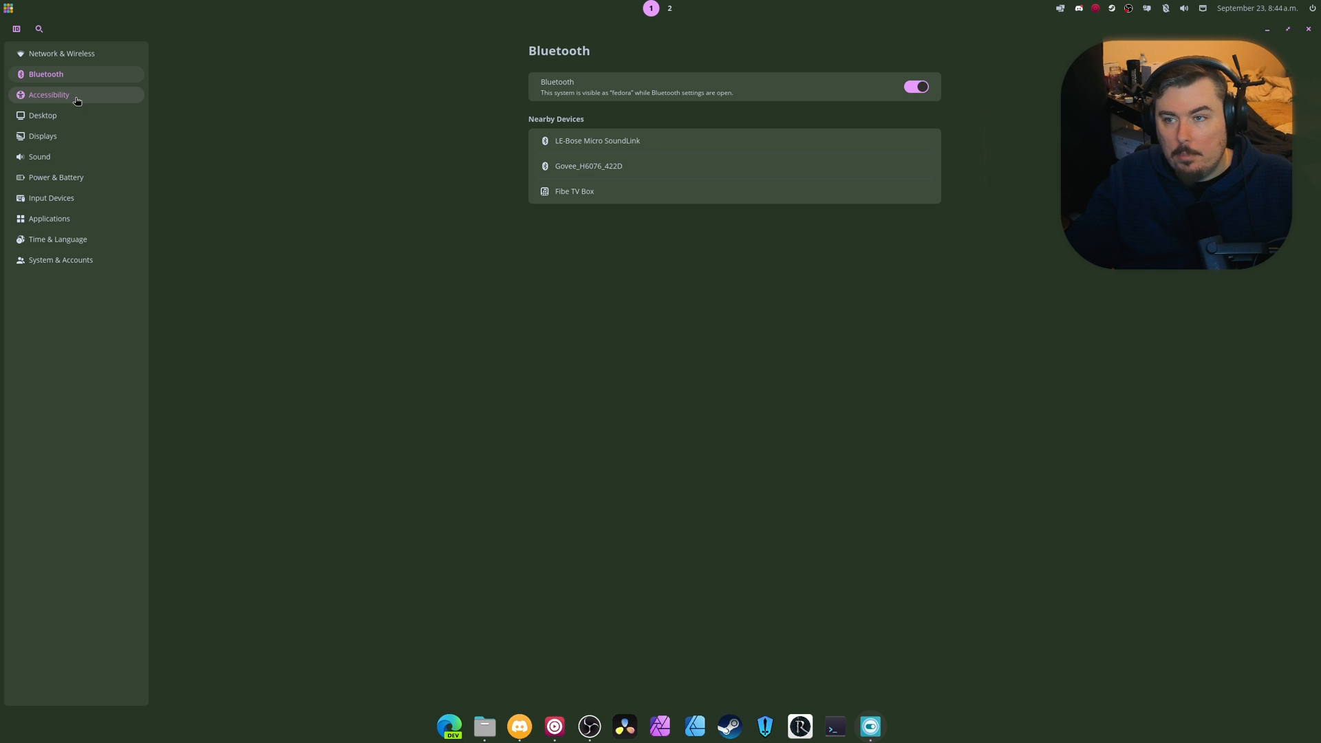
# In Accessibility, end with High contrast mode on and Invert Colors off after toggling both
pyautogui.click(49, 94)
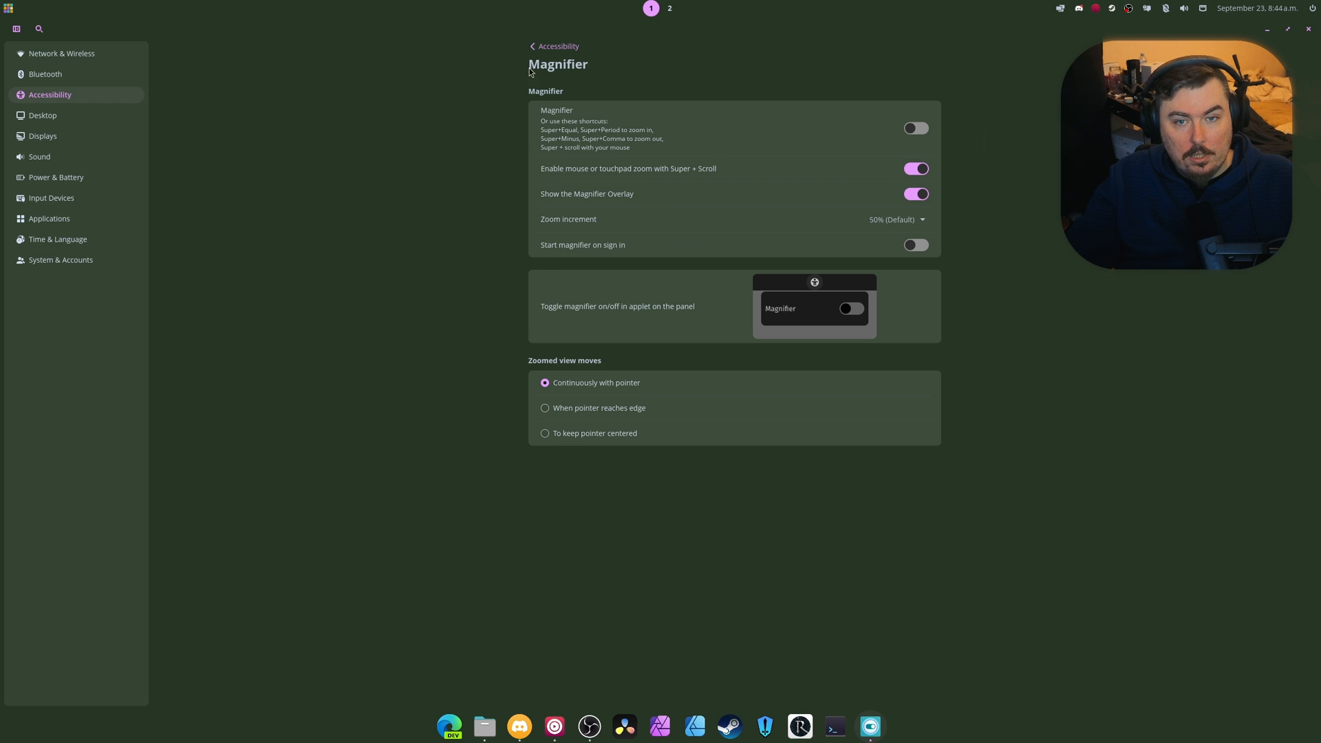
pyautogui.click(553, 46)
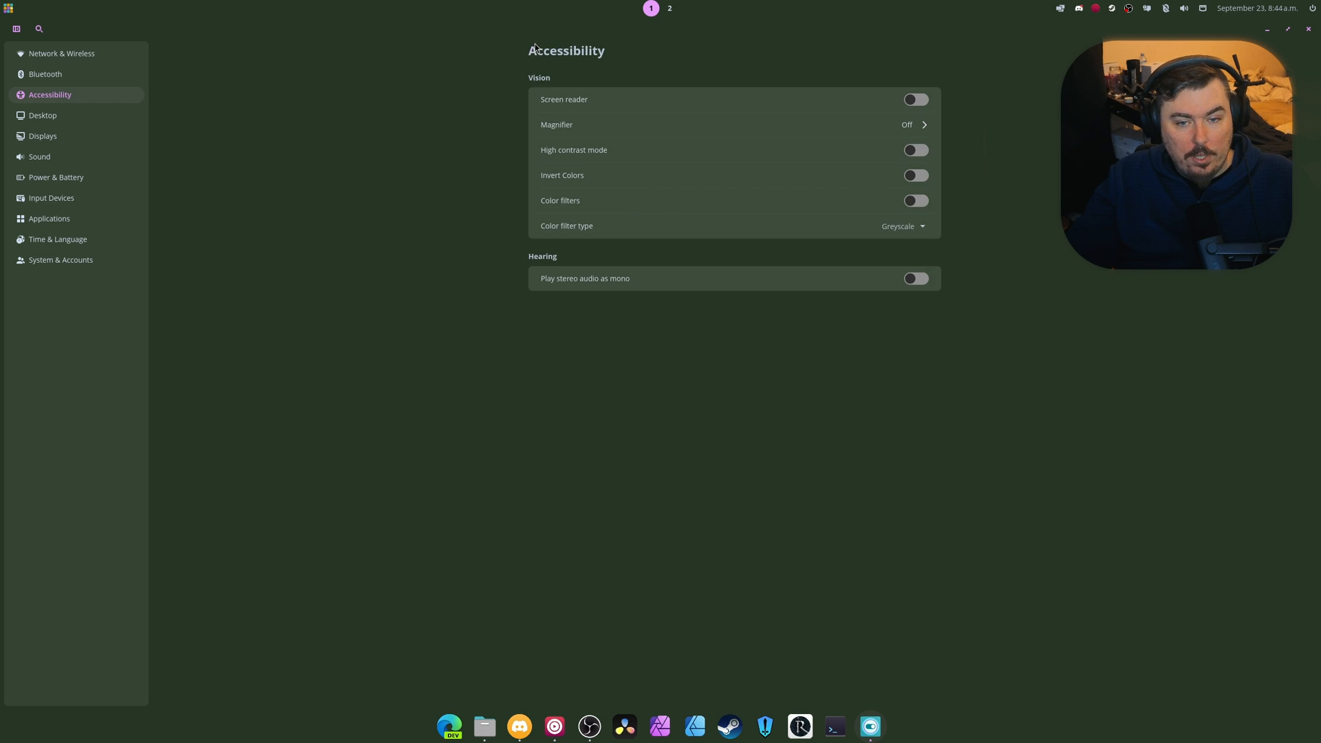
pyautogui.click(916, 150)
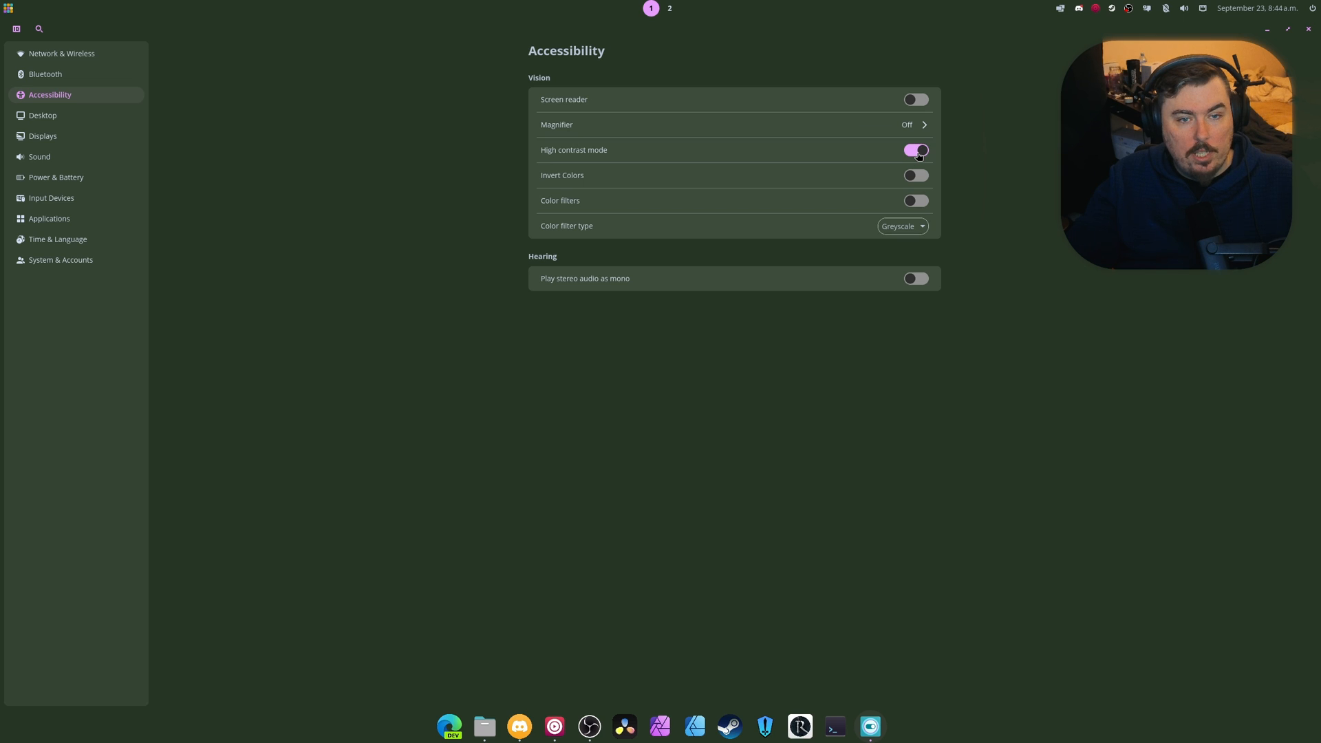
pyautogui.click(915, 150)
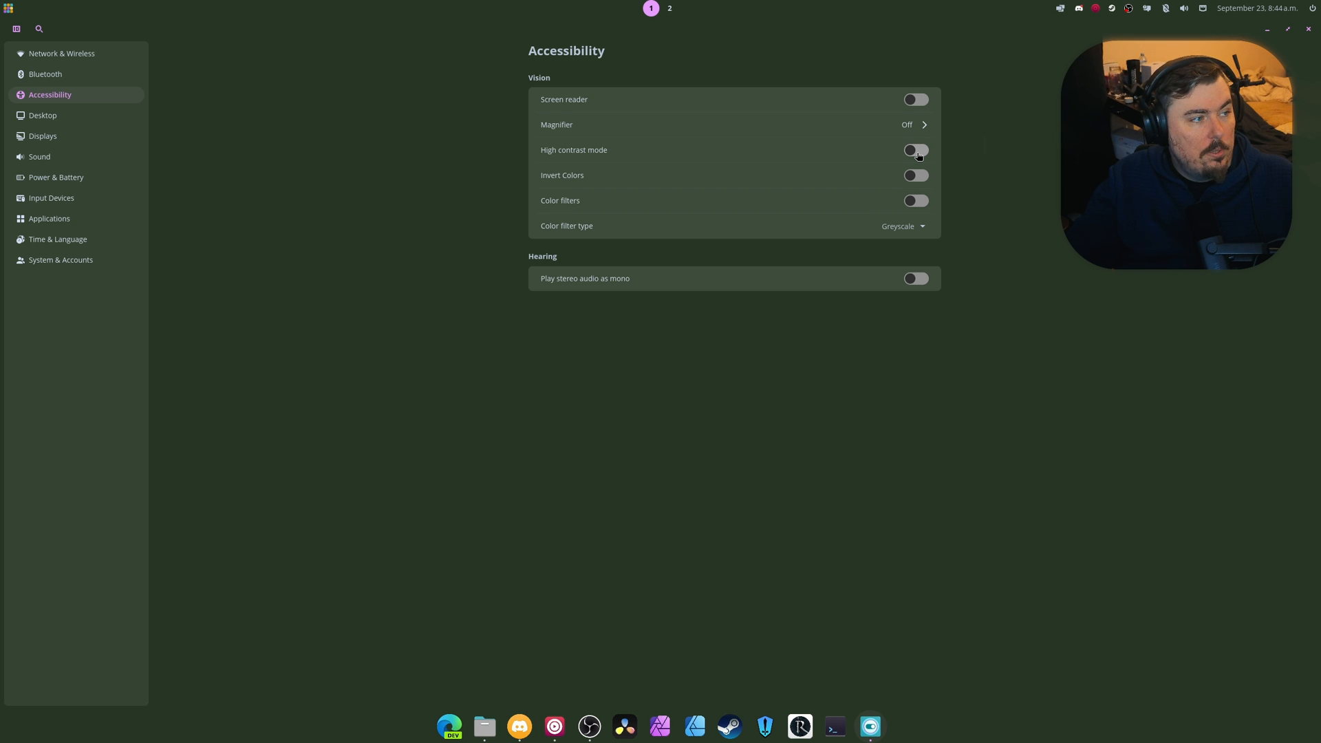
pyautogui.click(915, 150)
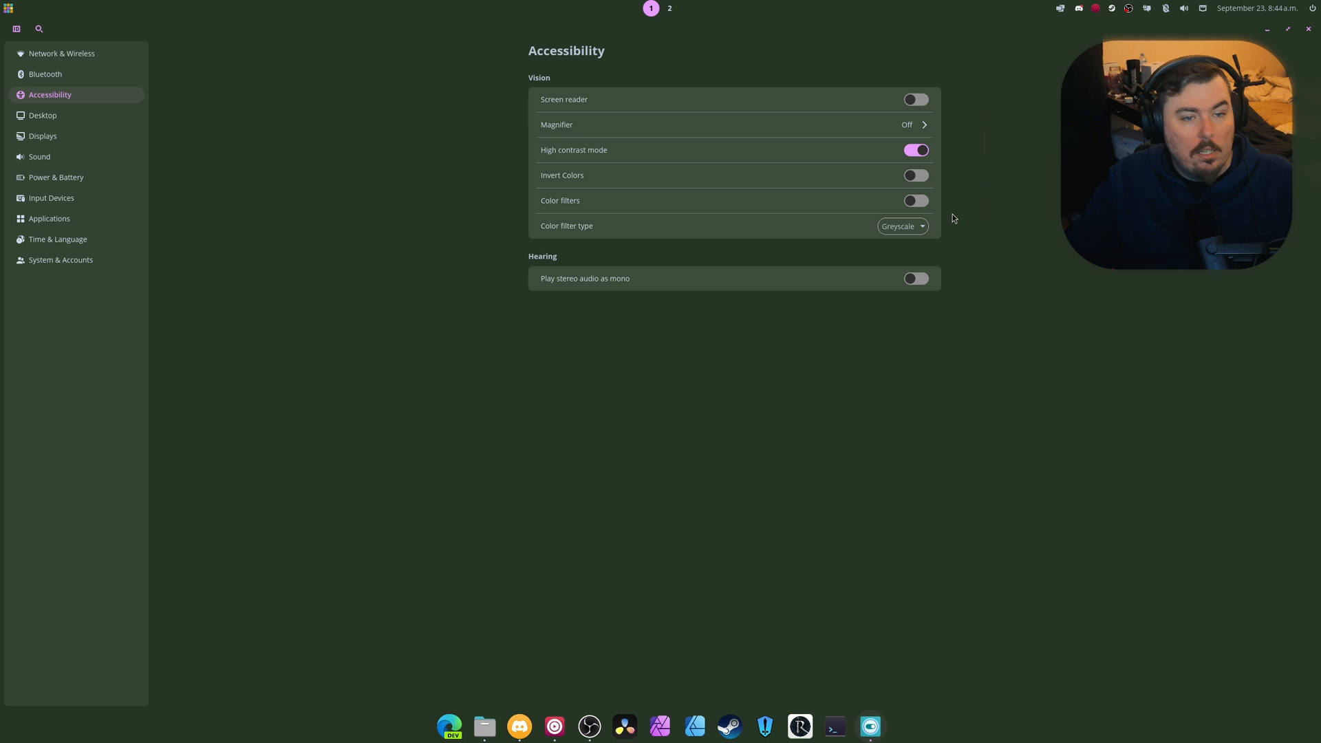
pyautogui.click(915, 175)
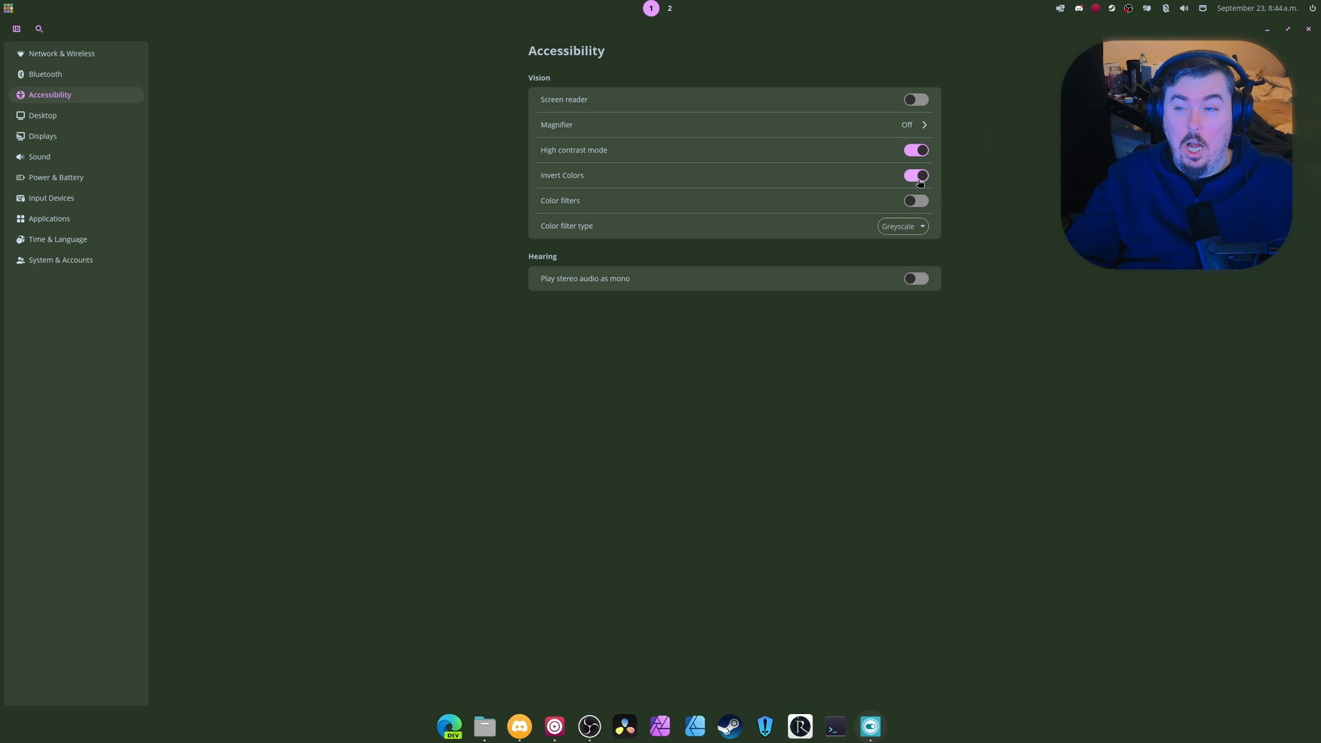
pyautogui.click(915, 175)
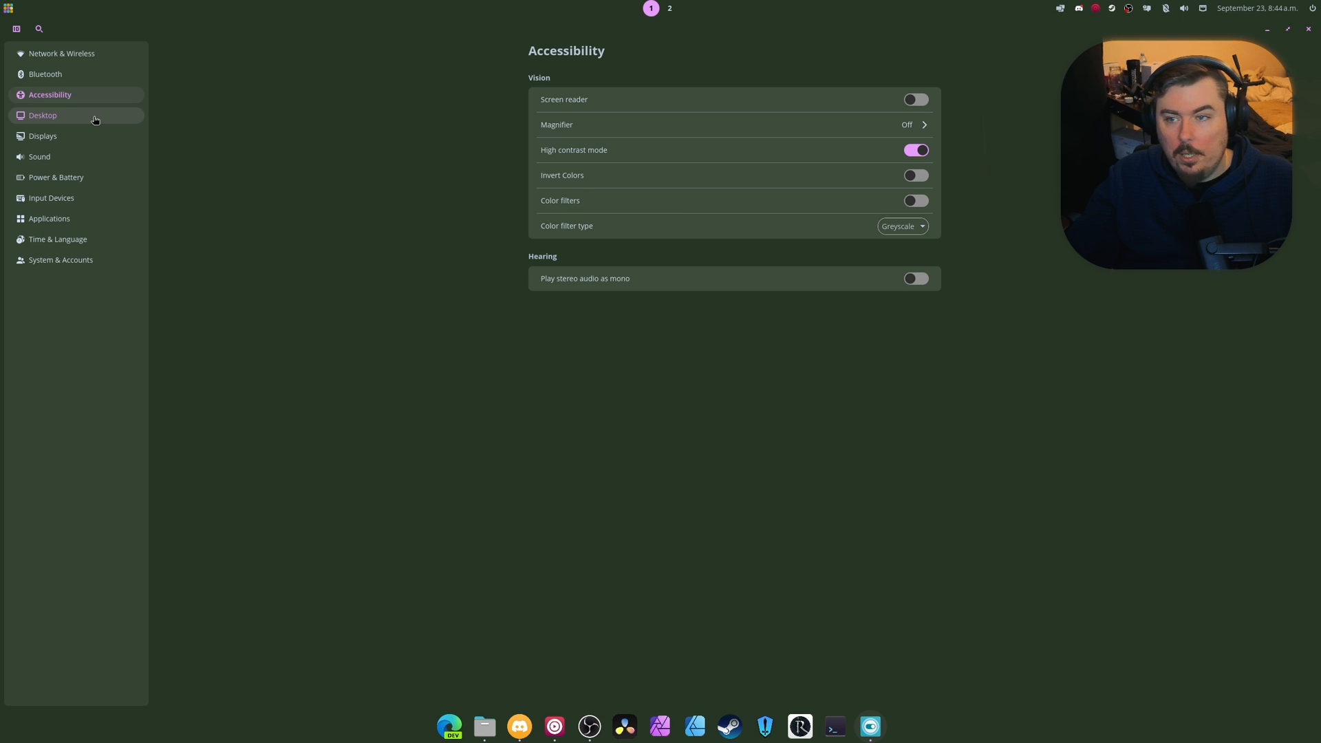
# Toggle 'Same wallpaper on all displays' off and back on, check wallpaper sources, return to Desktop
pyautogui.click(42, 116)
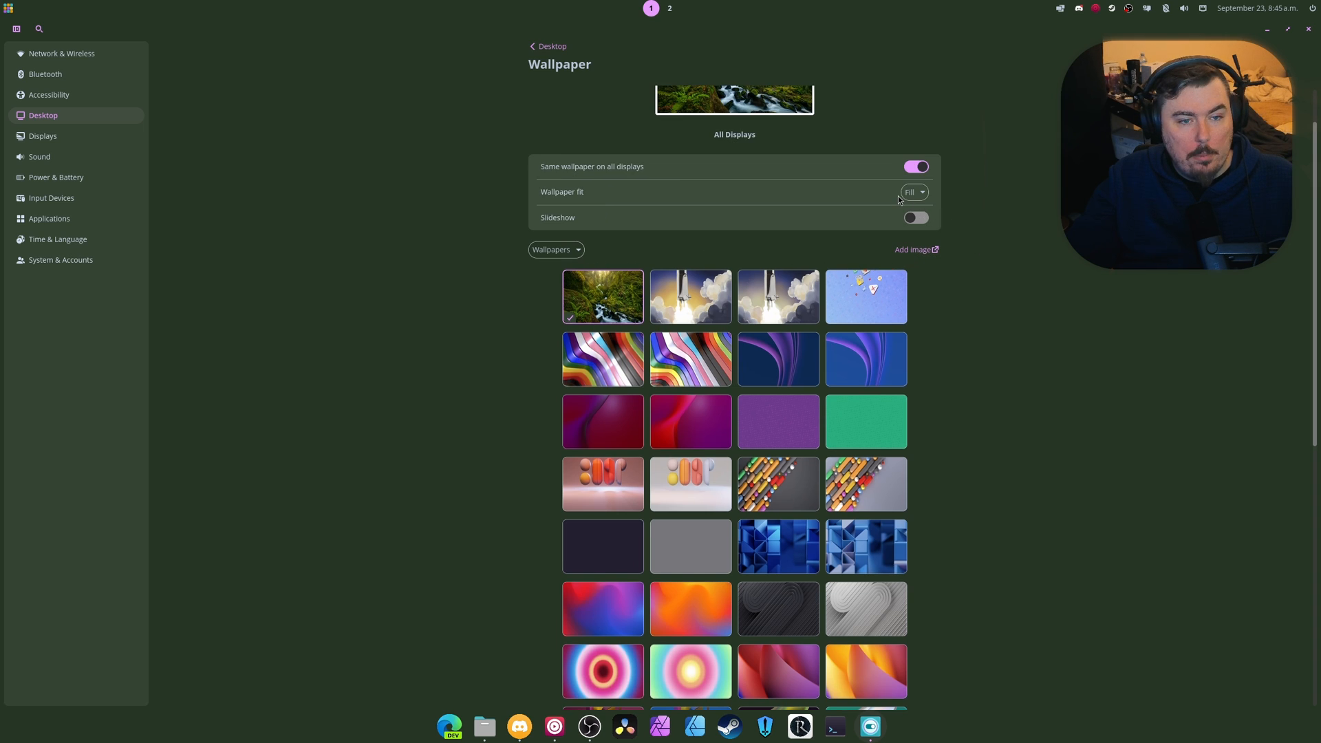
pyautogui.moveTo(977, 208)
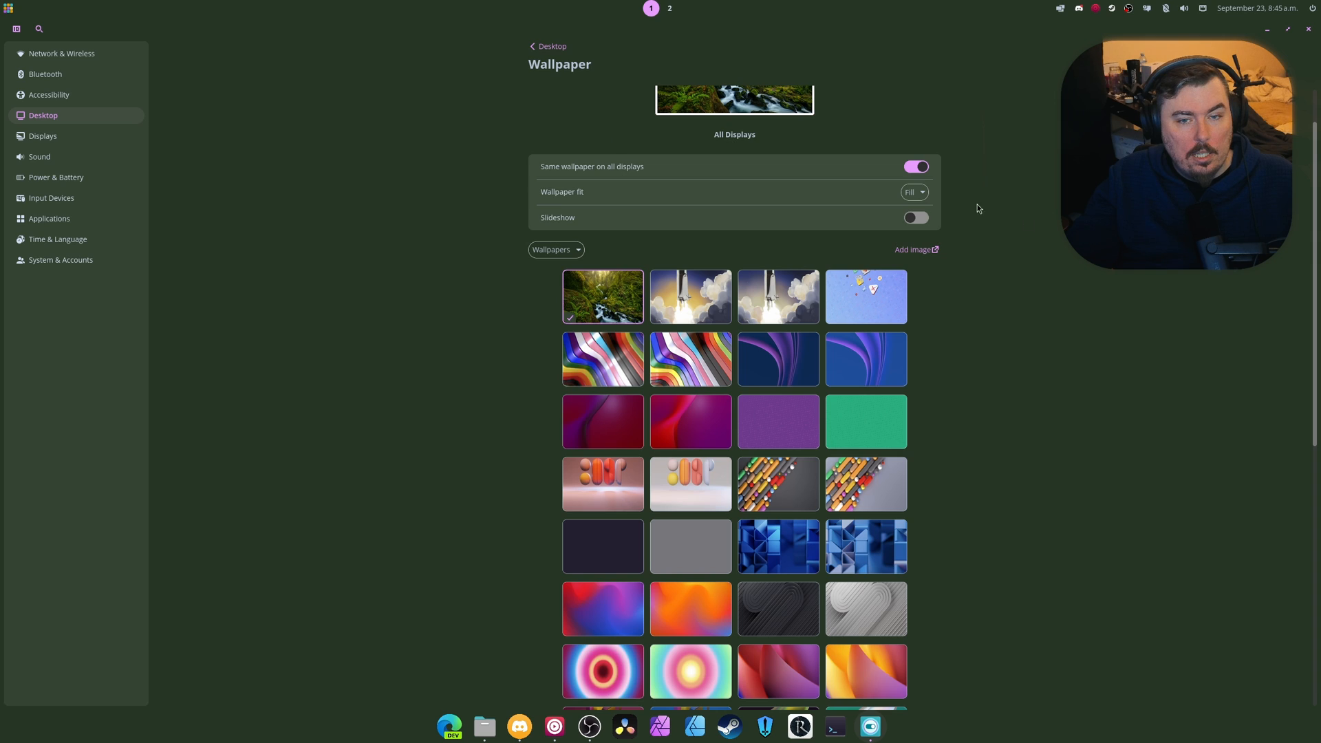
pyautogui.moveTo(598, 174)
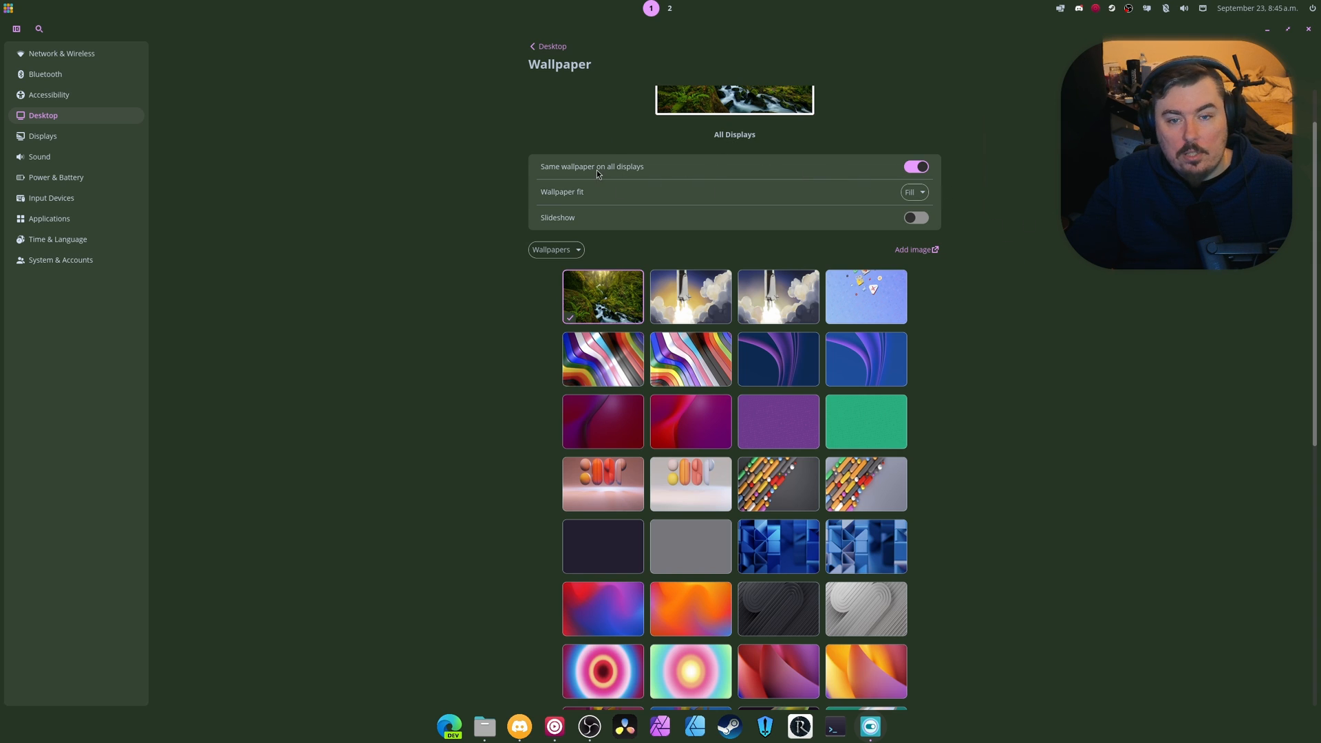
pyautogui.click(915, 166)
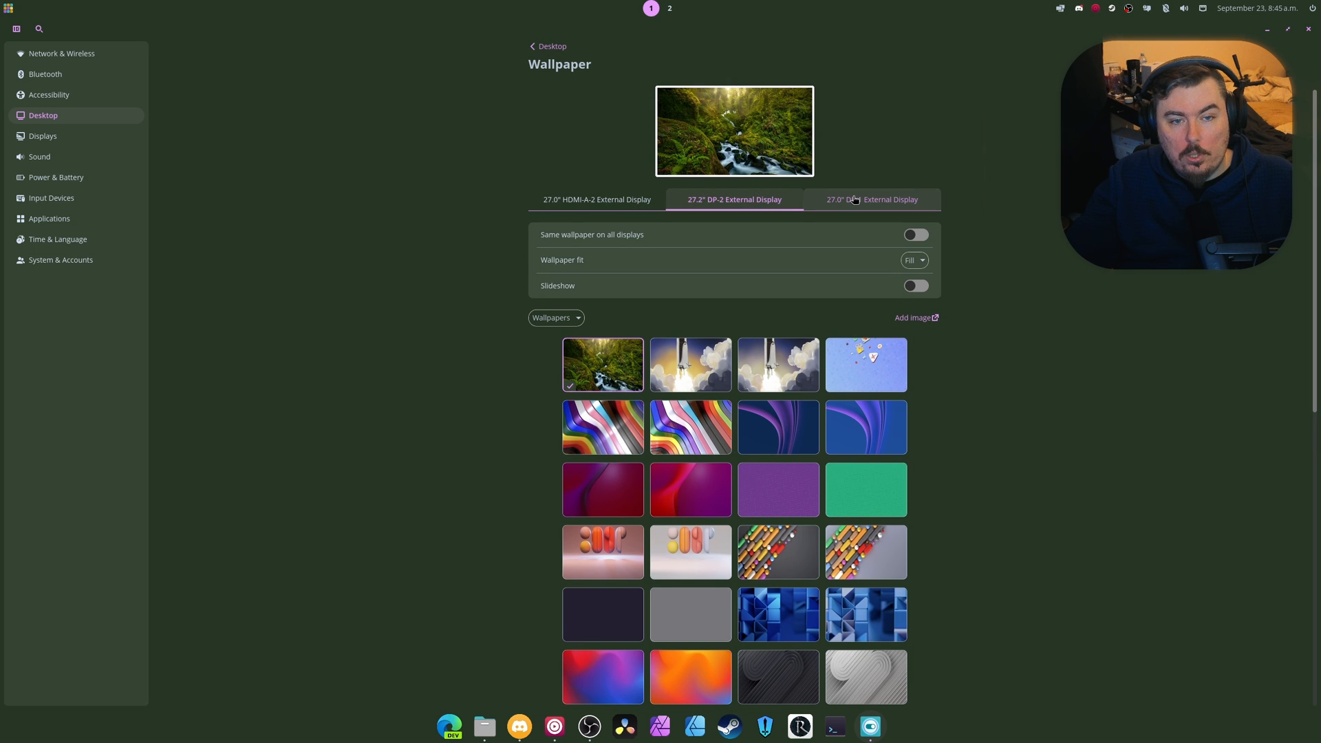
pyautogui.click(915, 234)
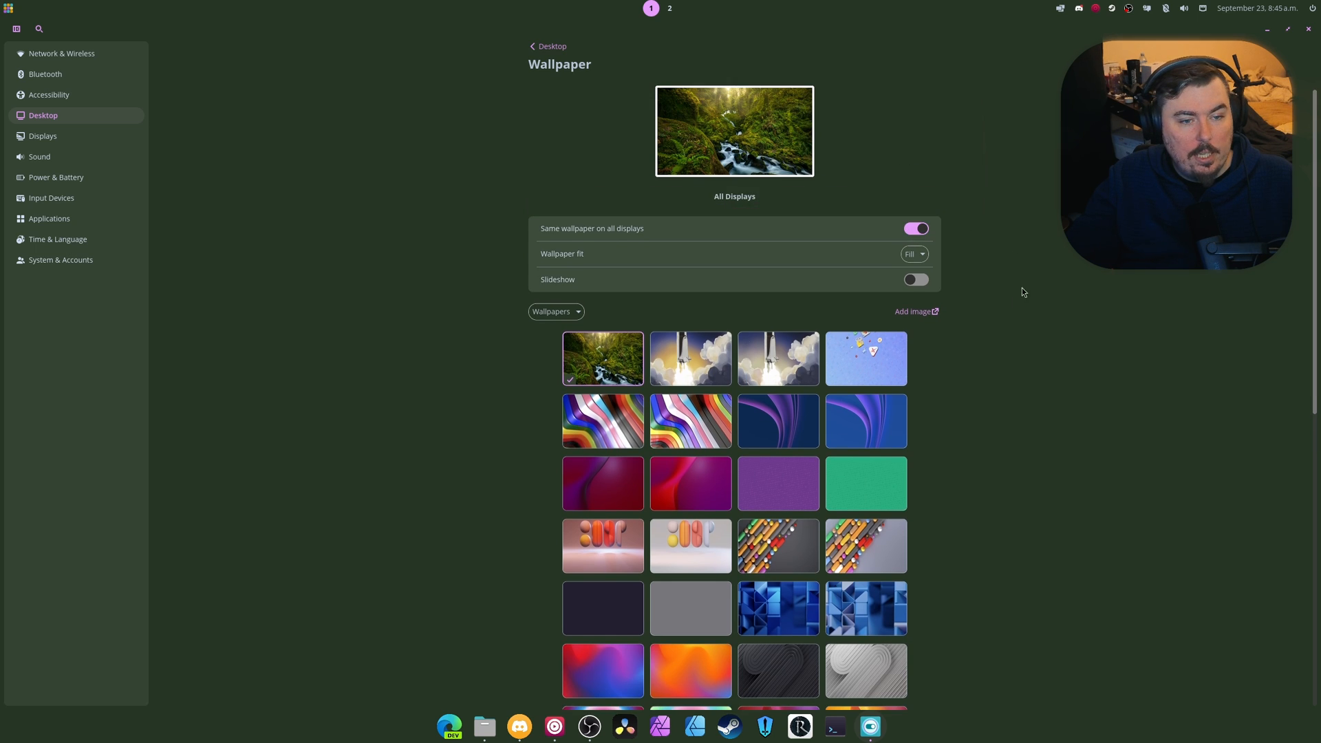
pyautogui.scroll(-3)
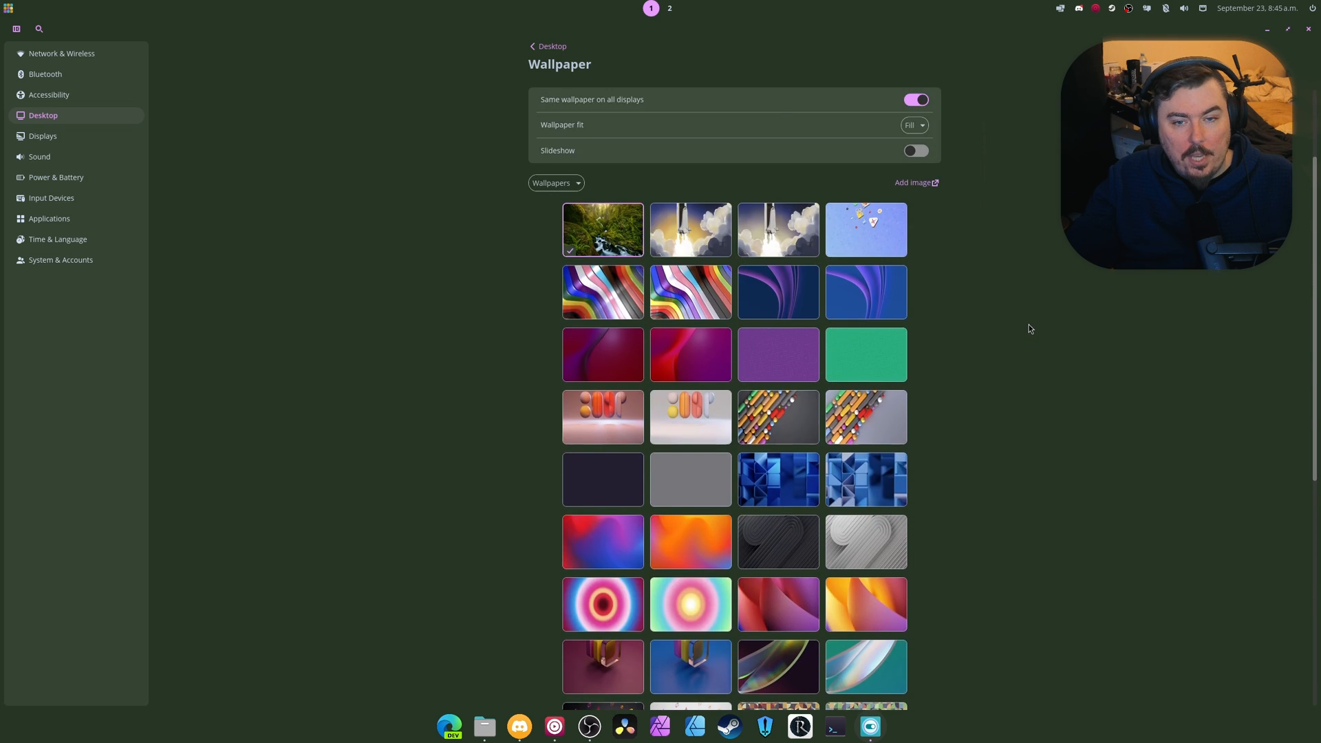
pyautogui.click(555, 183)
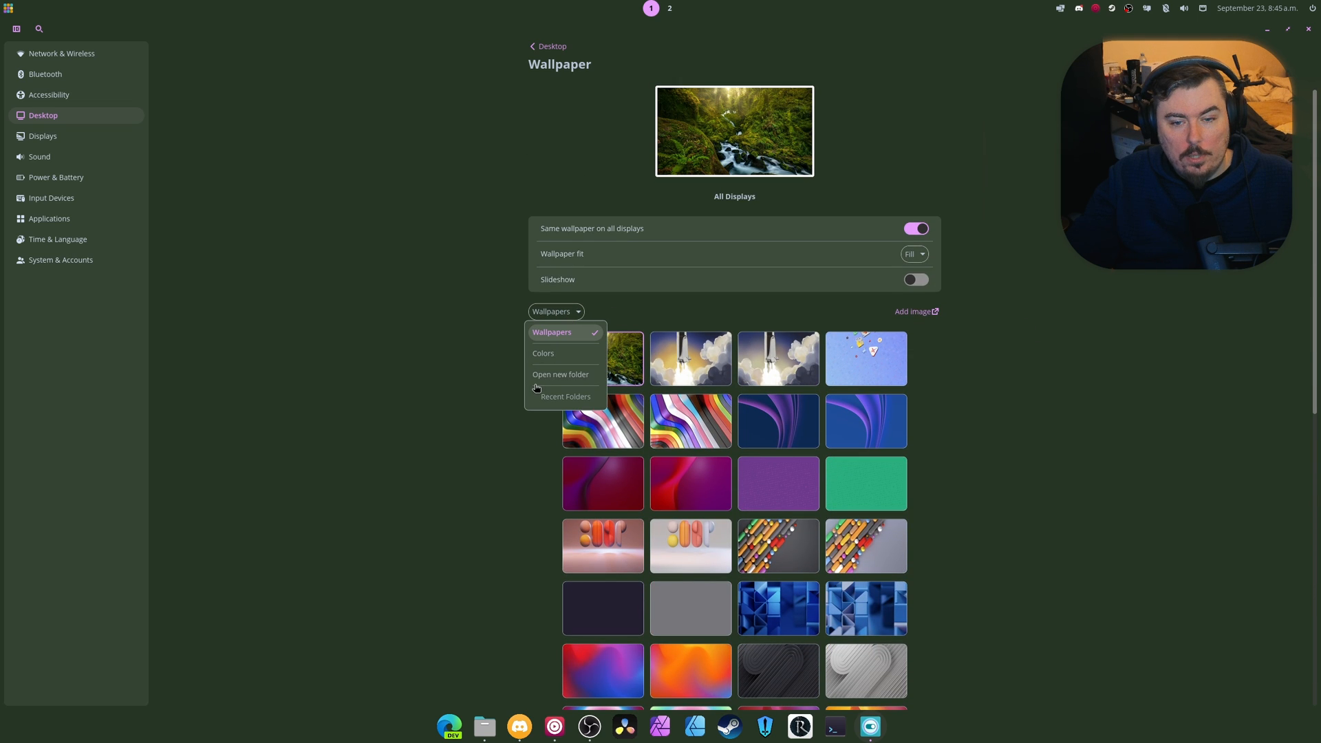
pyautogui.click(532, 46)
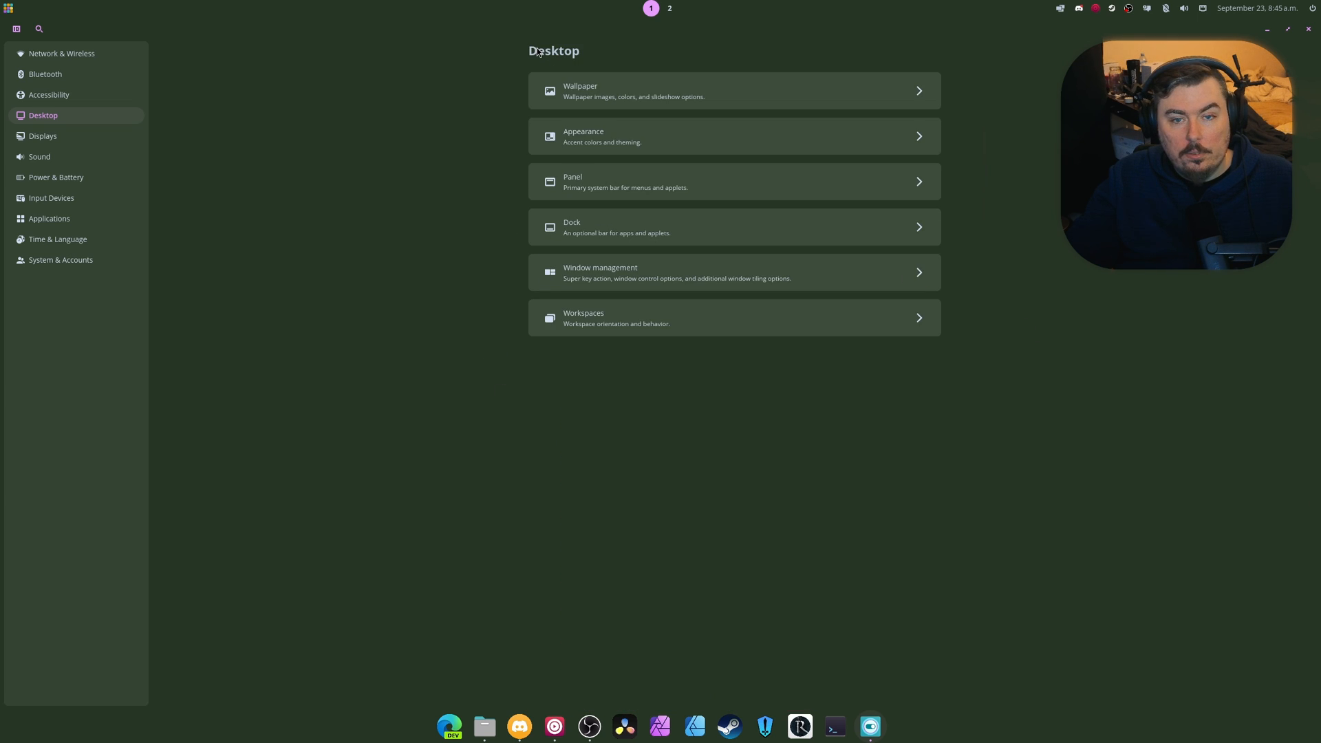
# Open Desktop > Appearance and scroll down through its options
pyautogui.click(733, 136)
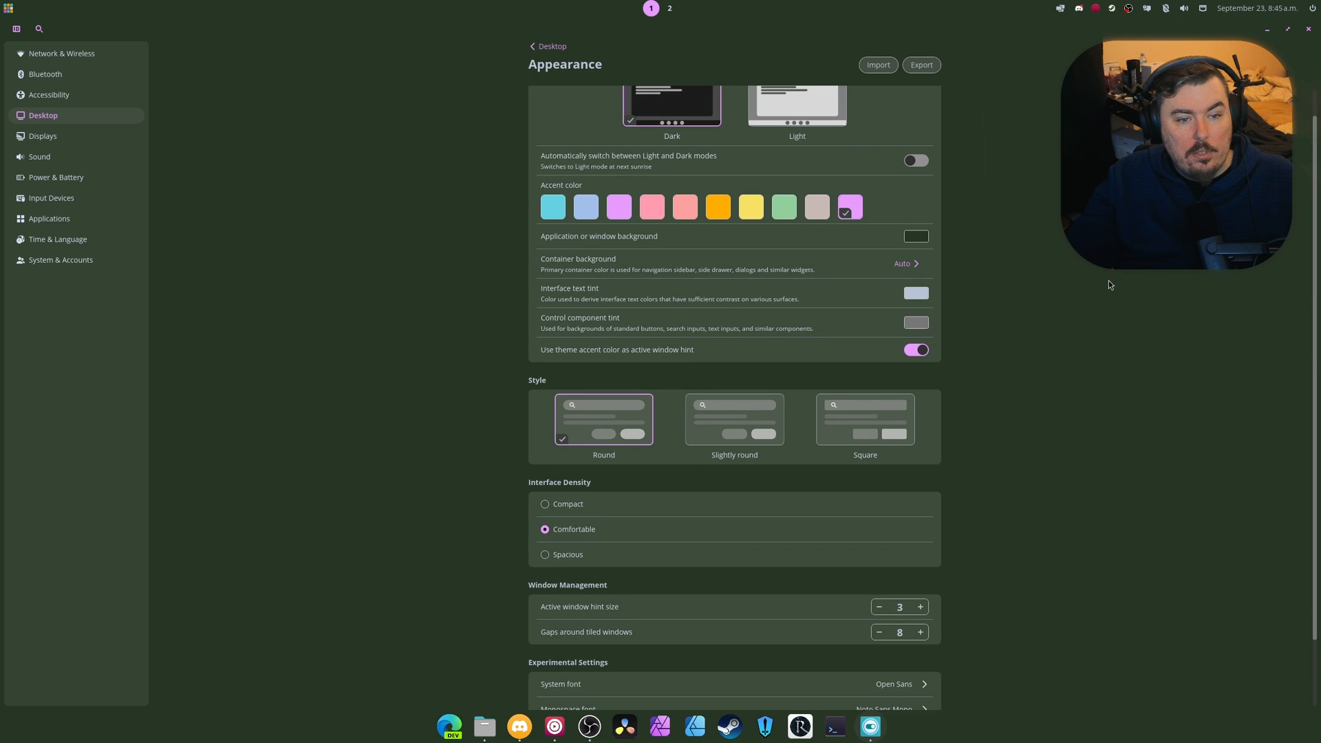
pyautogui.scroll(-3)
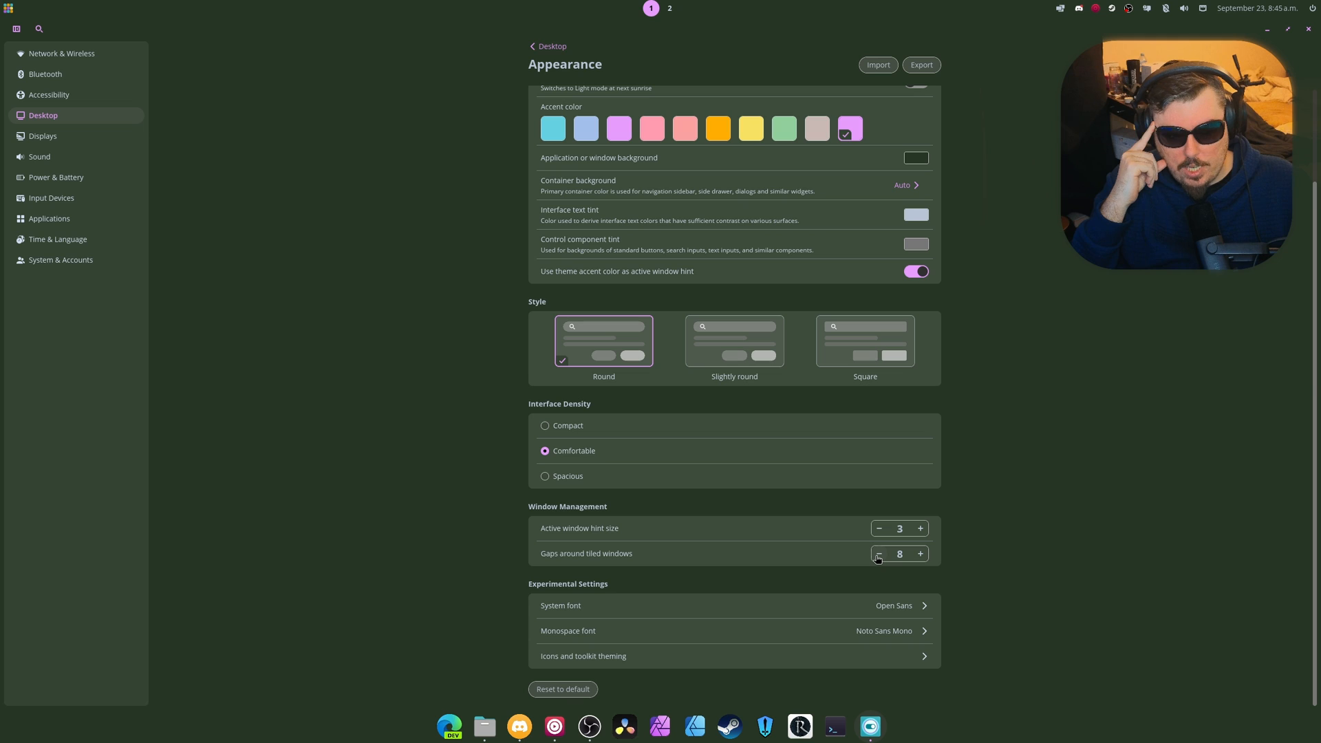
pyautogui.moveTo(1105, 27)
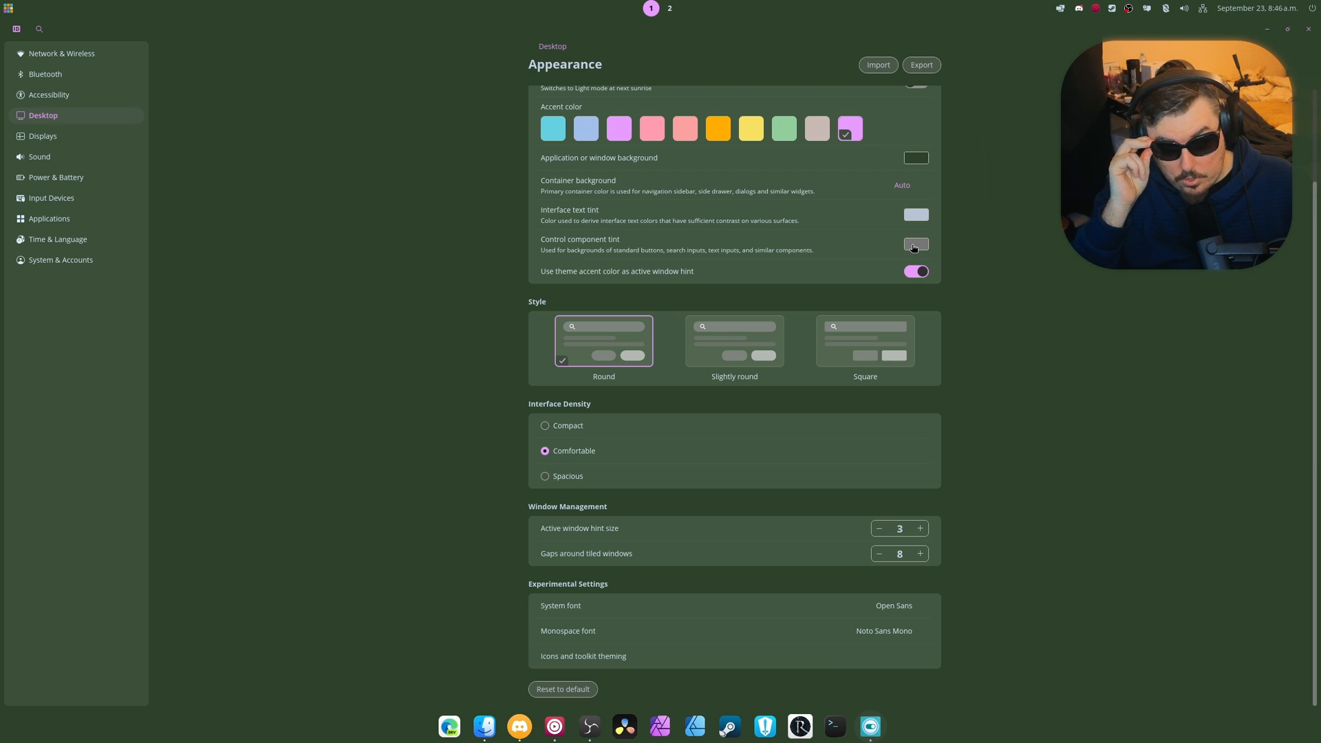
pyautogui.moveTo(876, 110)
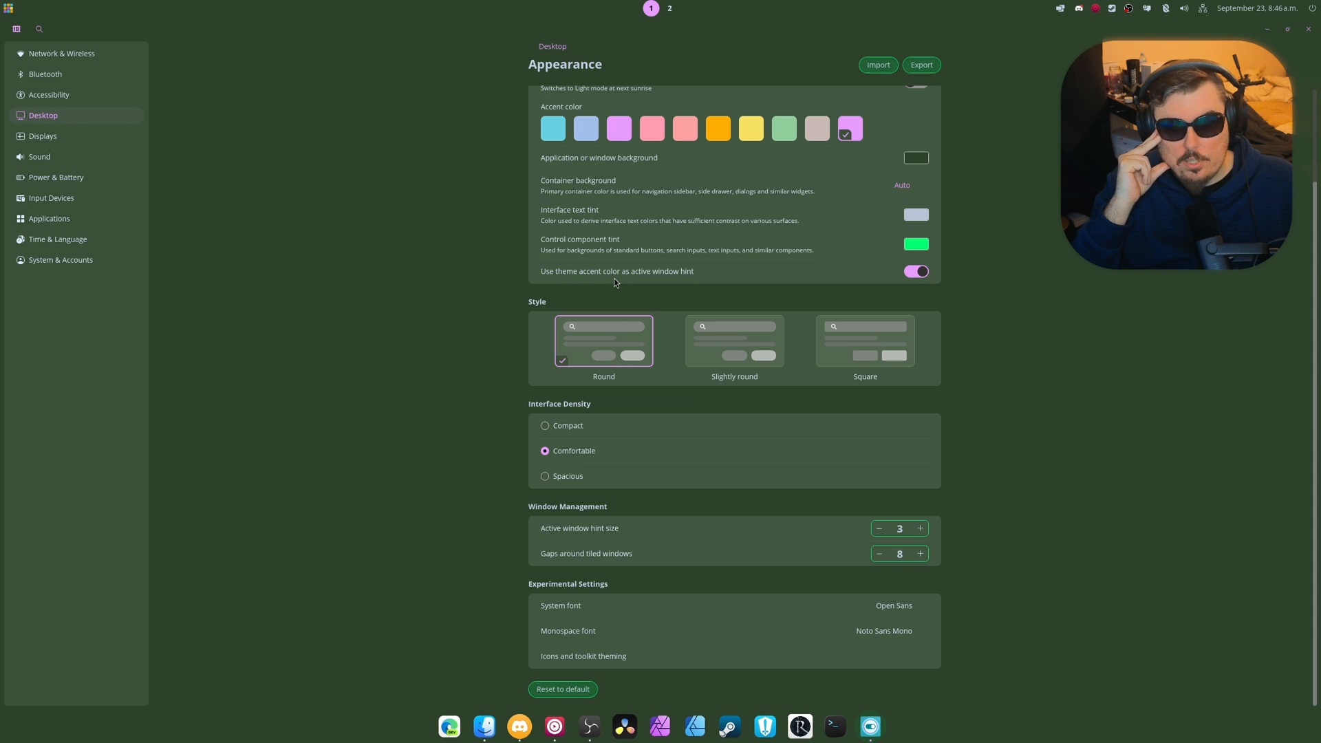
pyautogui.moveTo(886, 128)
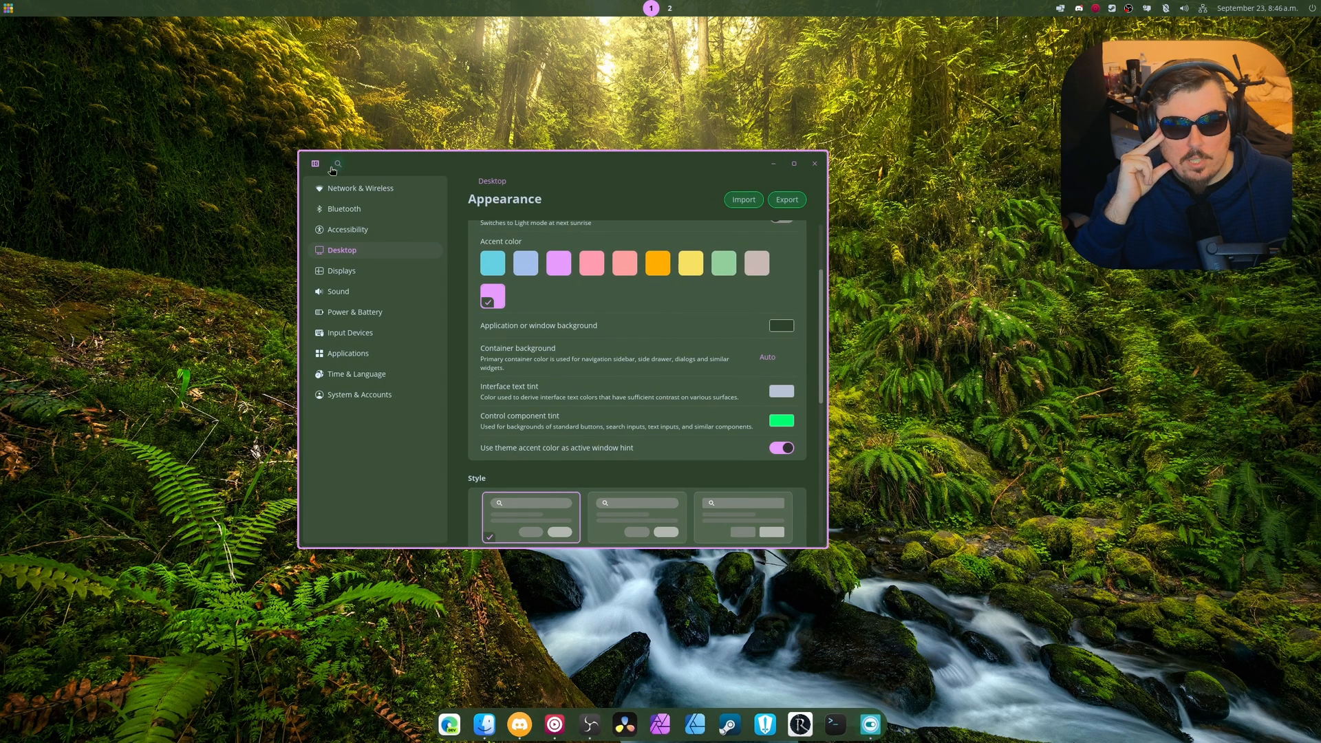
# Pick the green accent colour swatch, then cancel a theme import
pyautogui.click(722, 263)
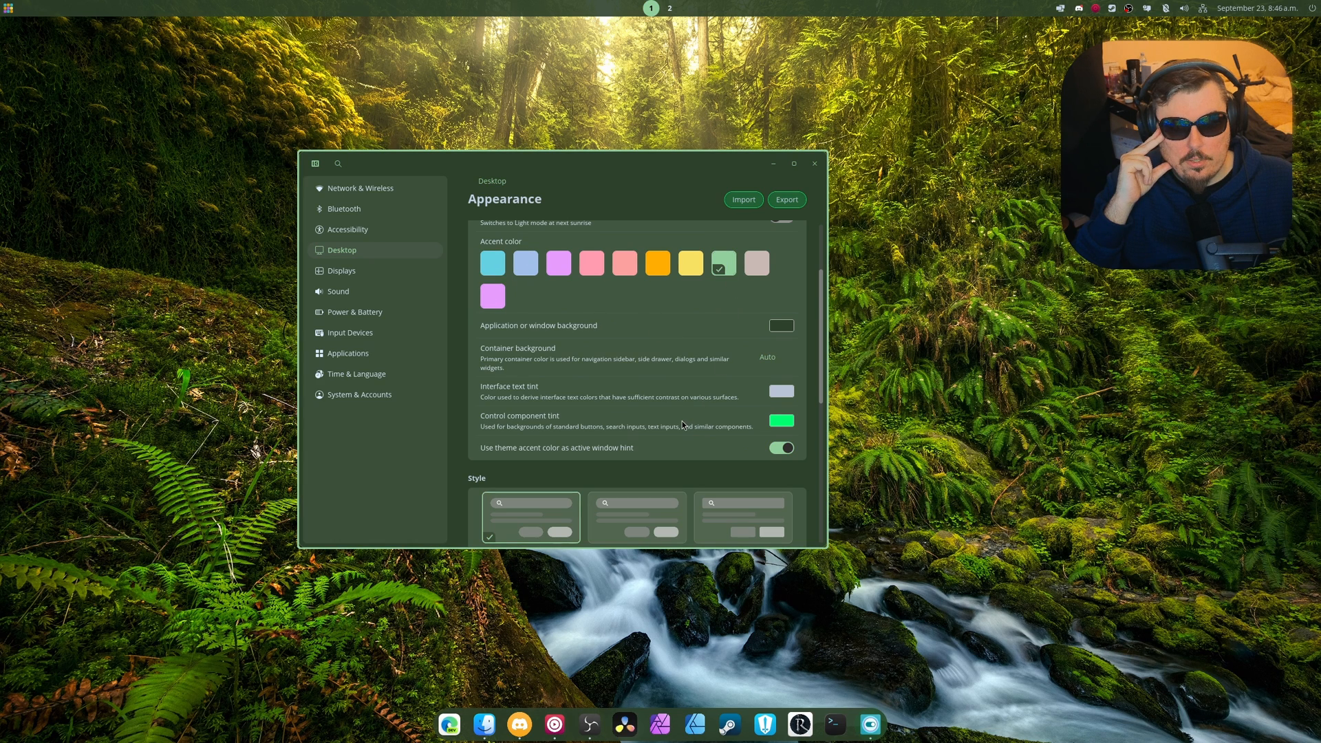
pyautogui.moveTo(639, 412)
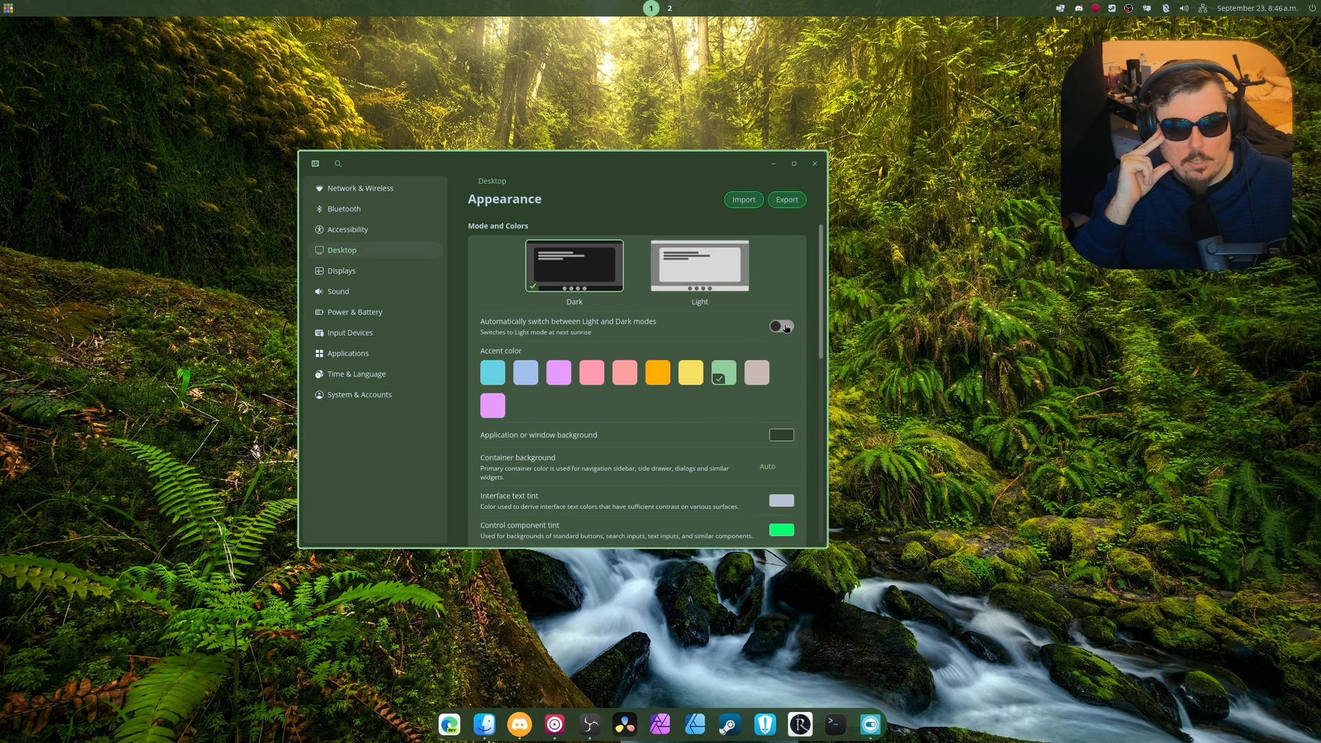
pyautogui.click(742, 200)
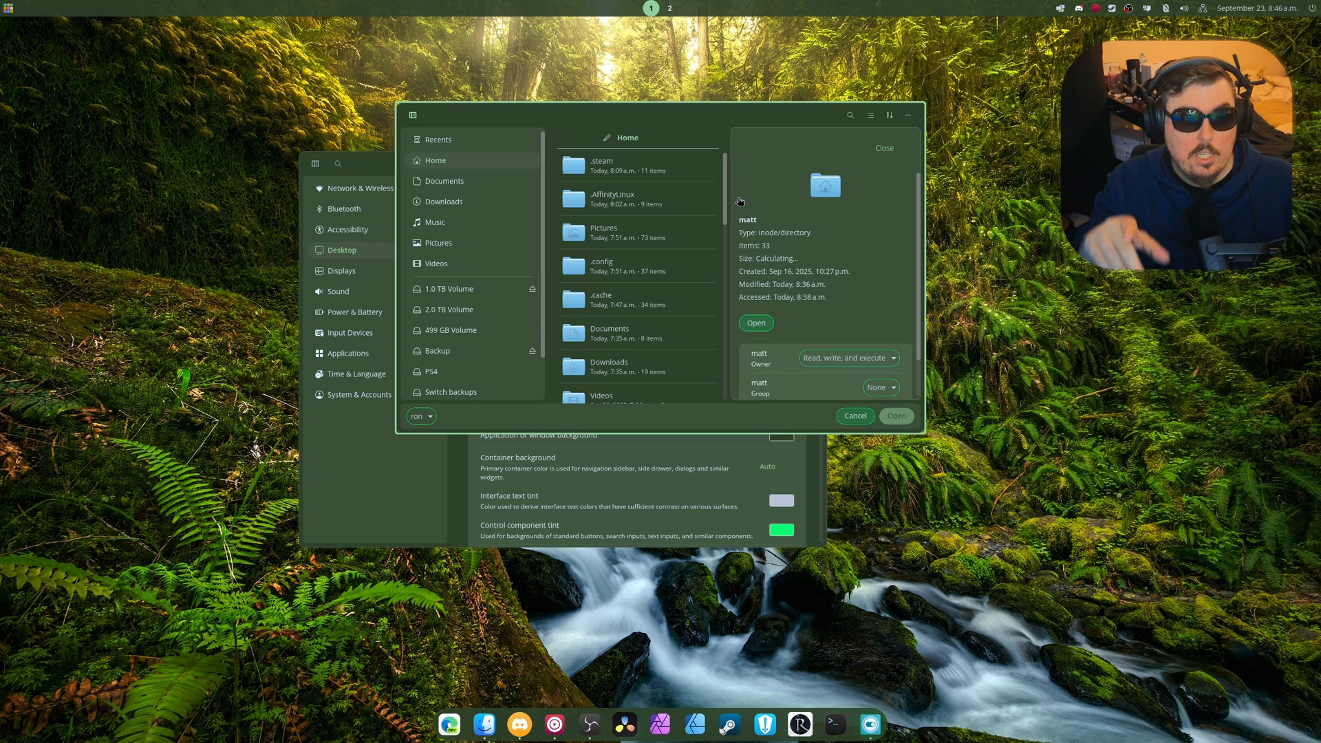
pyautogui.click(854, 416)
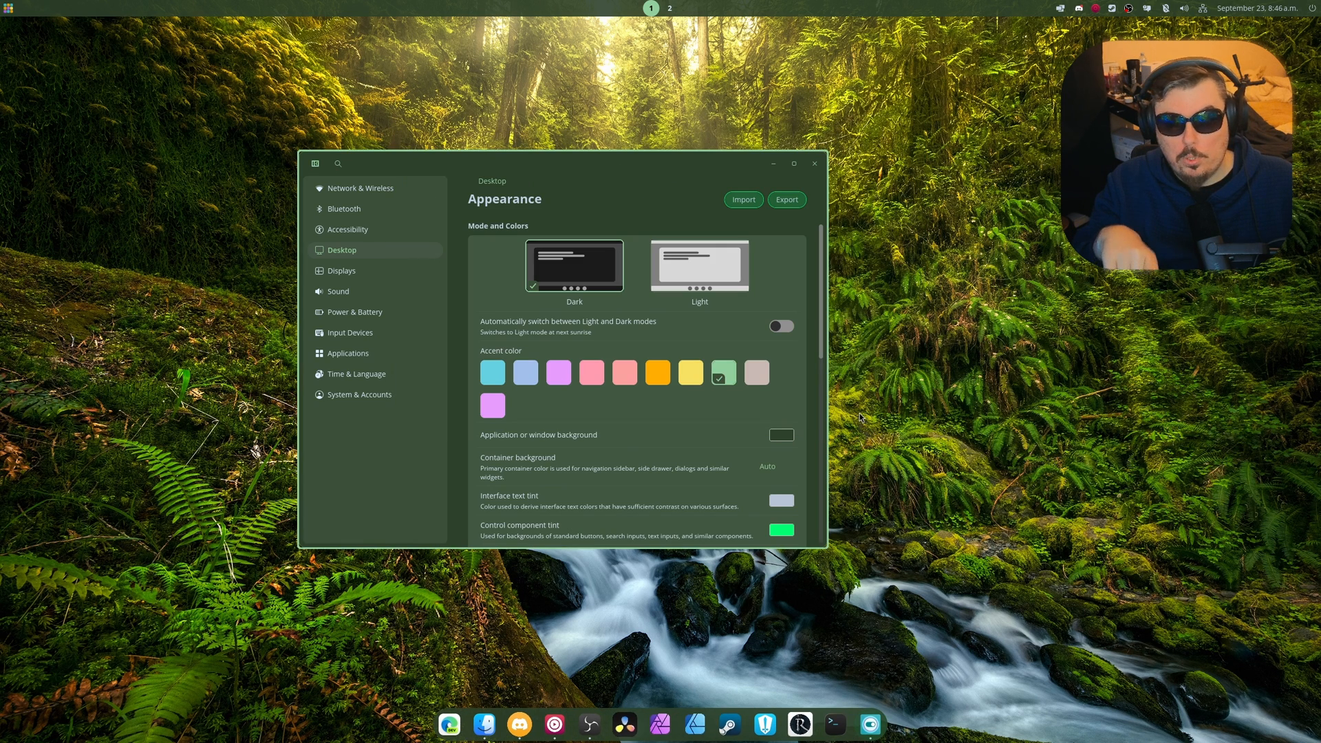
pyautogui.moveTo(360, 277)
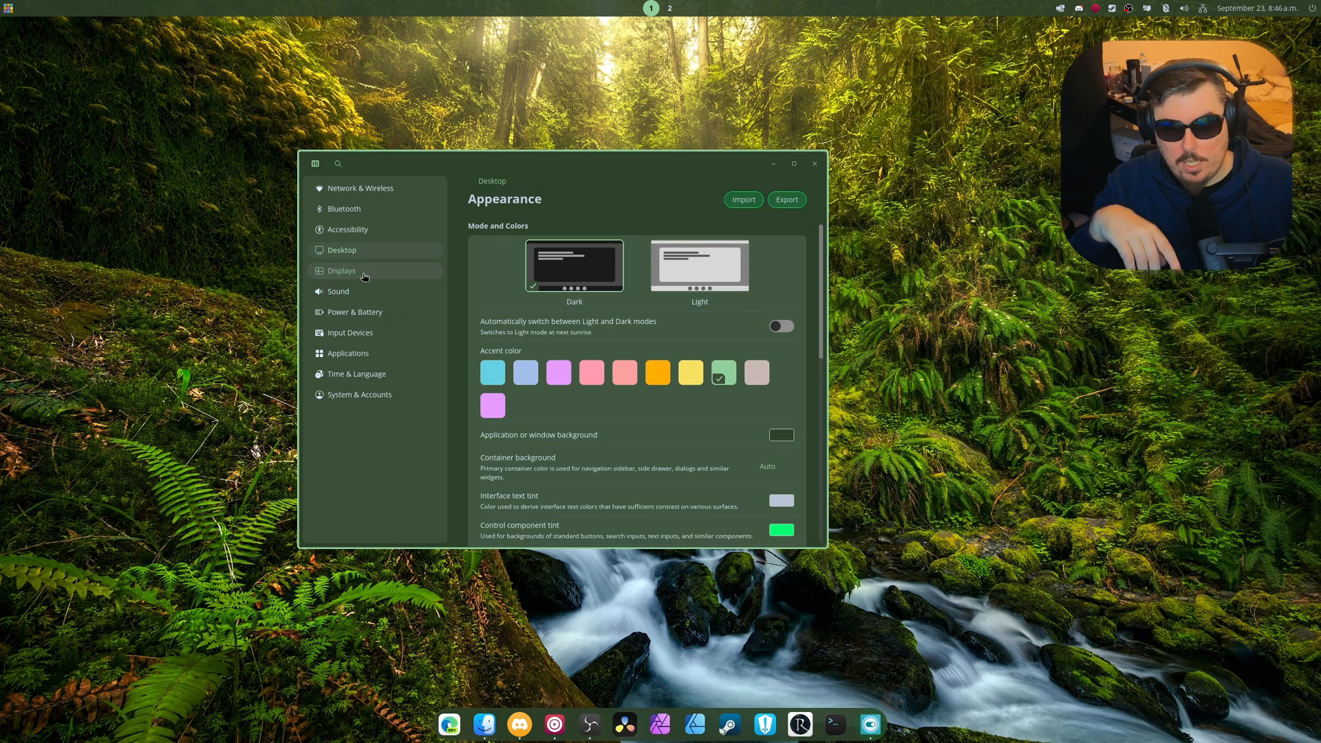
pyautogui.click(341, 270)
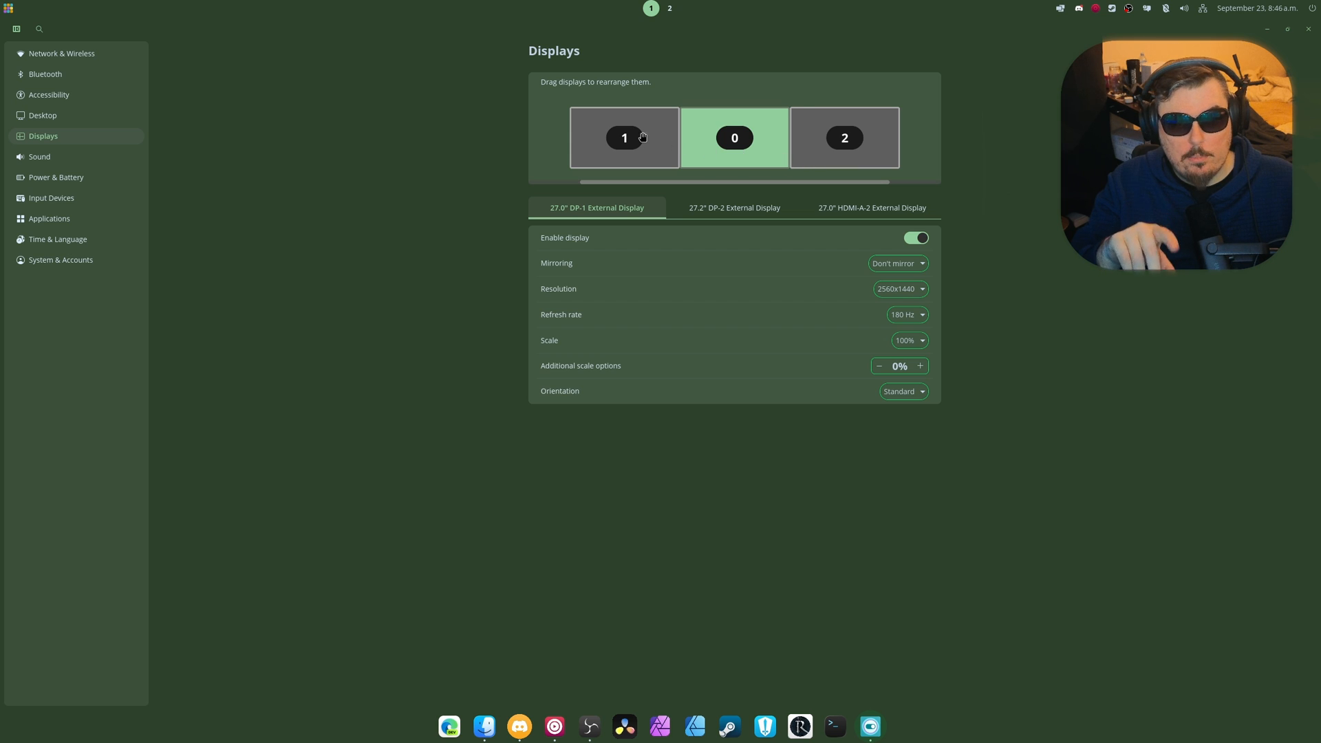
pyautogui.moveTo(510, 154)
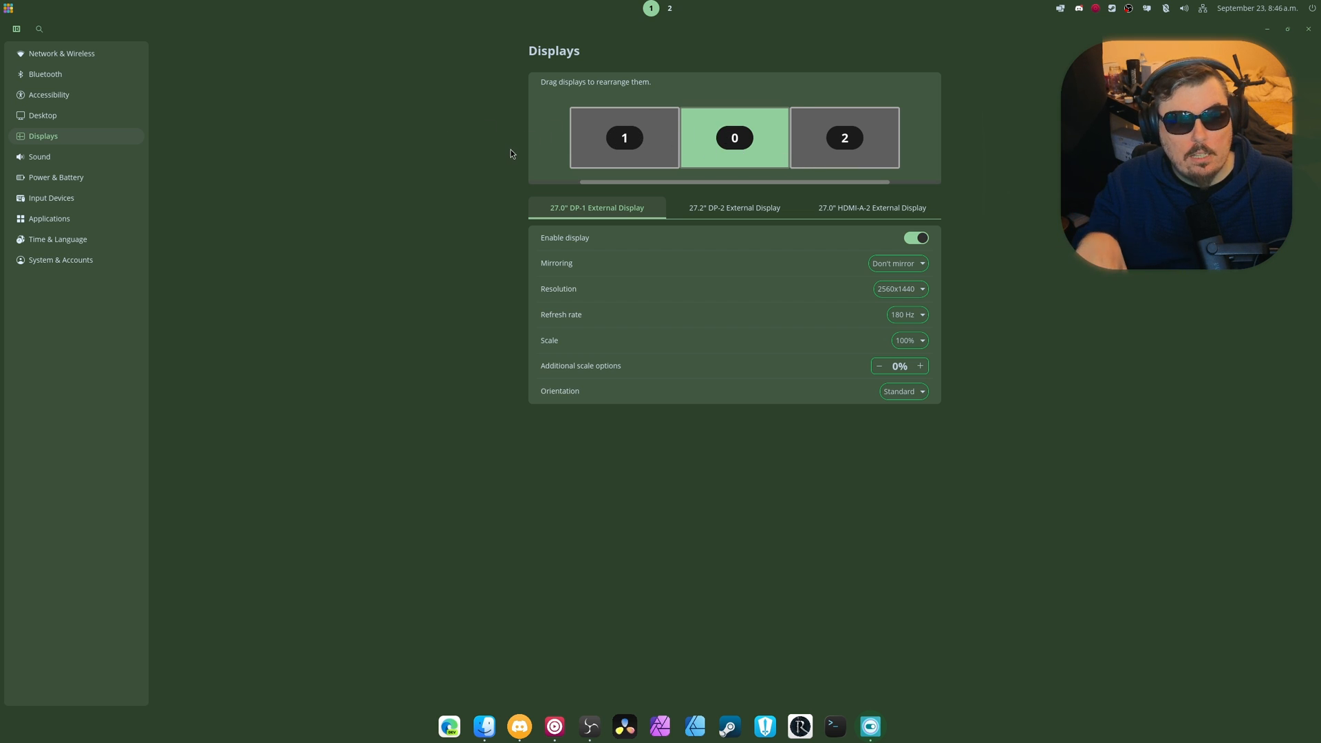
pyautogui.moveTo(455, 196)
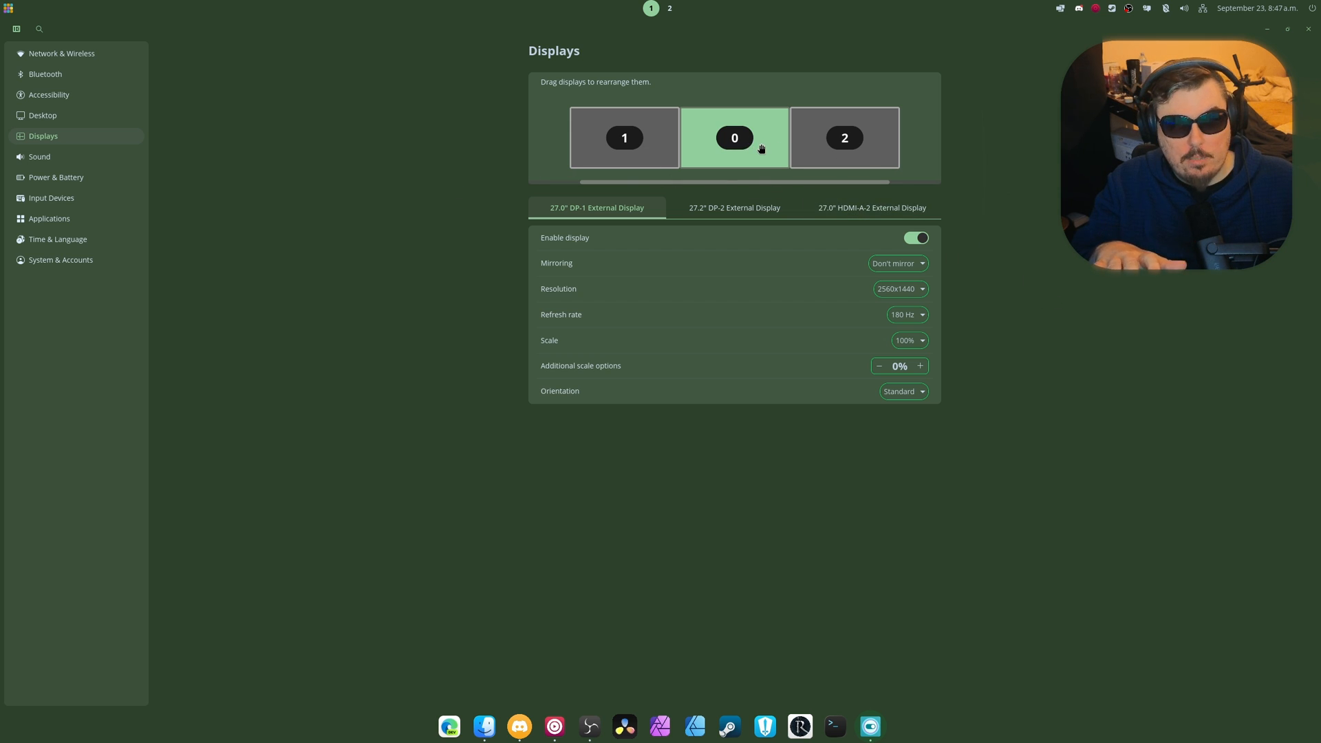
pyautogui.moveTo(767, 151)
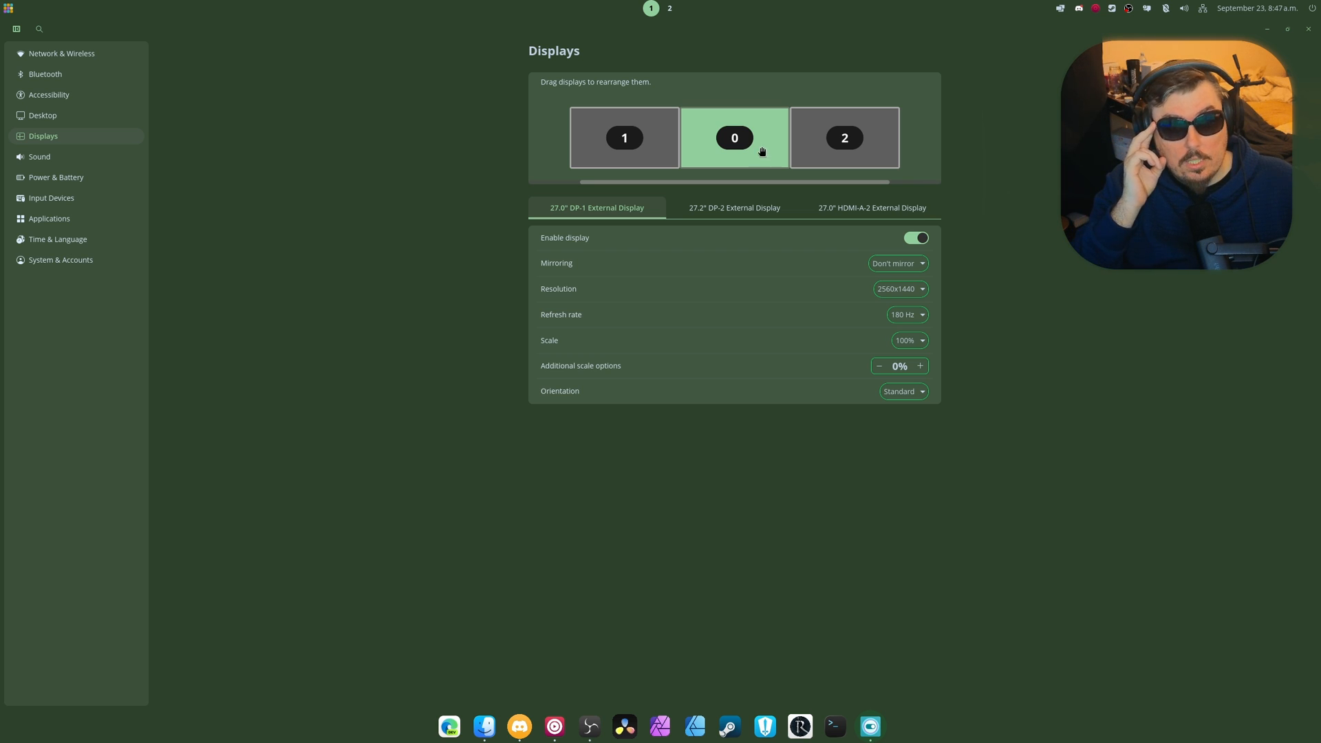
pyautogui.moveTo(626, 135)
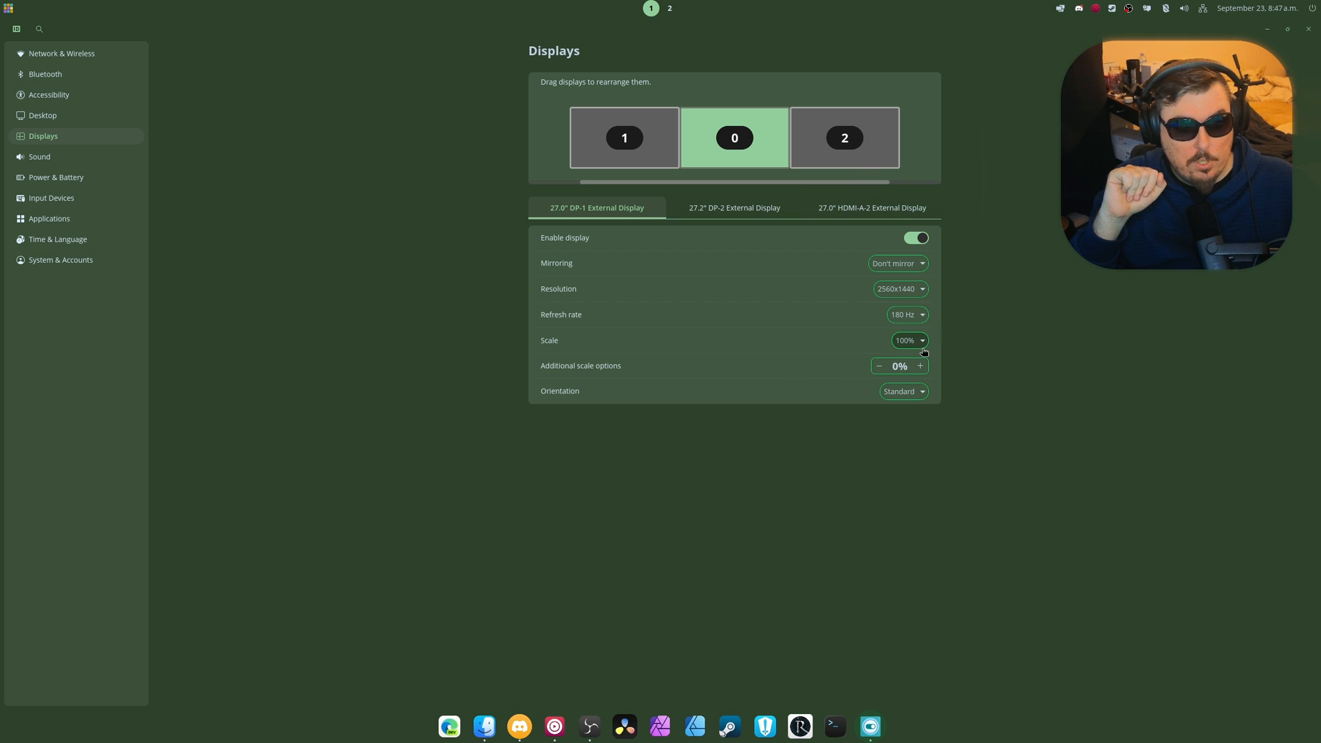
pyautogui.click(732, 208)
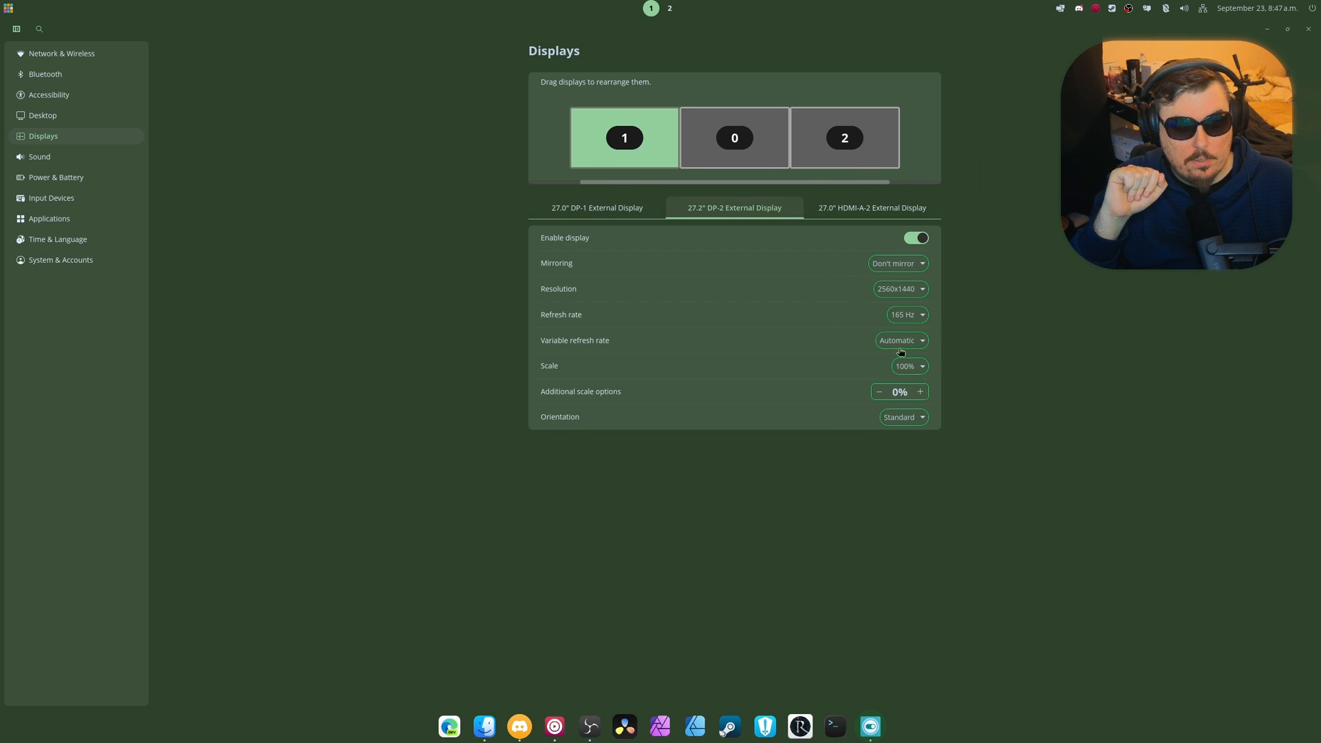
pyautogui.moveTo(863, 356)
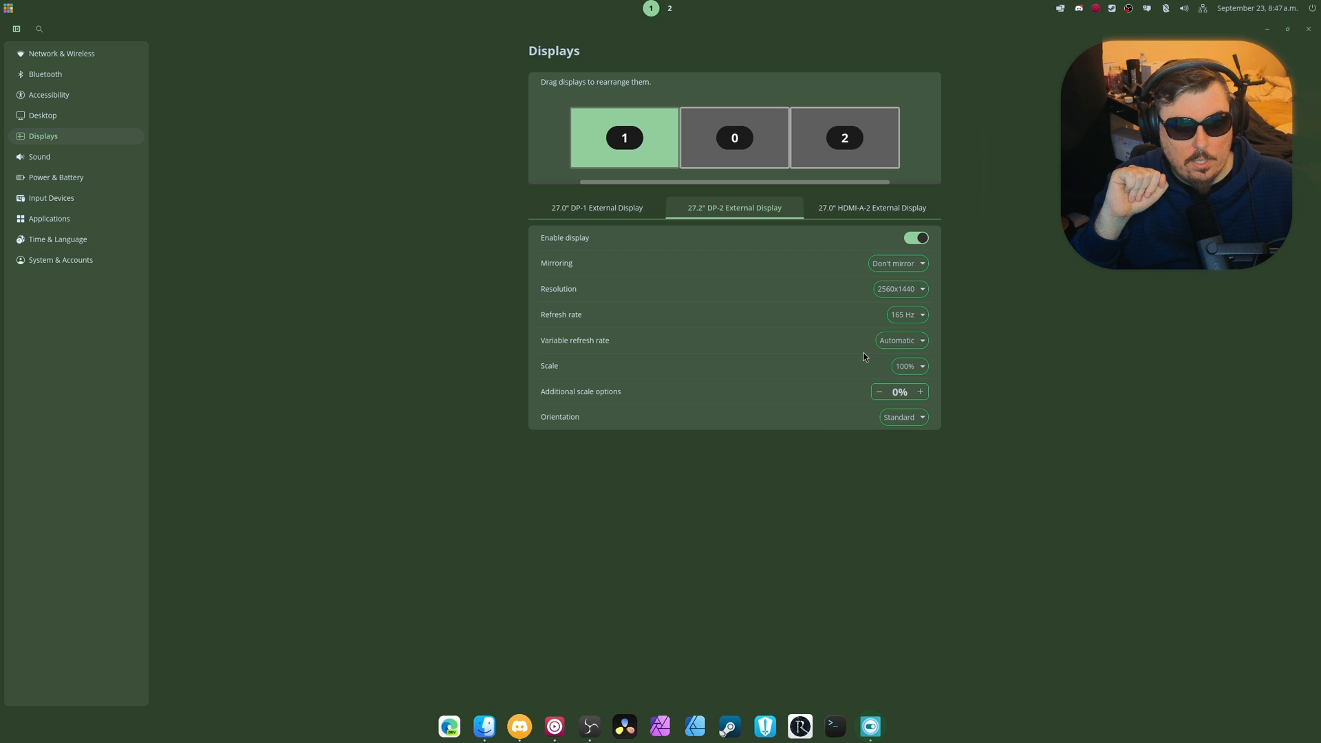
pyautogui.click(901, 340)
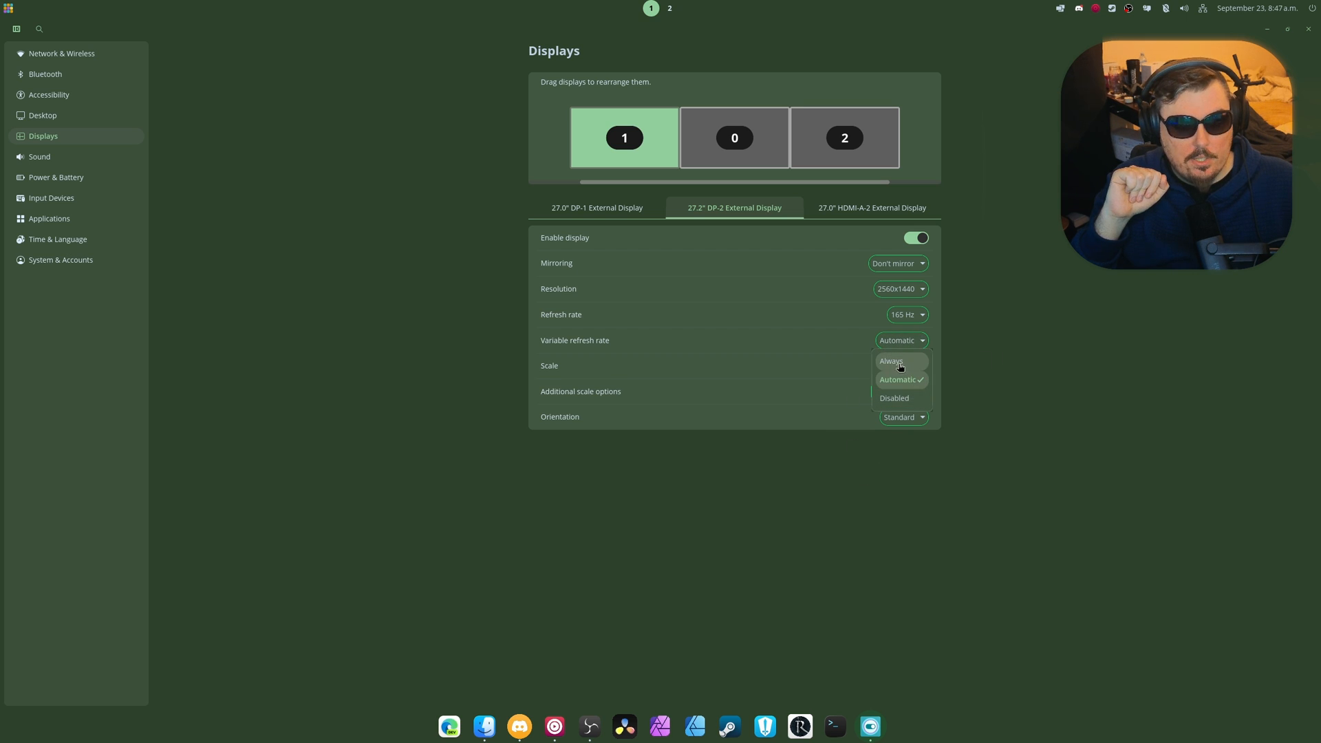
pyautogui.click(897, 379)
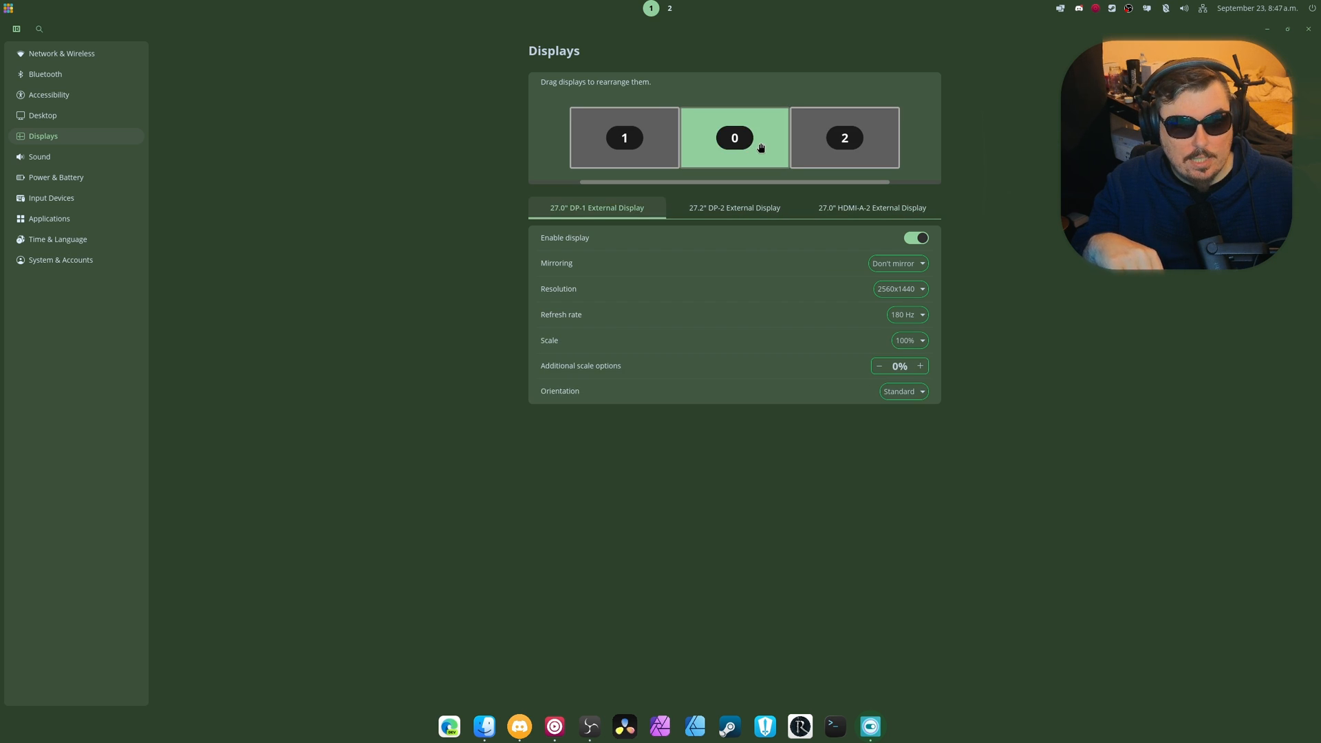
# Select display 2 (HDMI-A-2, 2560x1440 at 144 Hz) in the arrangement preview
pyautogui.click(843, 137)
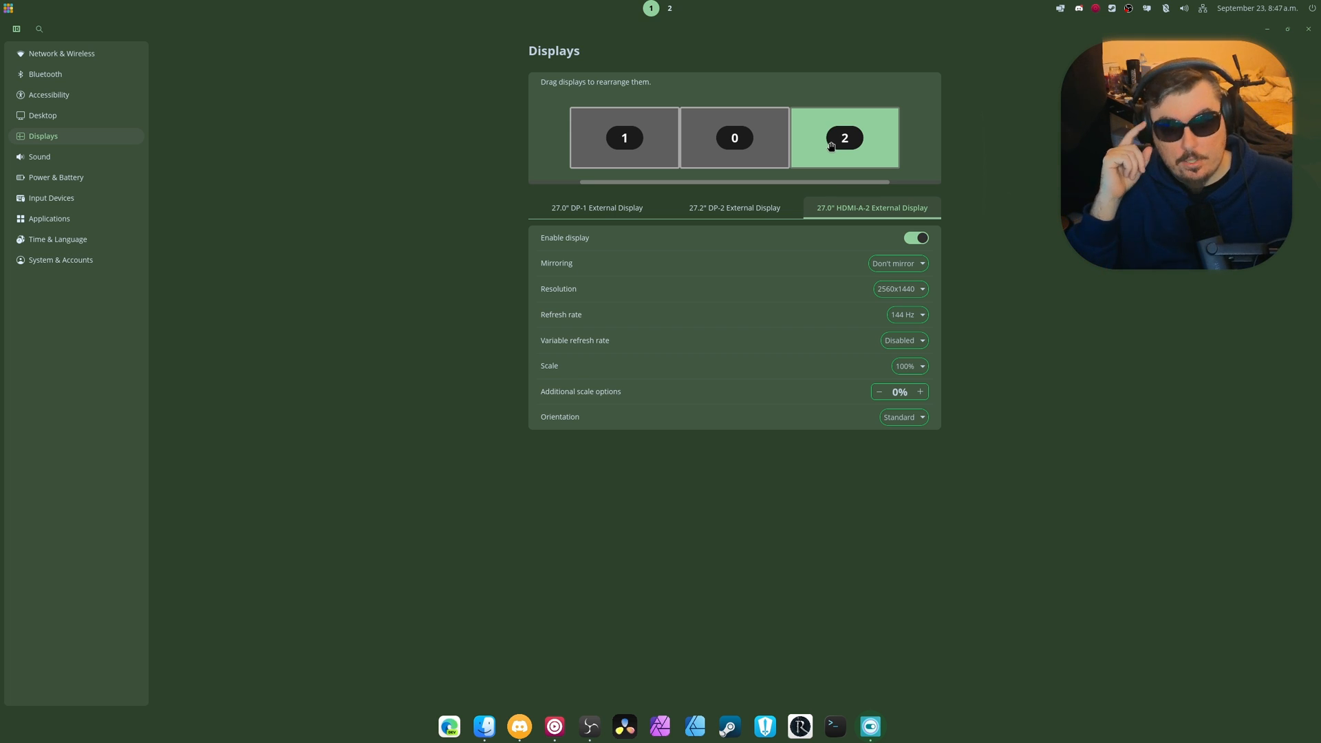
pyautogui.click(734, 138)
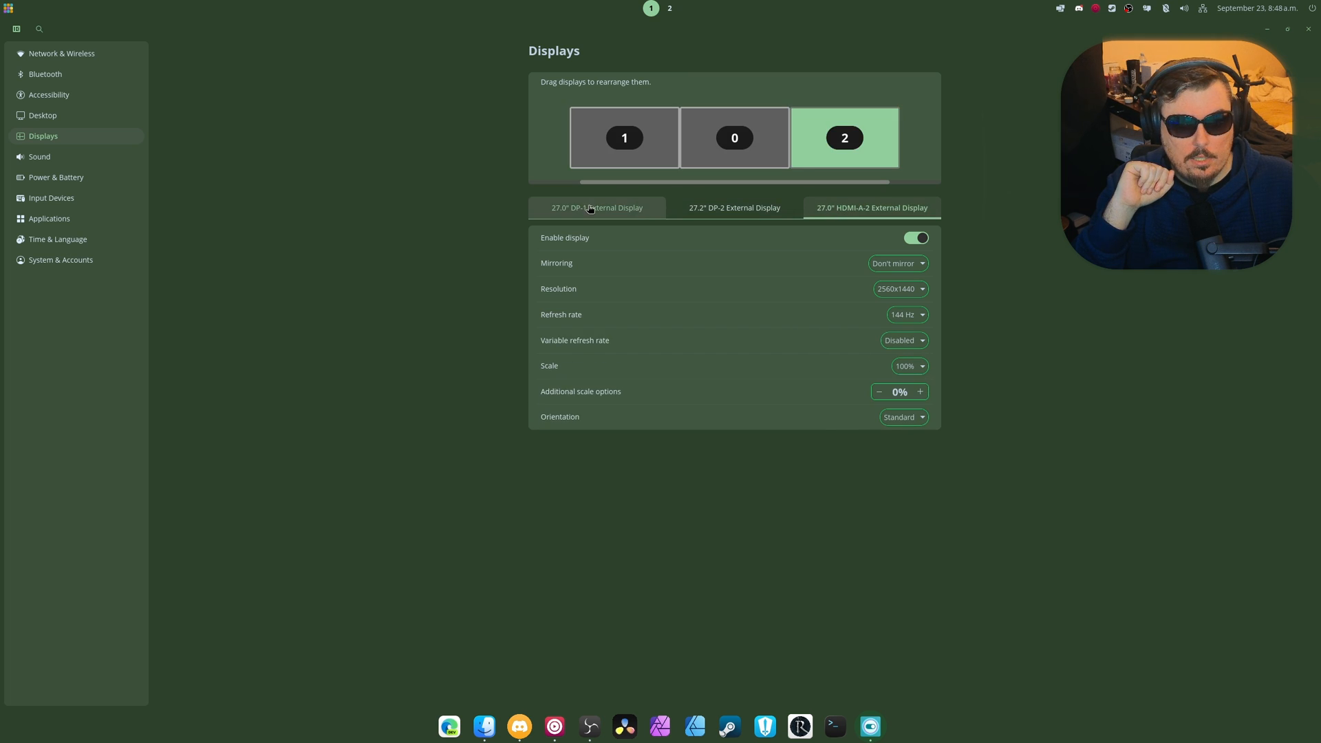
# On the Sound page, keep UMC202HD 192k as output and disable output amplification
pyautogui.click(39, 156)
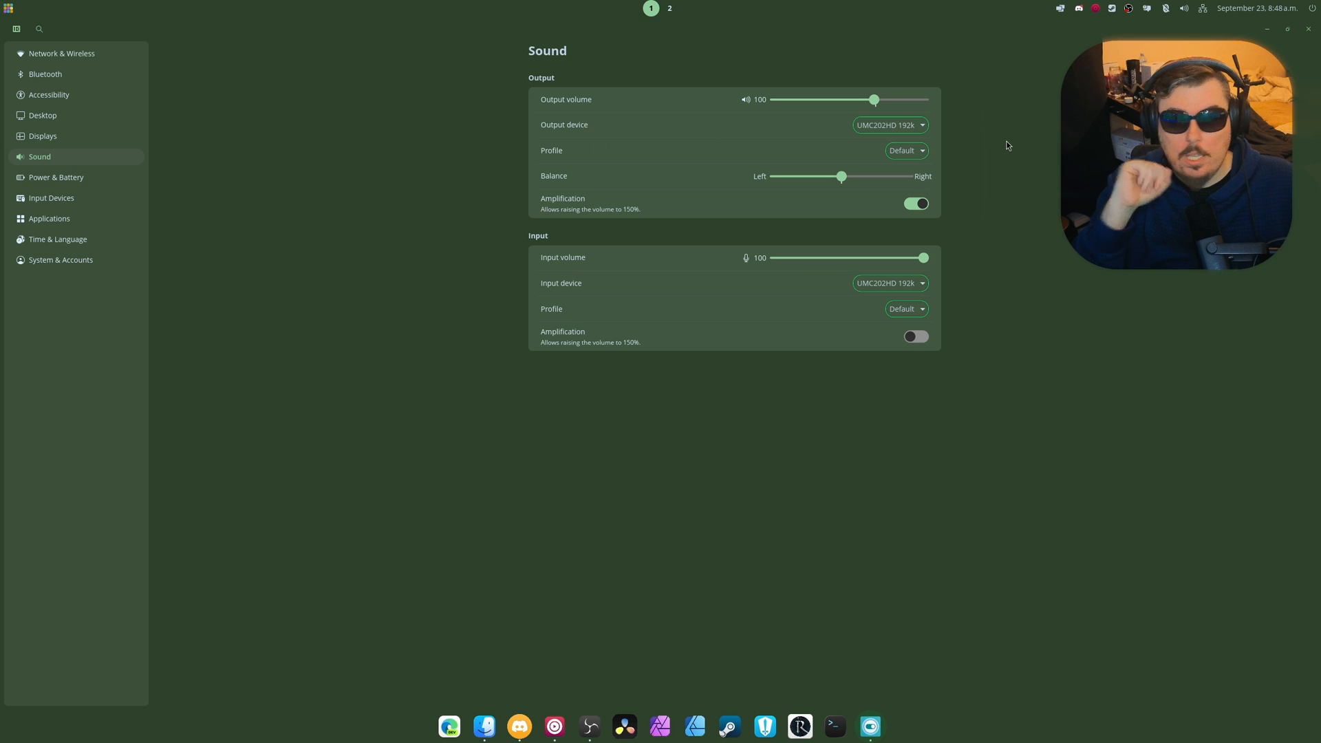
pyautogui.click(889, 124)
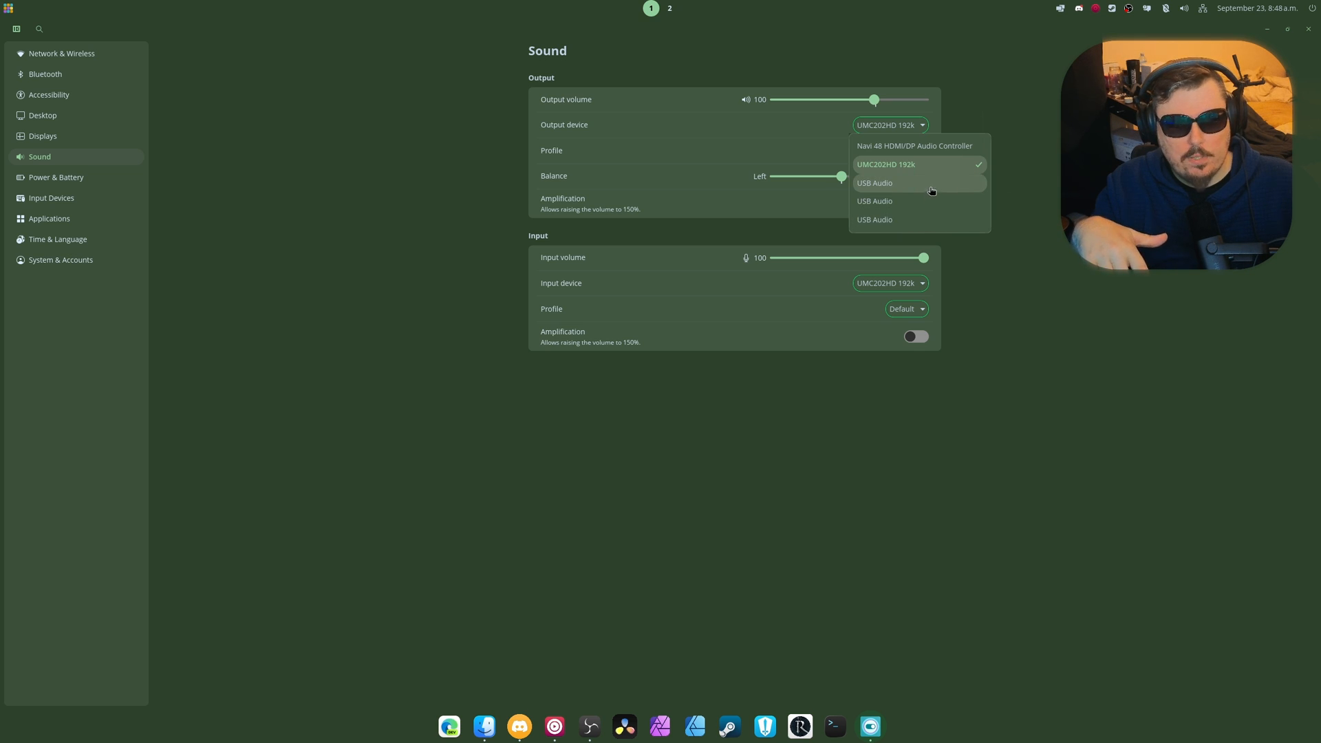
pyautogui.click(907, 150)
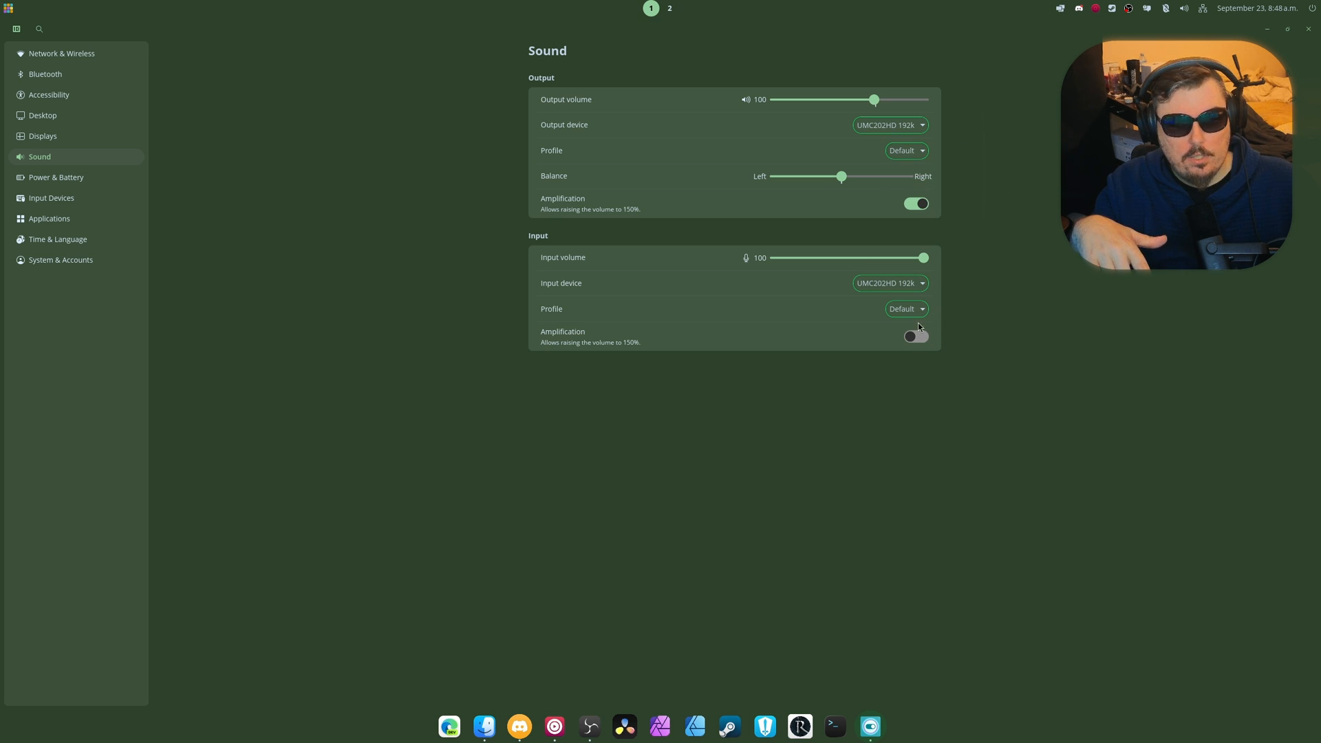
pyautogui.click(916, 203)
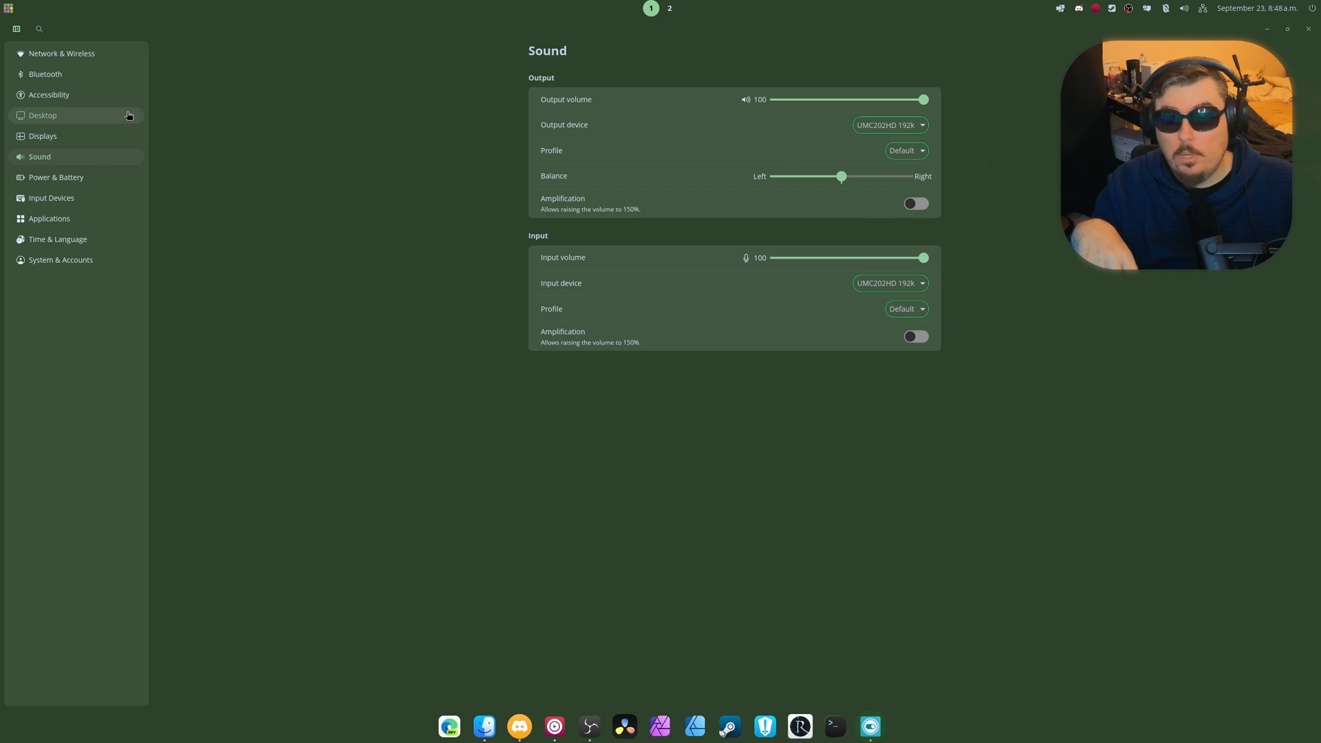
# Show the Power & Battery page, which reports no power backend installed
pyautogui.click(55, 177)
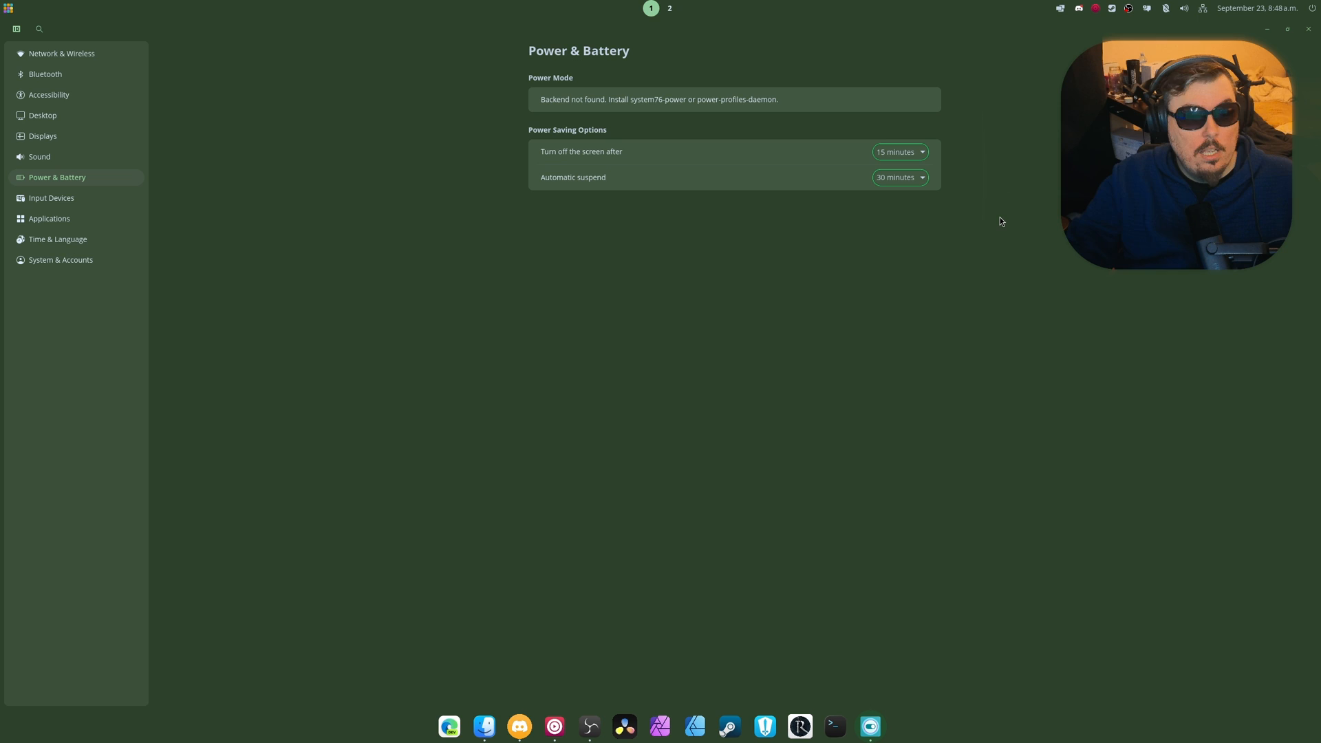
pyautogui.moveTo(1004, 236)
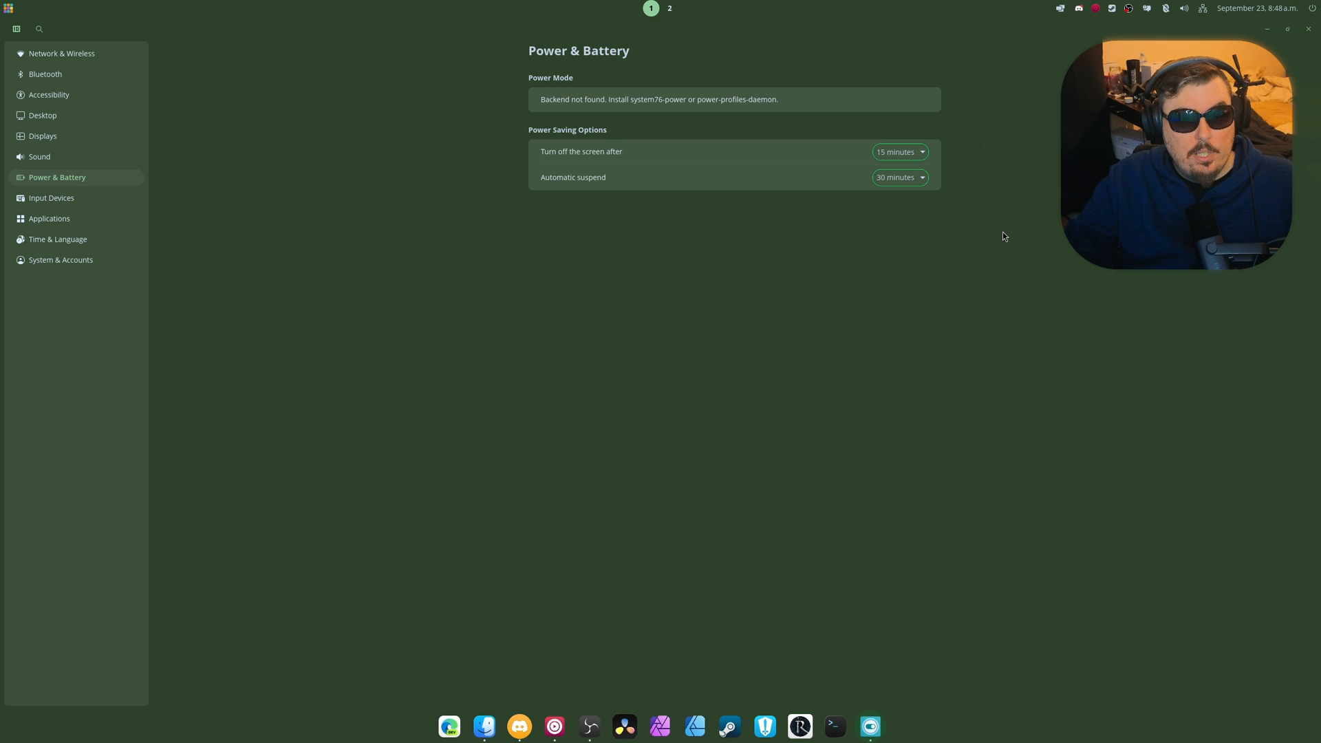
pyautogui.moveTo(662, 108)
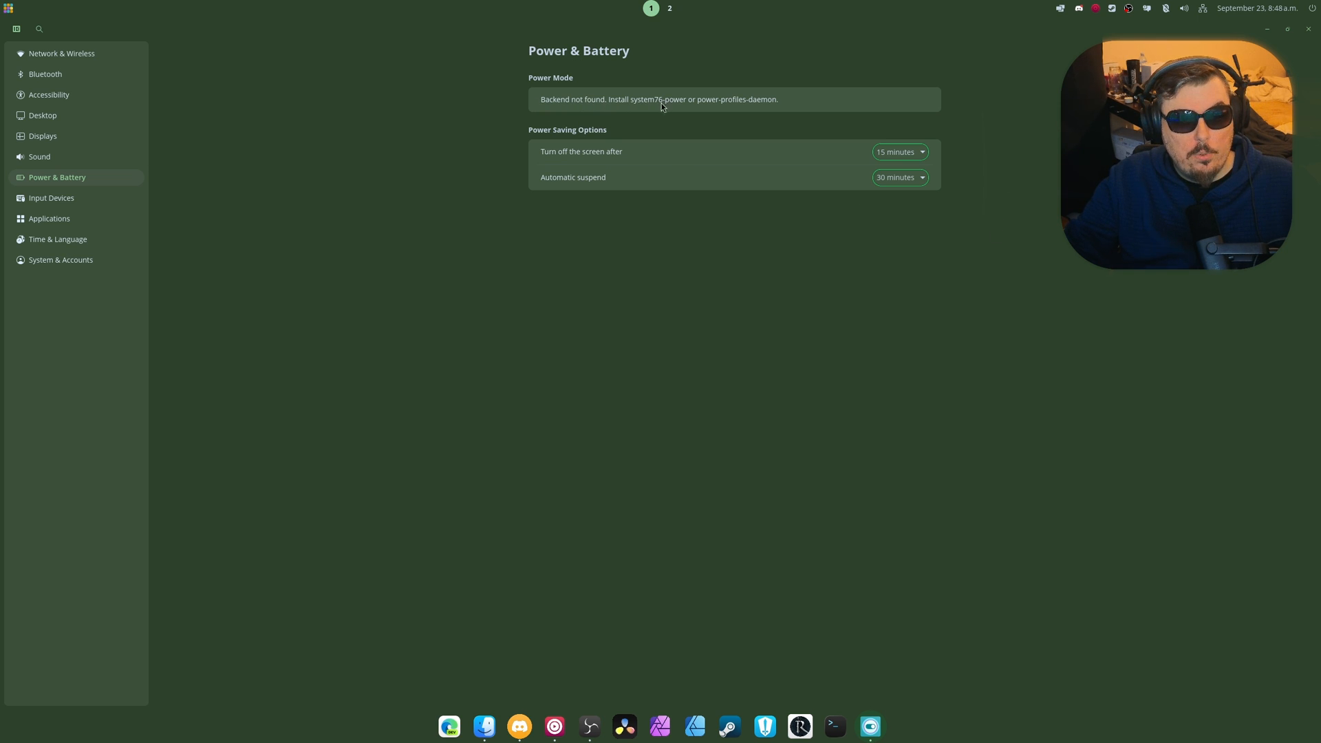
pyautogui.moveTo(713, 108)
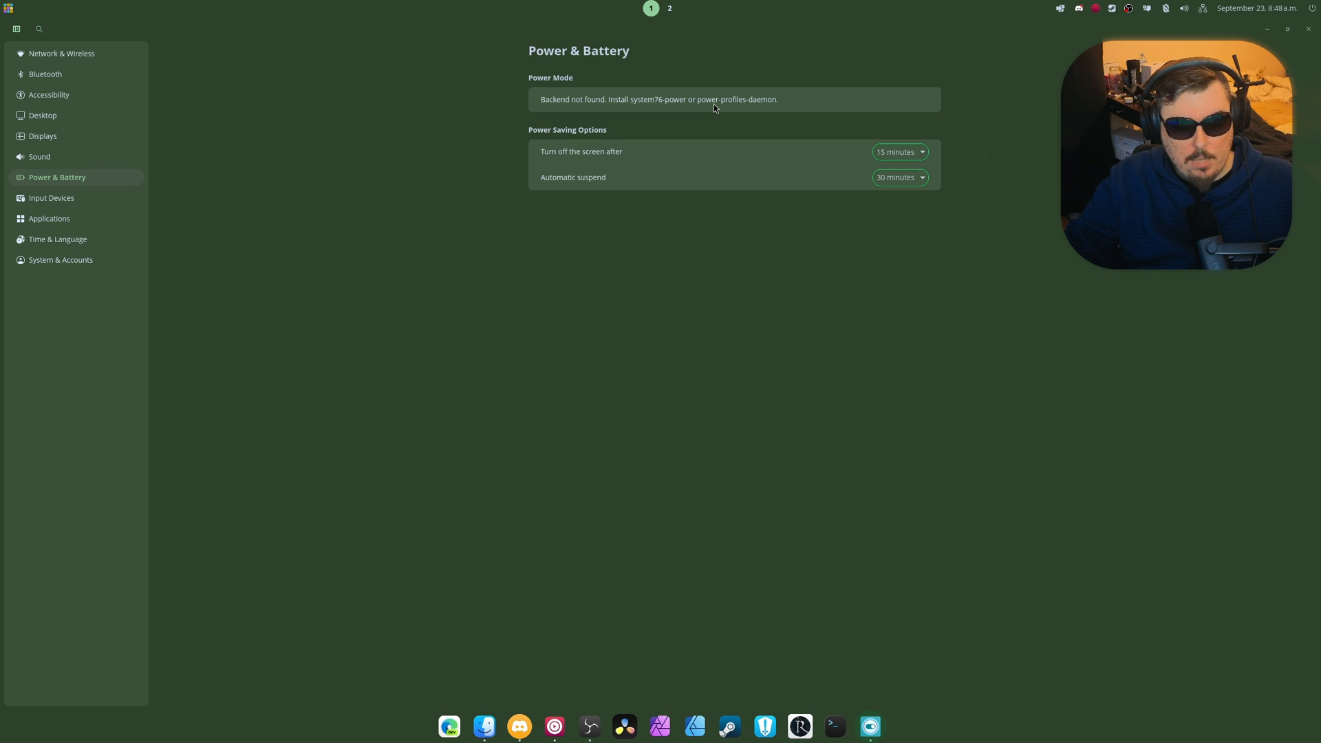
# Install power-profiles-daemon via 'sudo dnf in ... --allowerasing', then set Power Mode to High performance
pyautogui.click(835, 726)
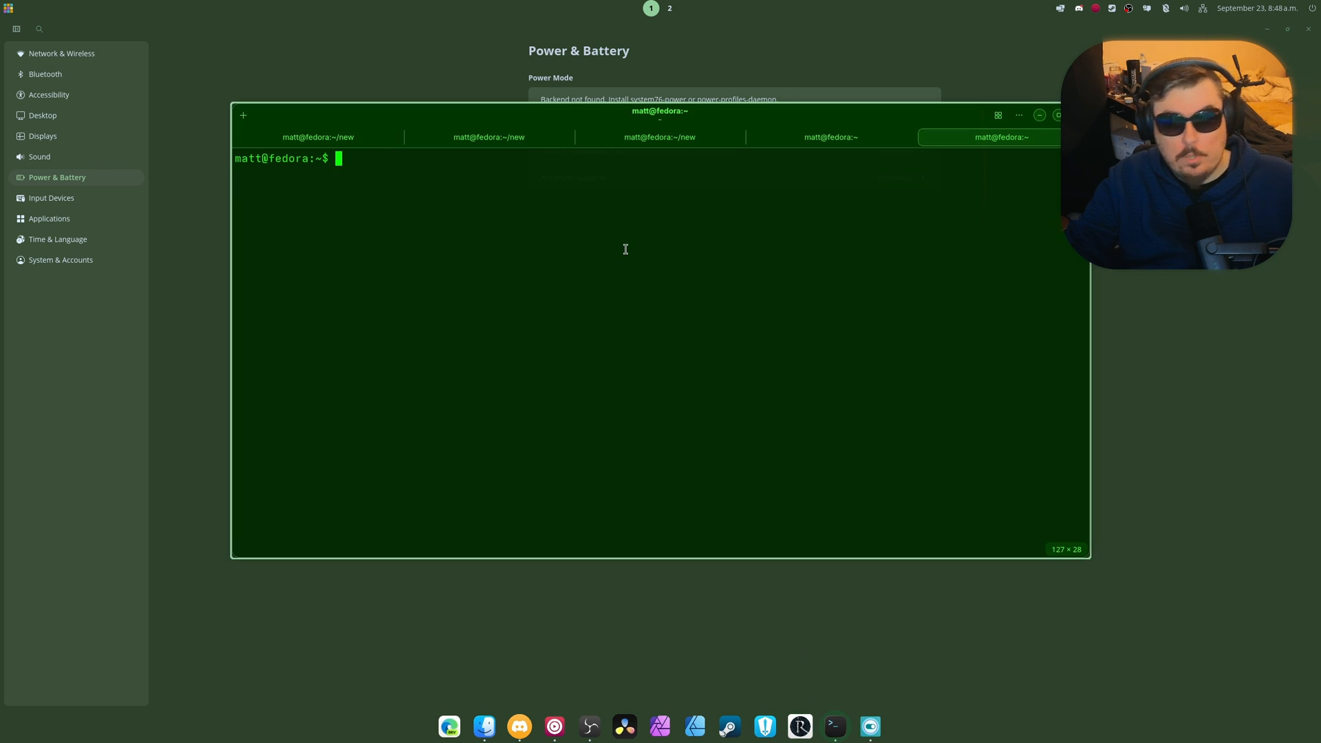
pyautogui.write('sudo dnf in power-profiles-daemon\\')
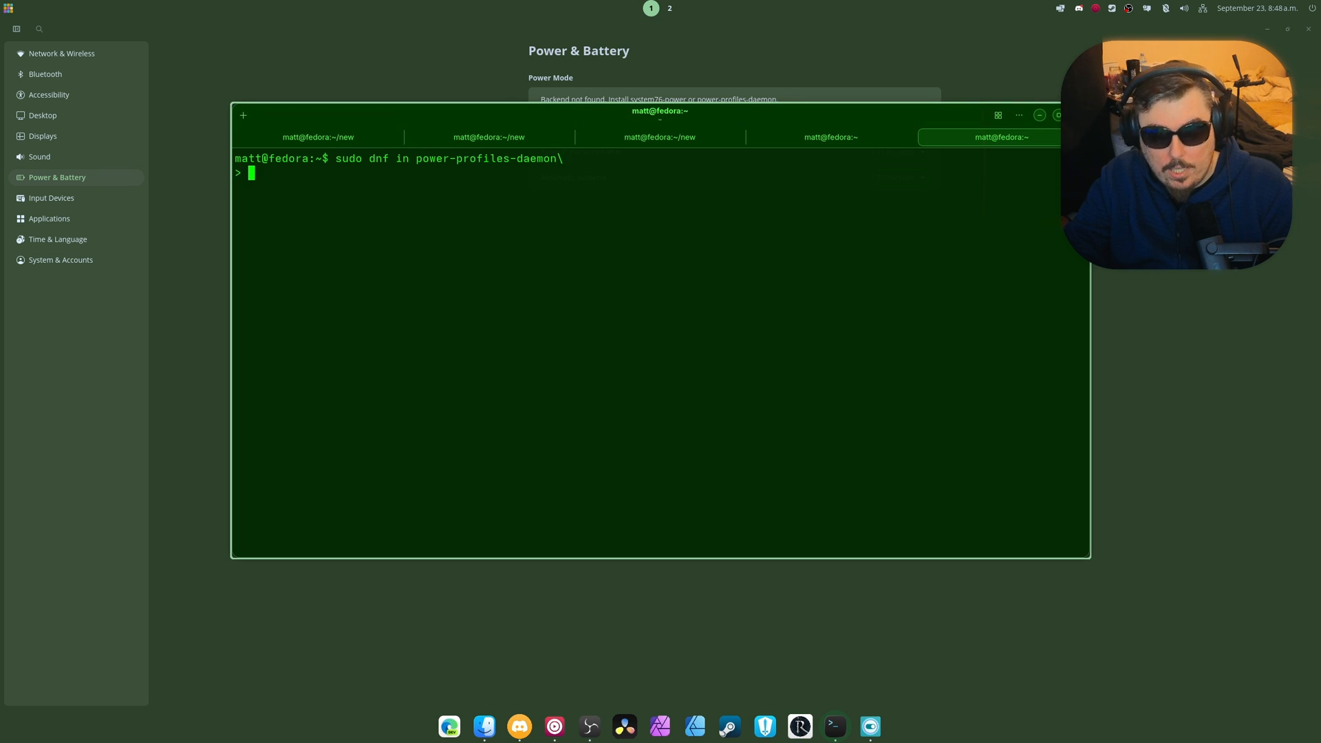
pyautogui.press('ctrl+c')
pyautogui.write('sudo dnf in power-profiles-daemon')
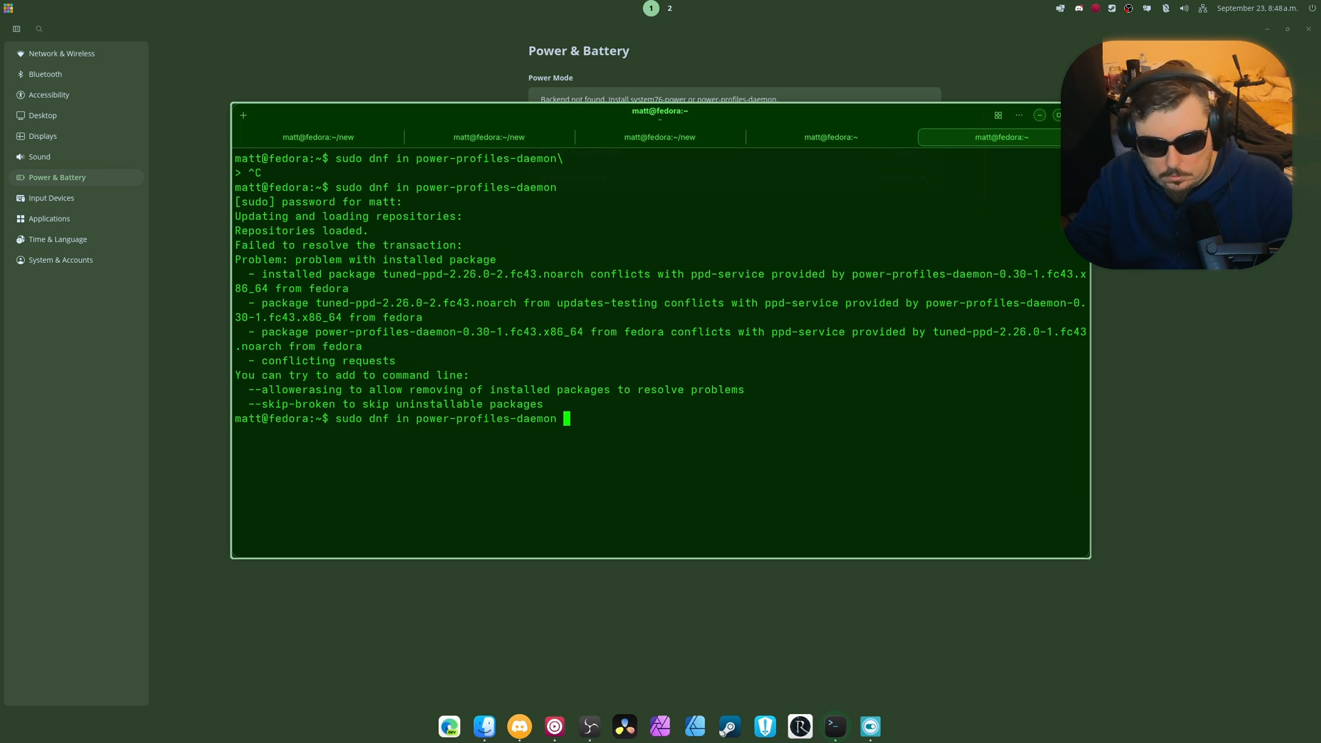
pyautogui.write('--allowerasing')
pyautogui.write('y')
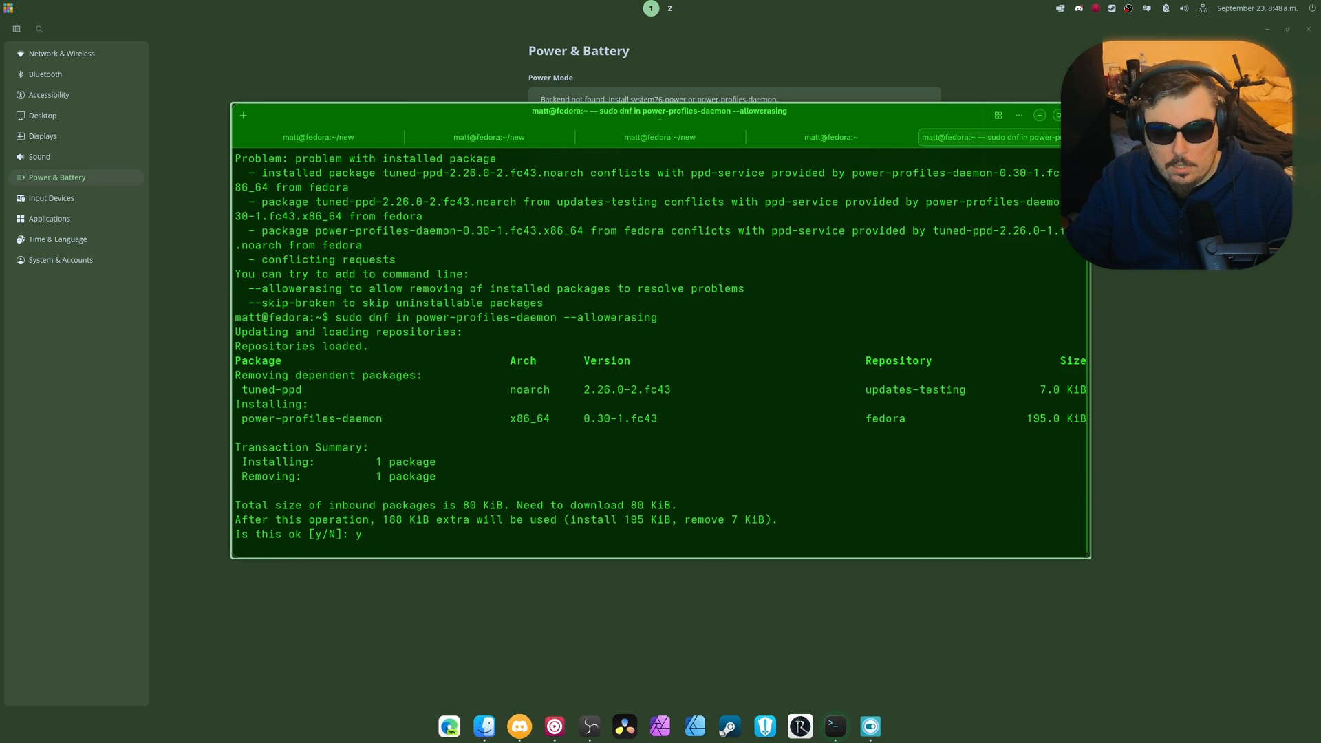
pyautogui.press('Return')
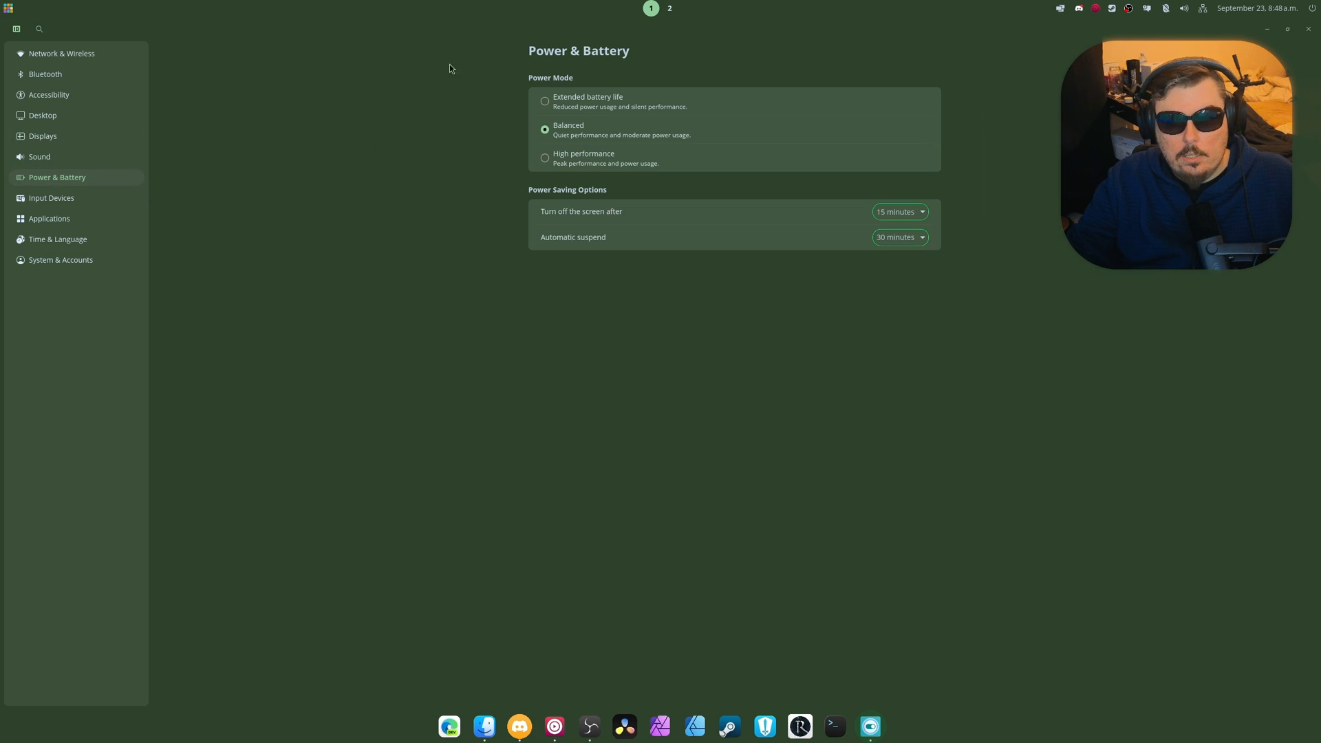
pyautogui.click(545, 159)
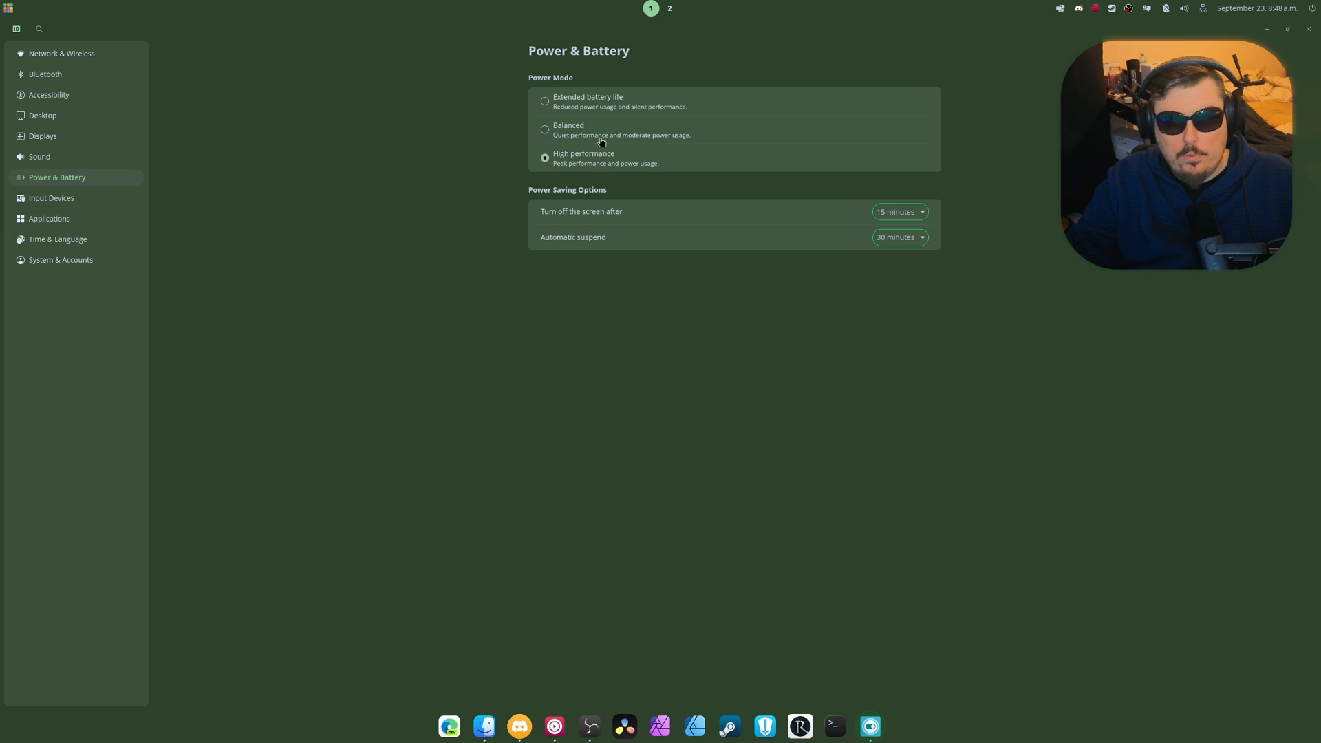
pyautogui.click(52, 197)
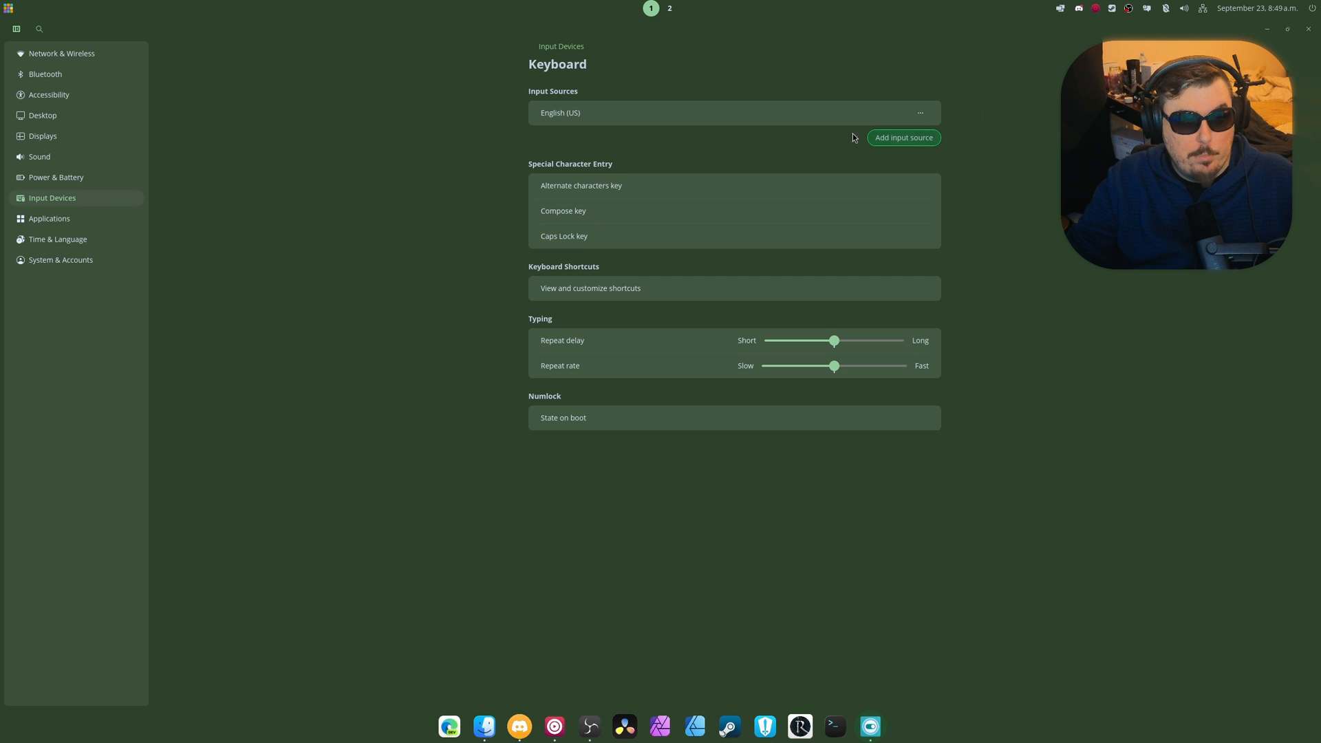
pyautogui.moveTo(555, 172)
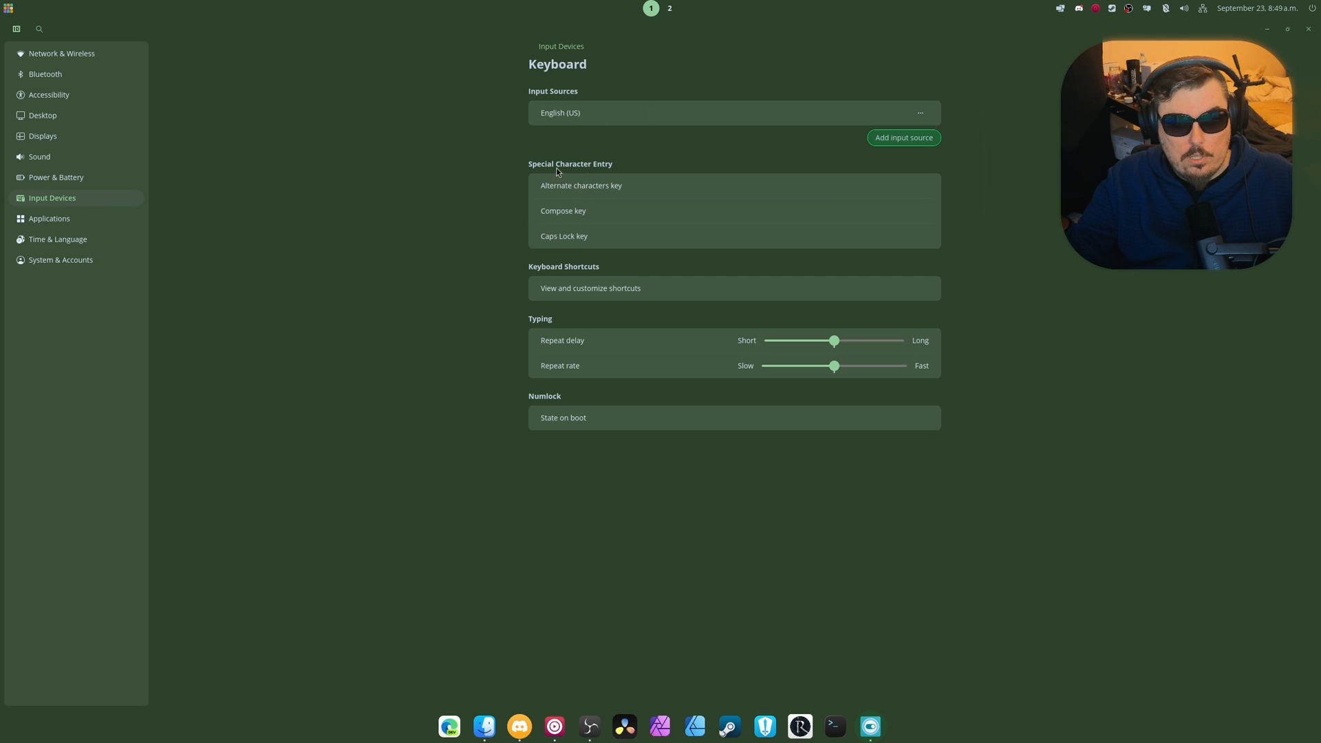
pyautogui.moveTo(608, 296)
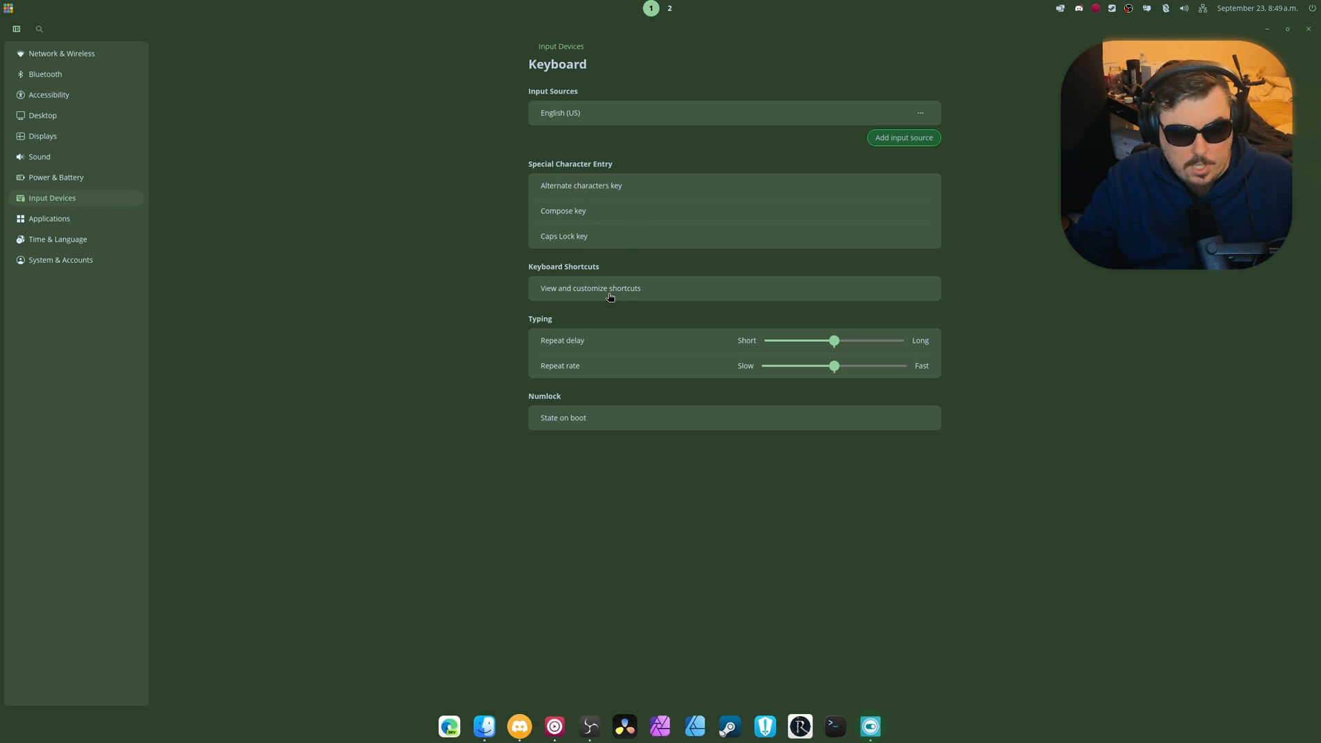
# Look through the keyboard shortcut categories, then return to the Keyboard page unchanged
pyautogui.click(590, 288)
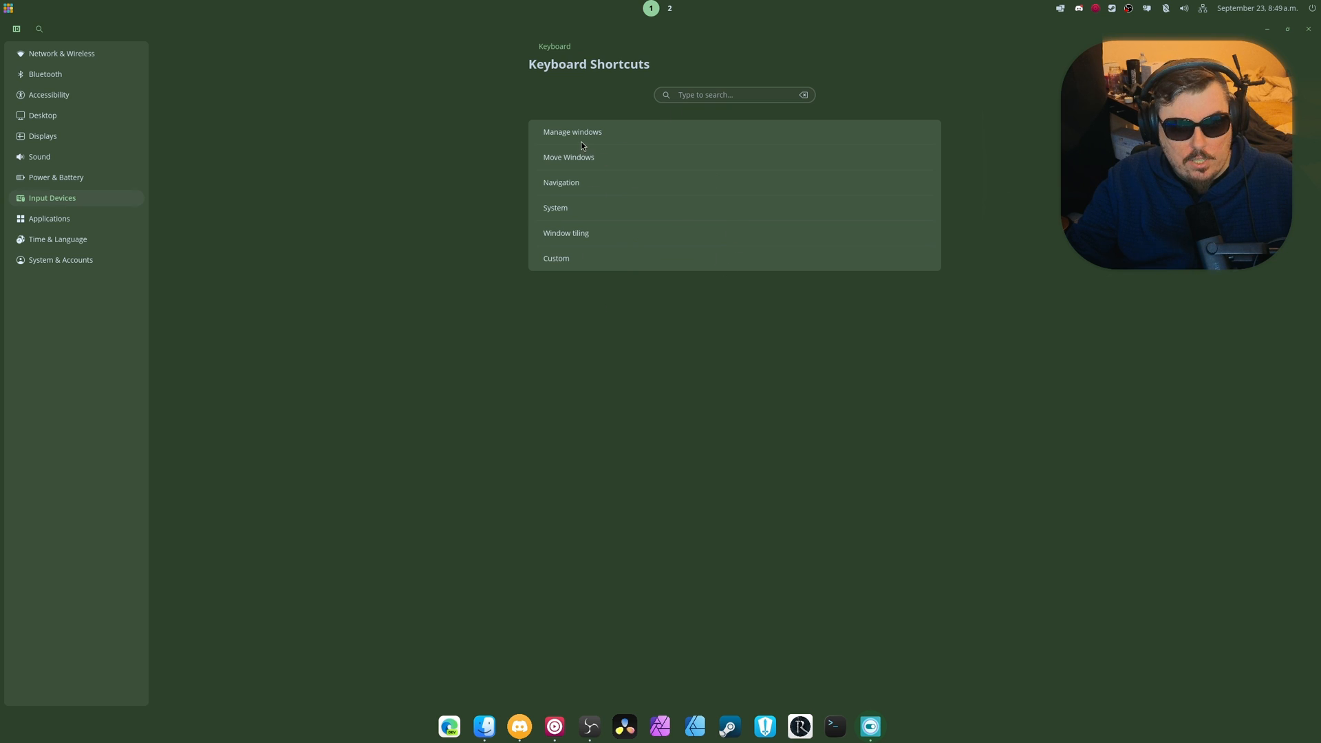
pyautogui.moveTo(577, 183)
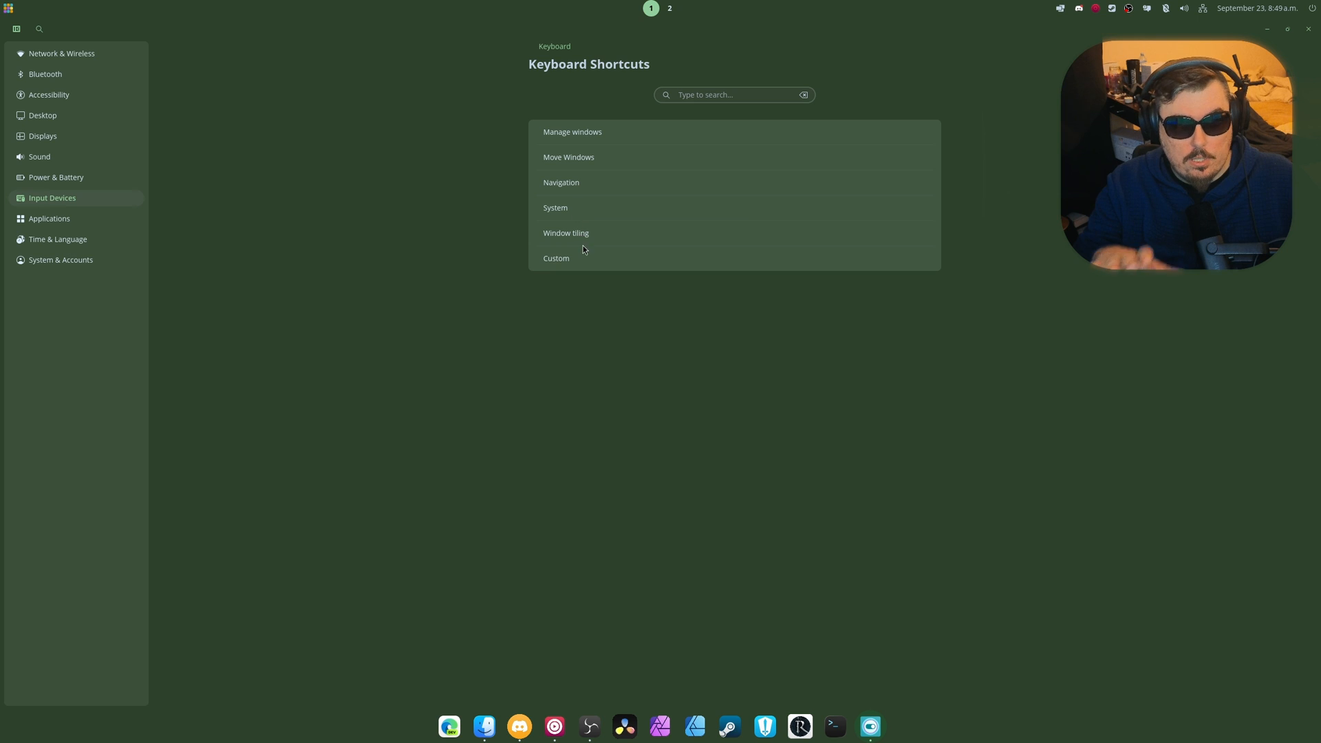
pyautogui.click(555, 46)
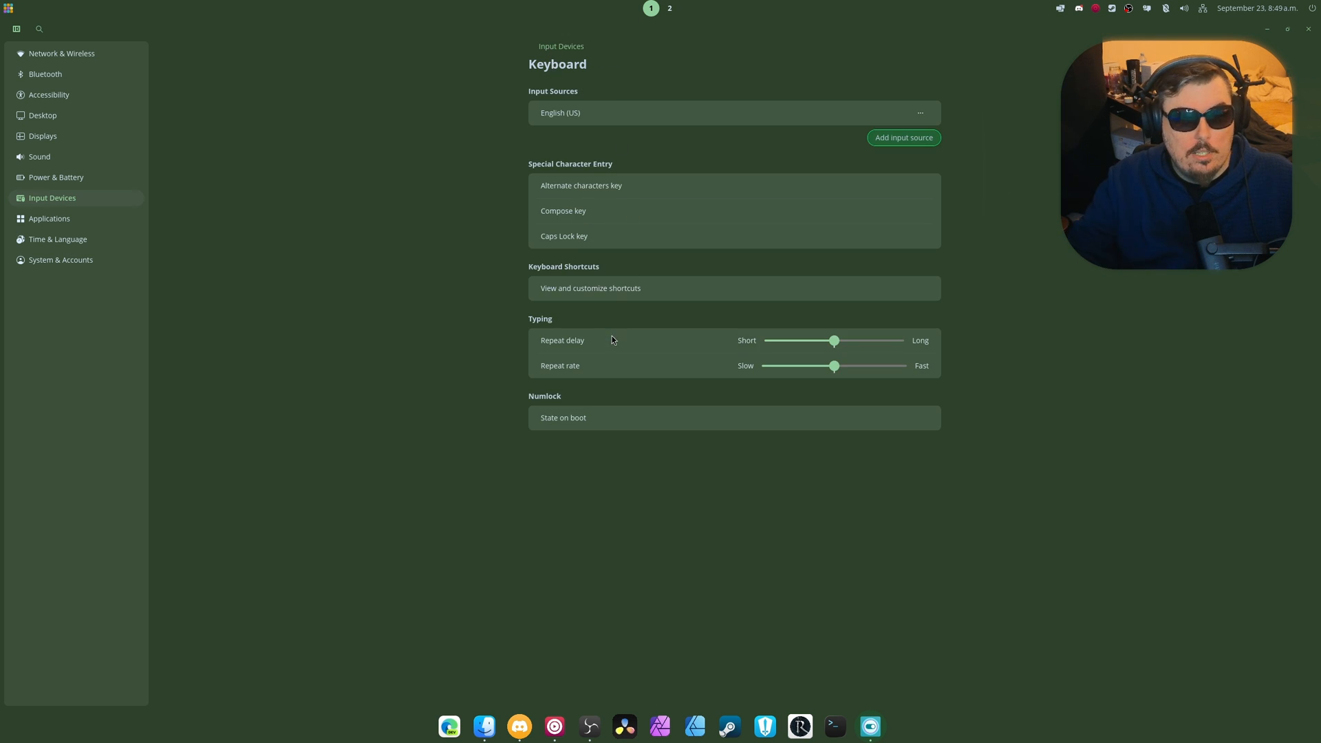
pyautogui.moveTo(998, 149)
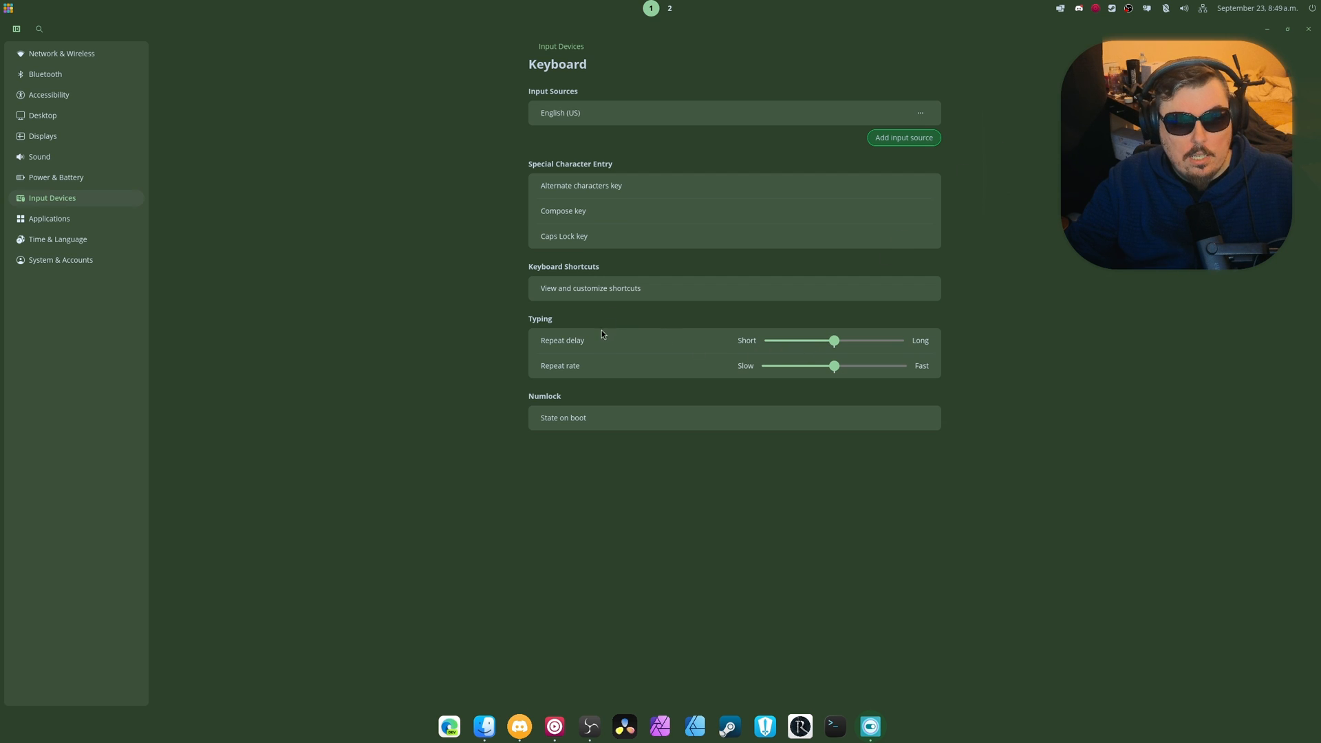
pyautogui.moveTo(578, 419)
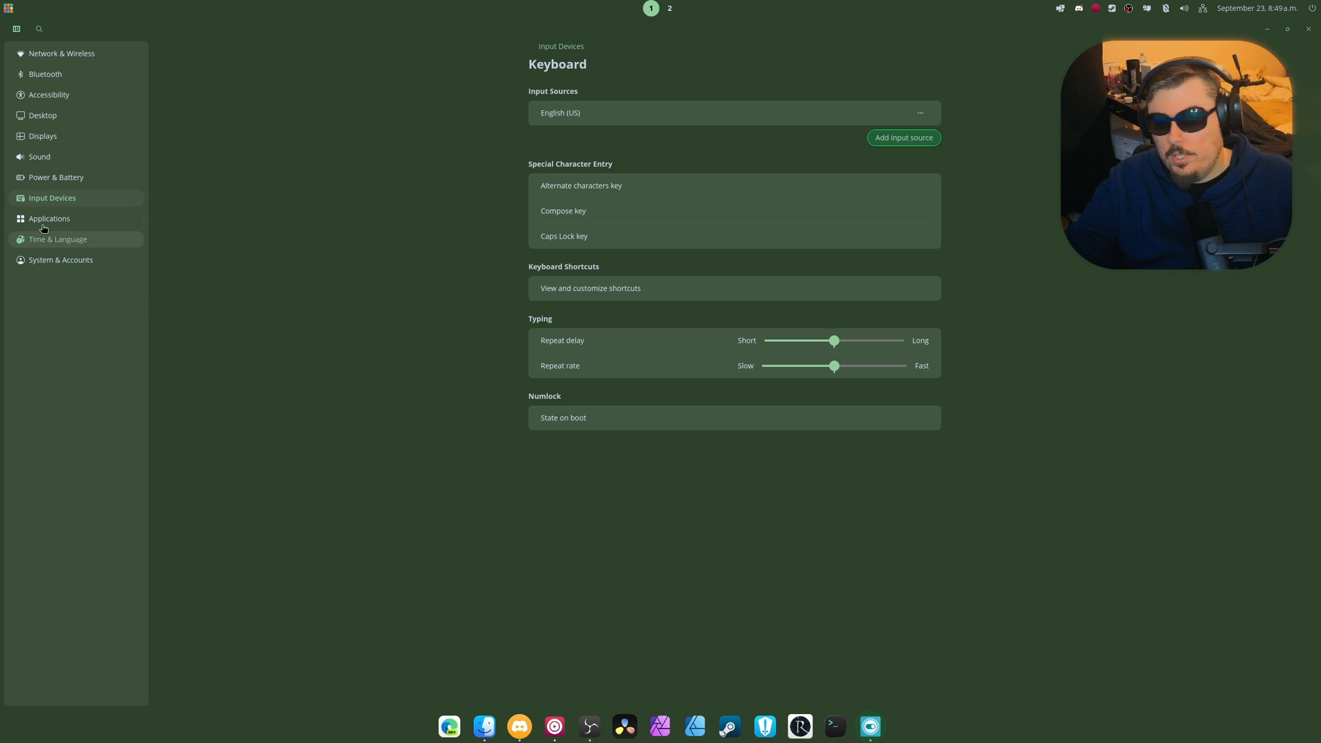
# Make Files the default file manager and mpv Media Player the default video player
pyautogui.click(49, 218)
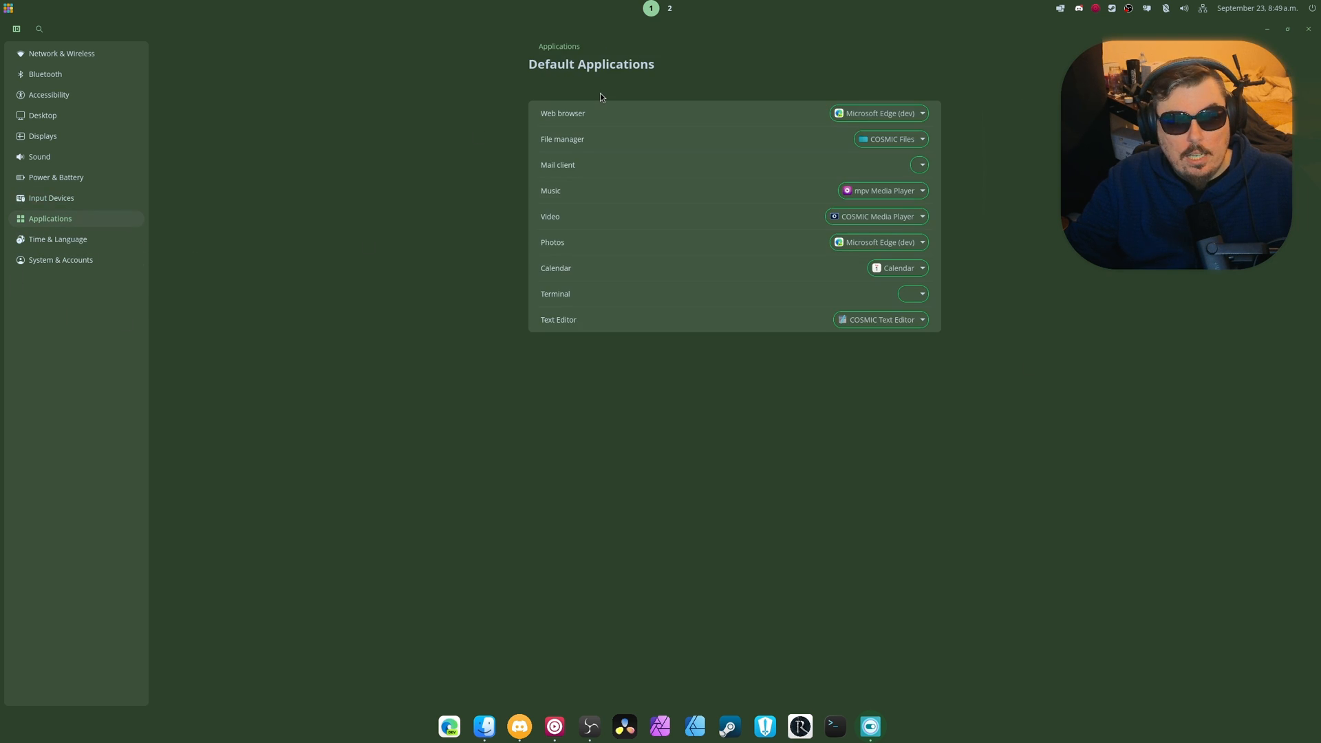
pyautogui.click(890, 139)
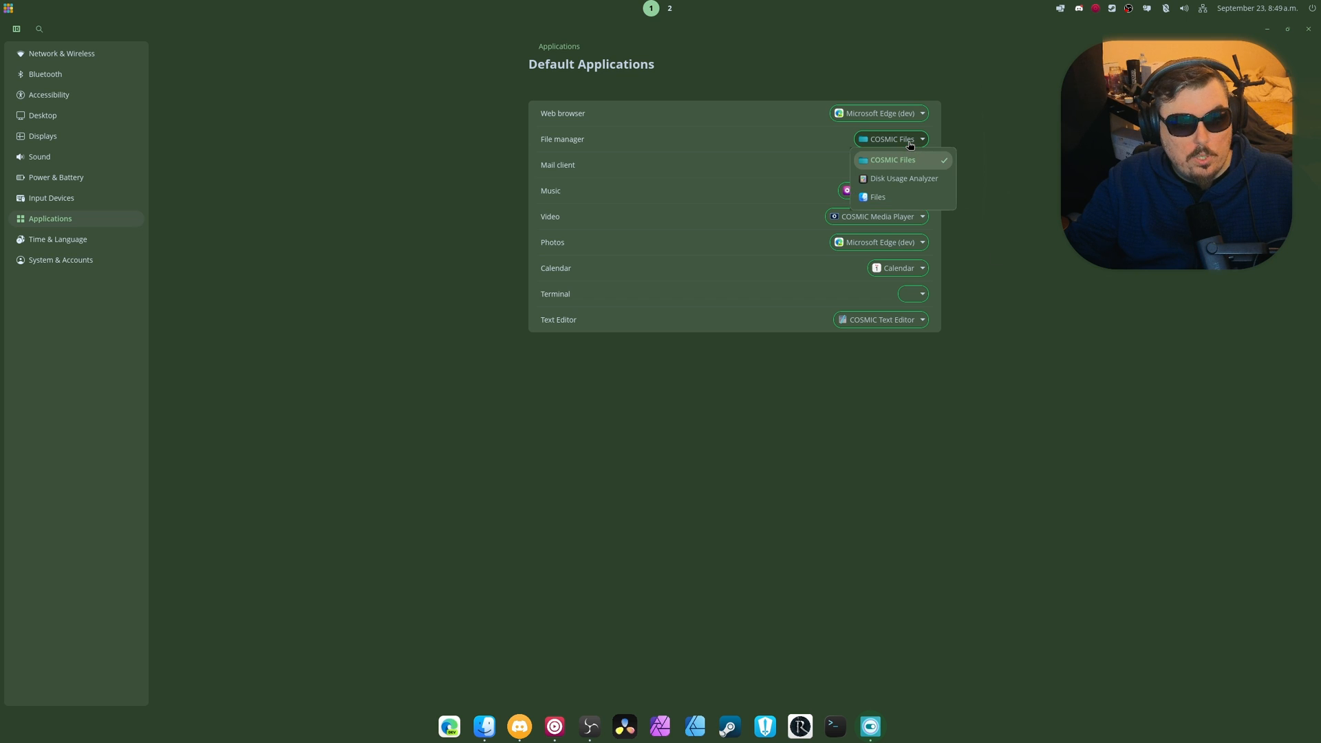
pyautogui.click(877, 196)
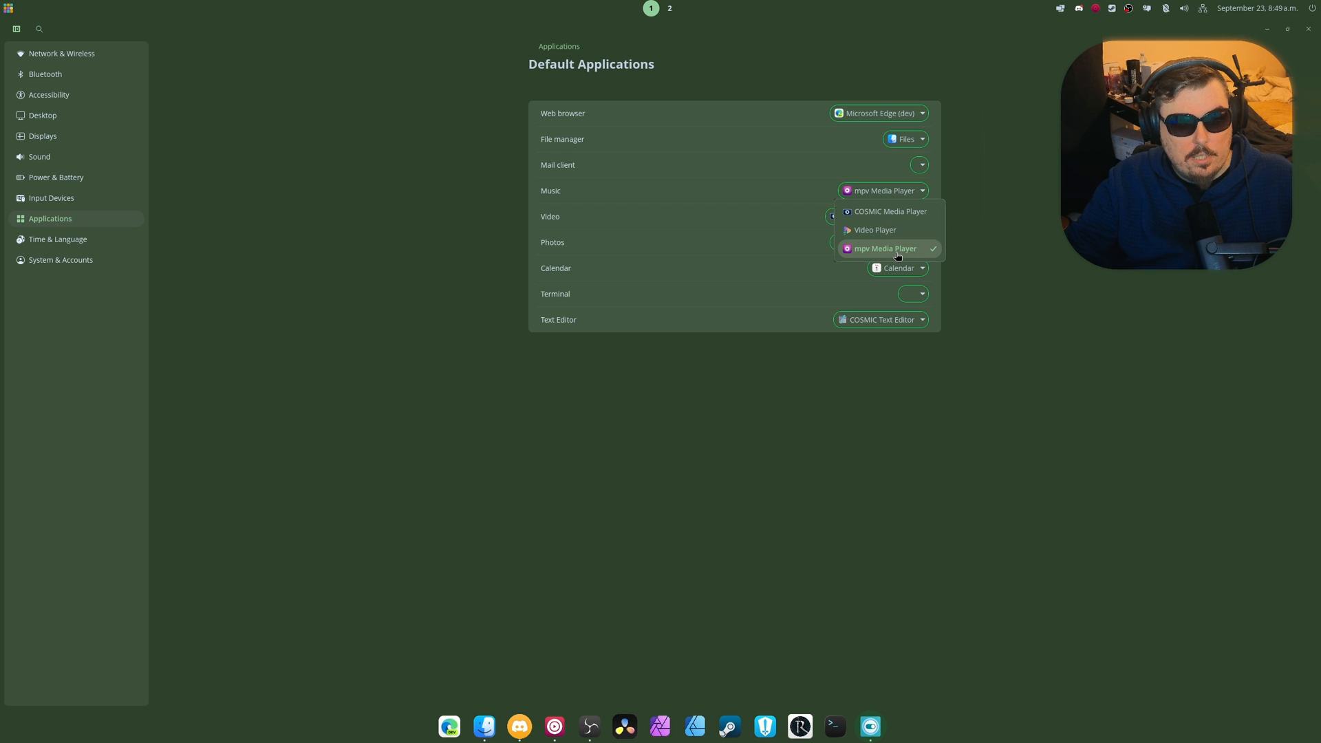
pyautogui.click(879, 216)
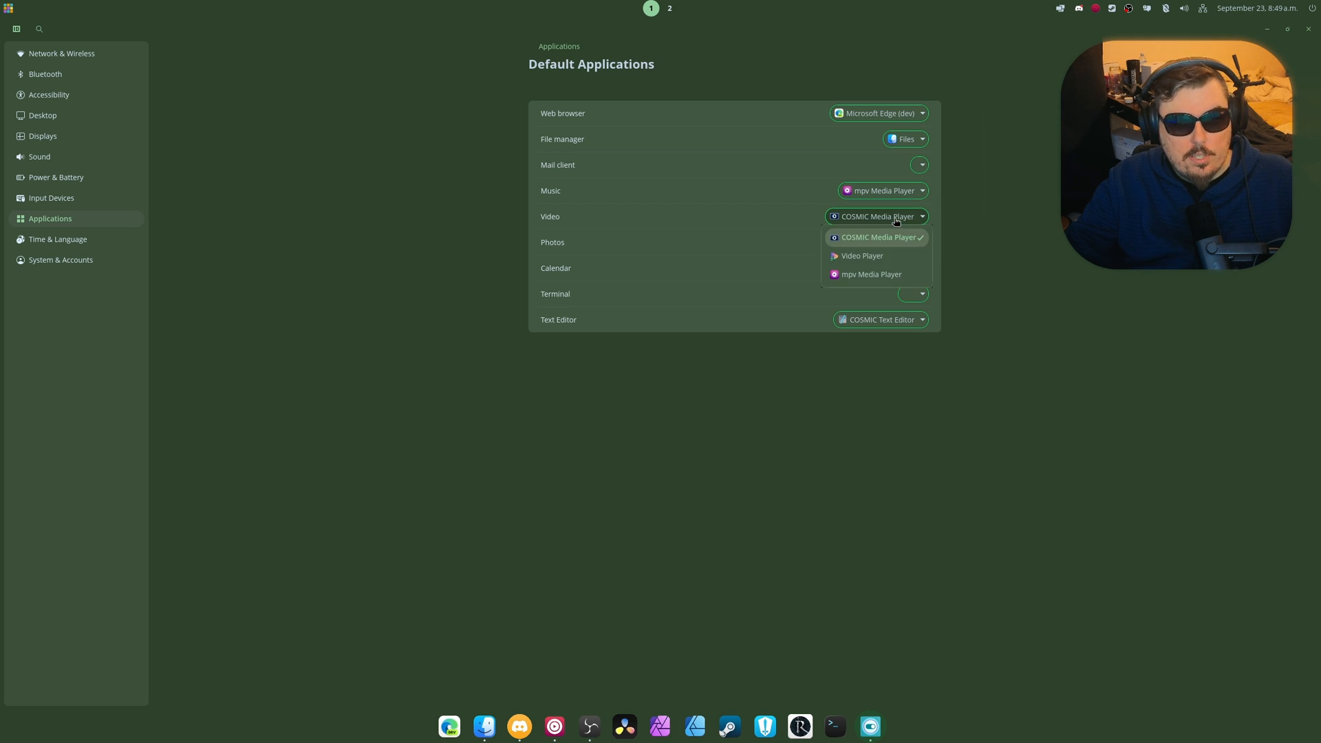
pyautogui.click(871, 274)
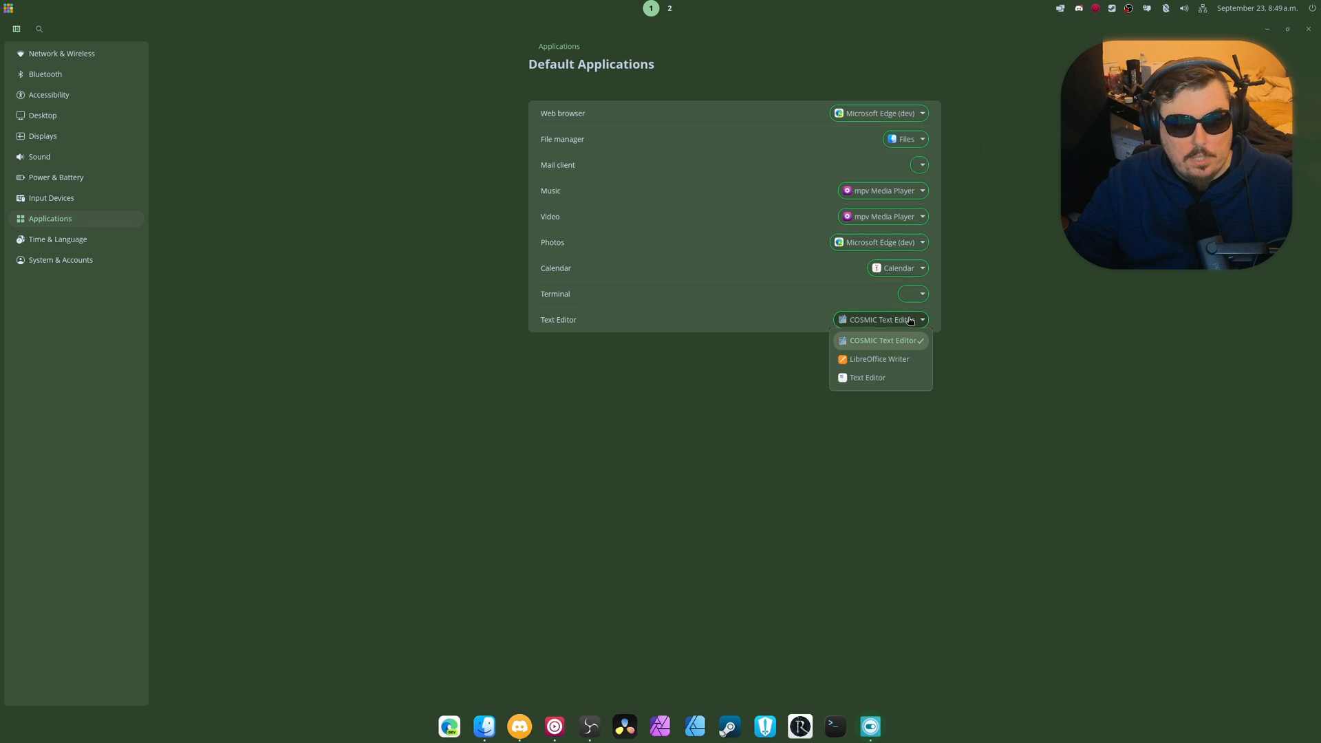
# Make Text Editor the default text editor, then go to System & Accounts
pyautogui.click(867, 376)
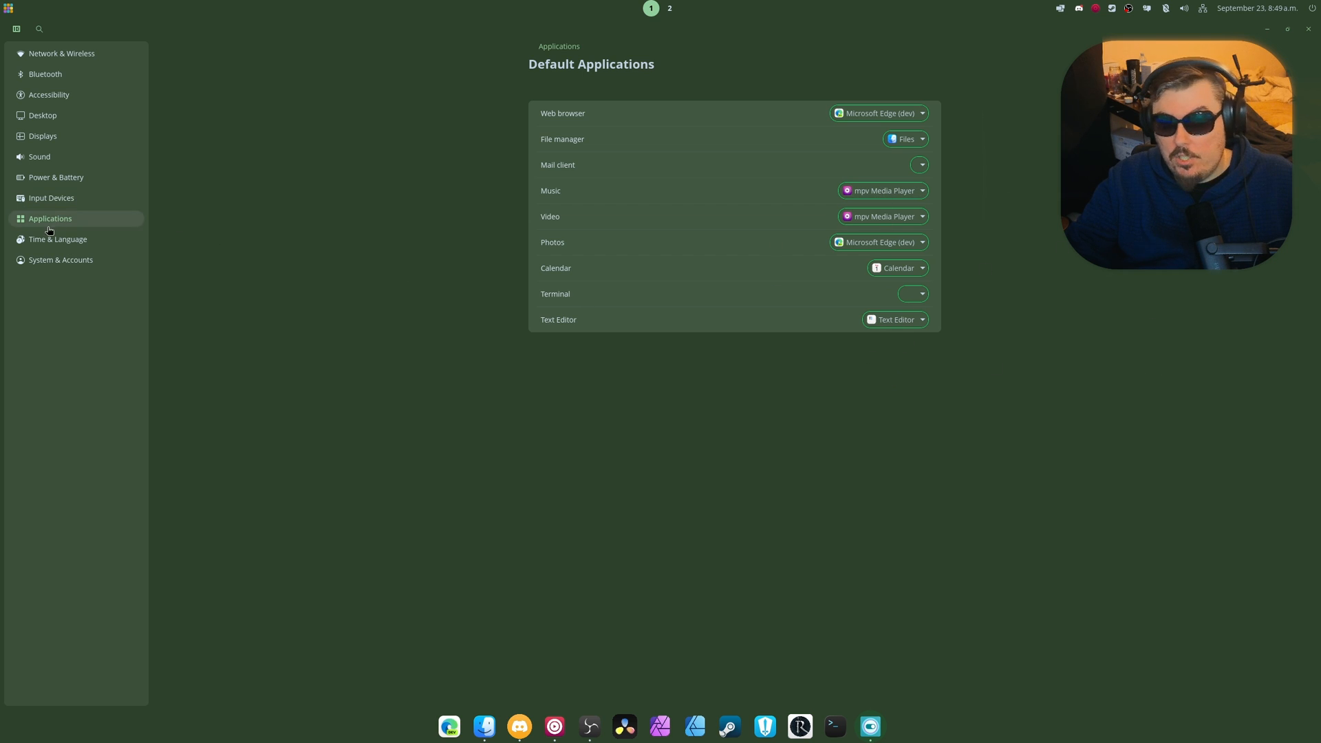
pyautogui.click(58, 238)
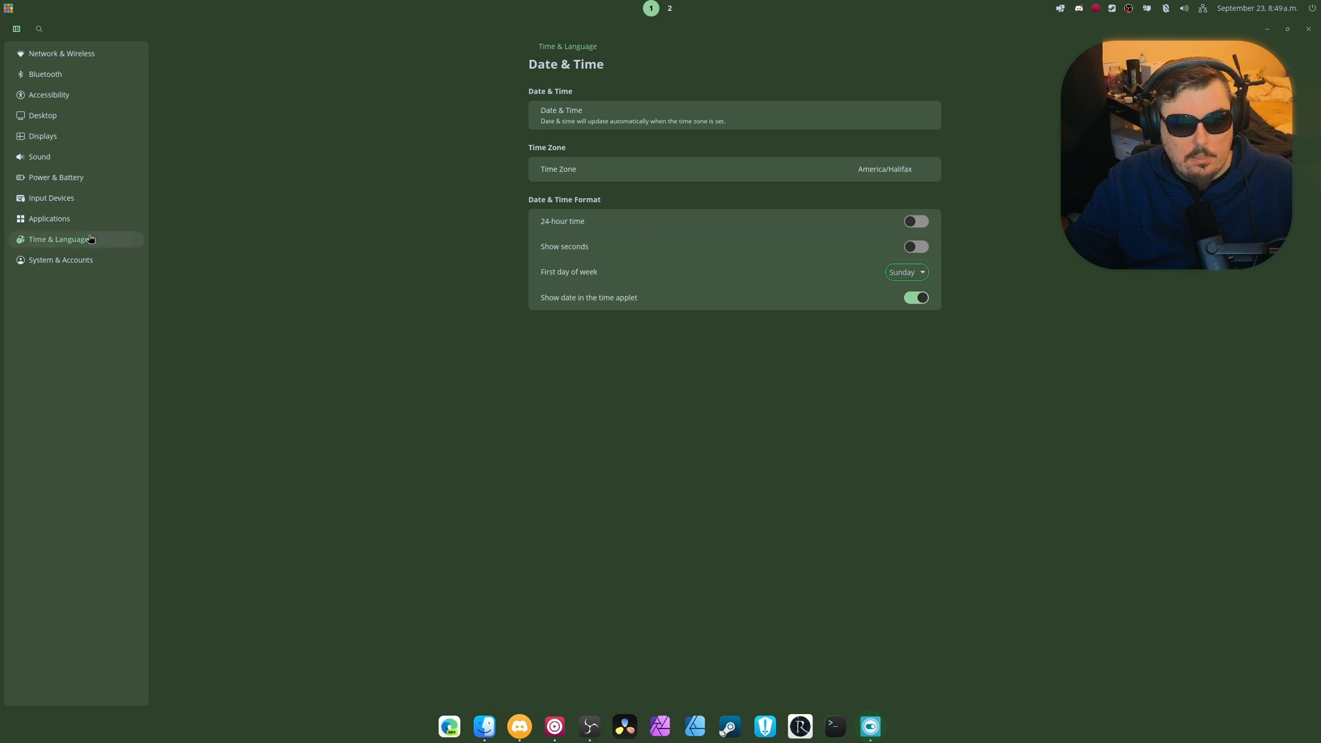
pyautogui.click(61, 260)
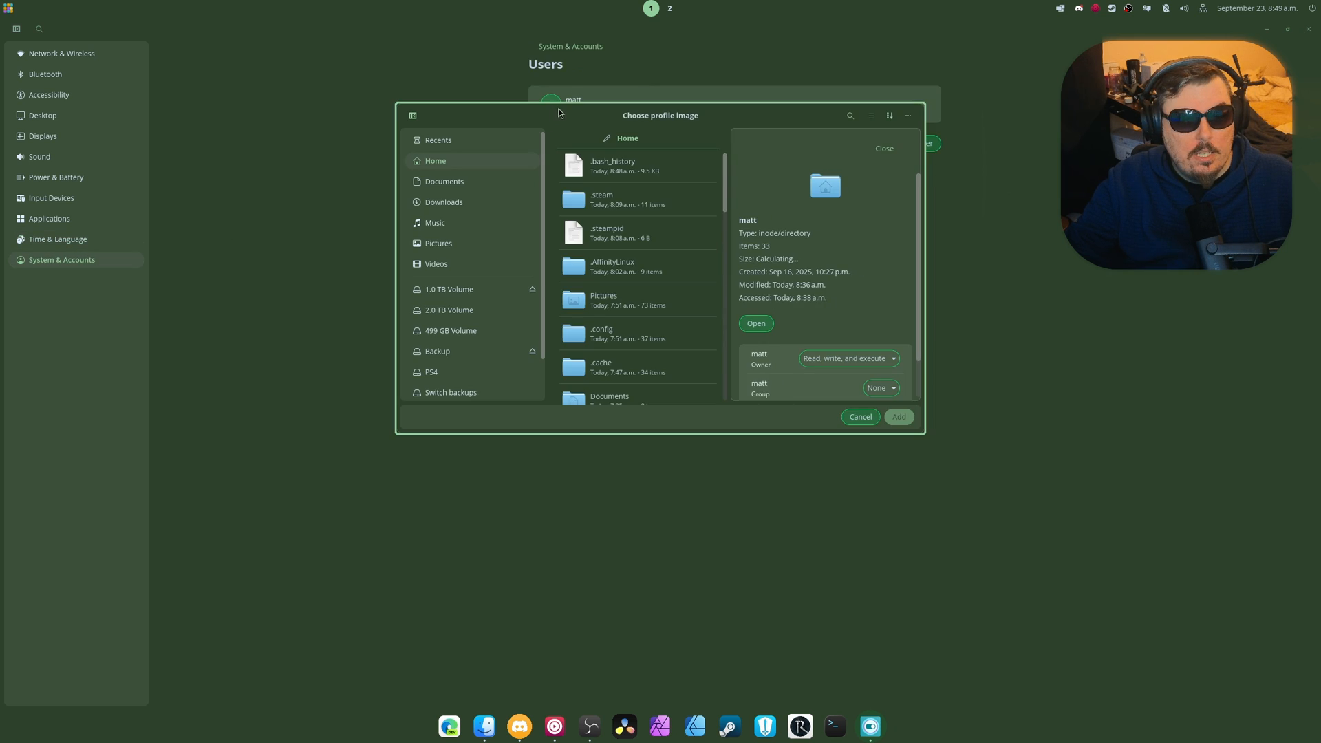
# Pick AffinityLearningLogoV.png from Pictures > logo as the profile image and expand the user row
pyautogui.click(439, 244)
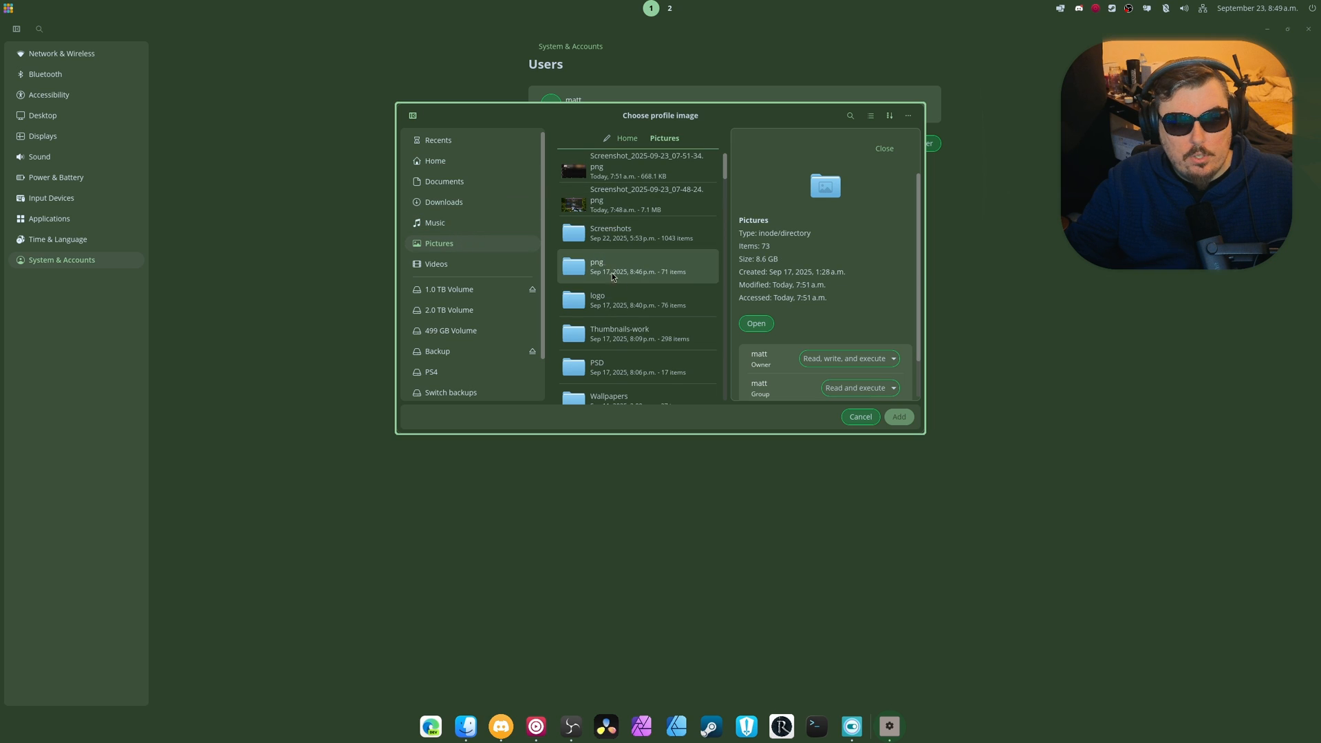
pyautogui.doubleClick(597, 265)
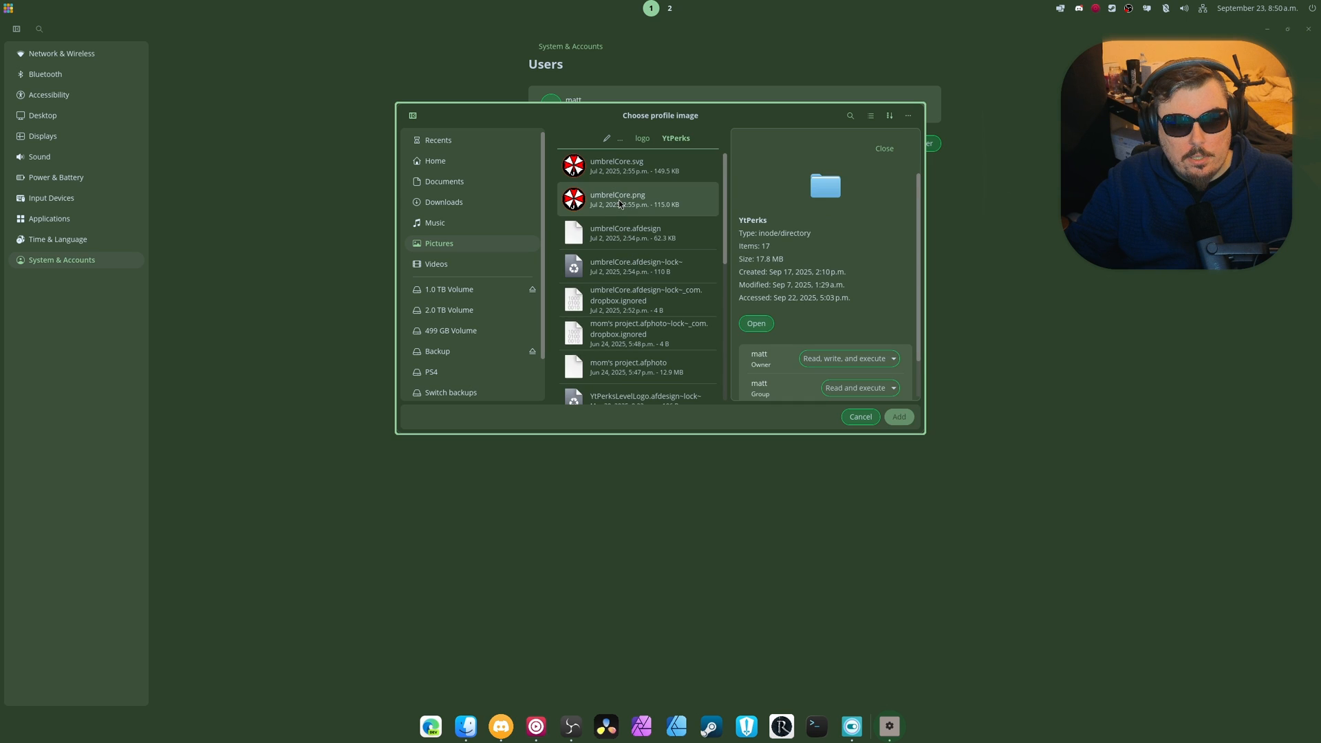
pyautogui.scroll(-3)
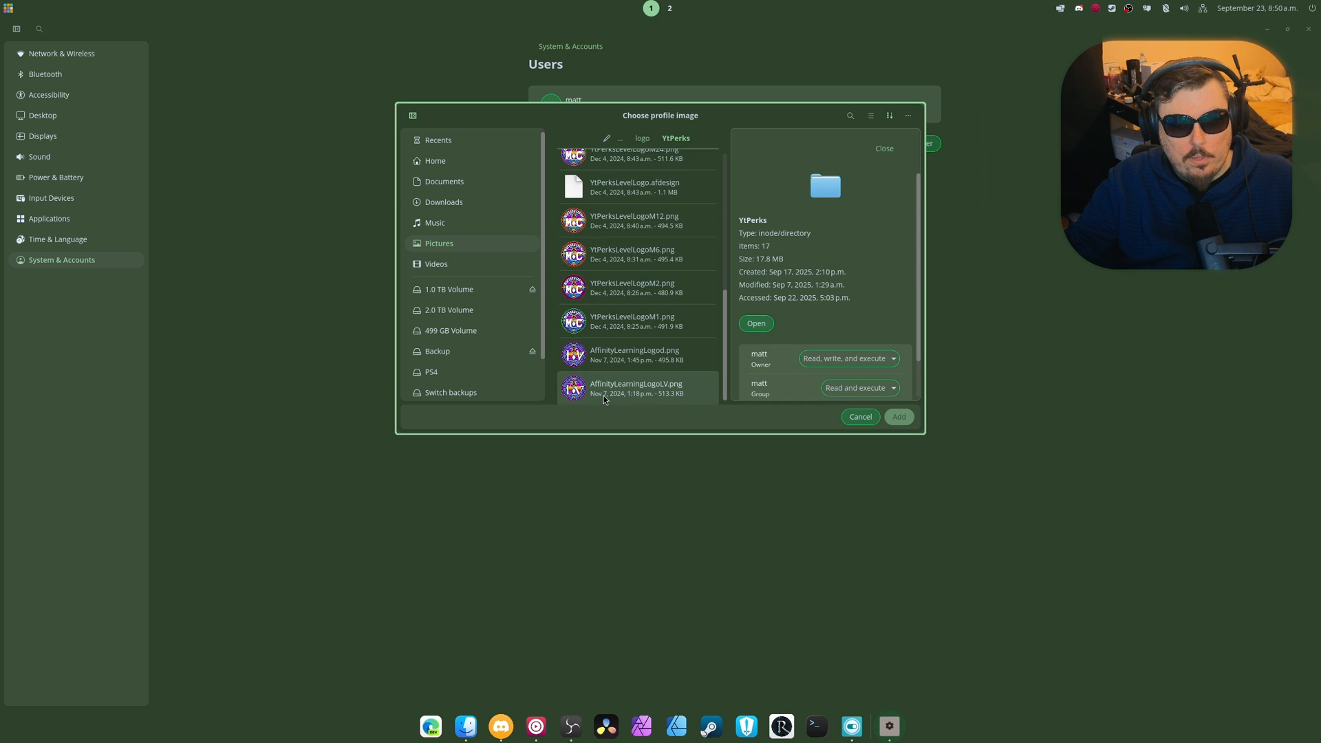
pyautogui.click(898, 417)
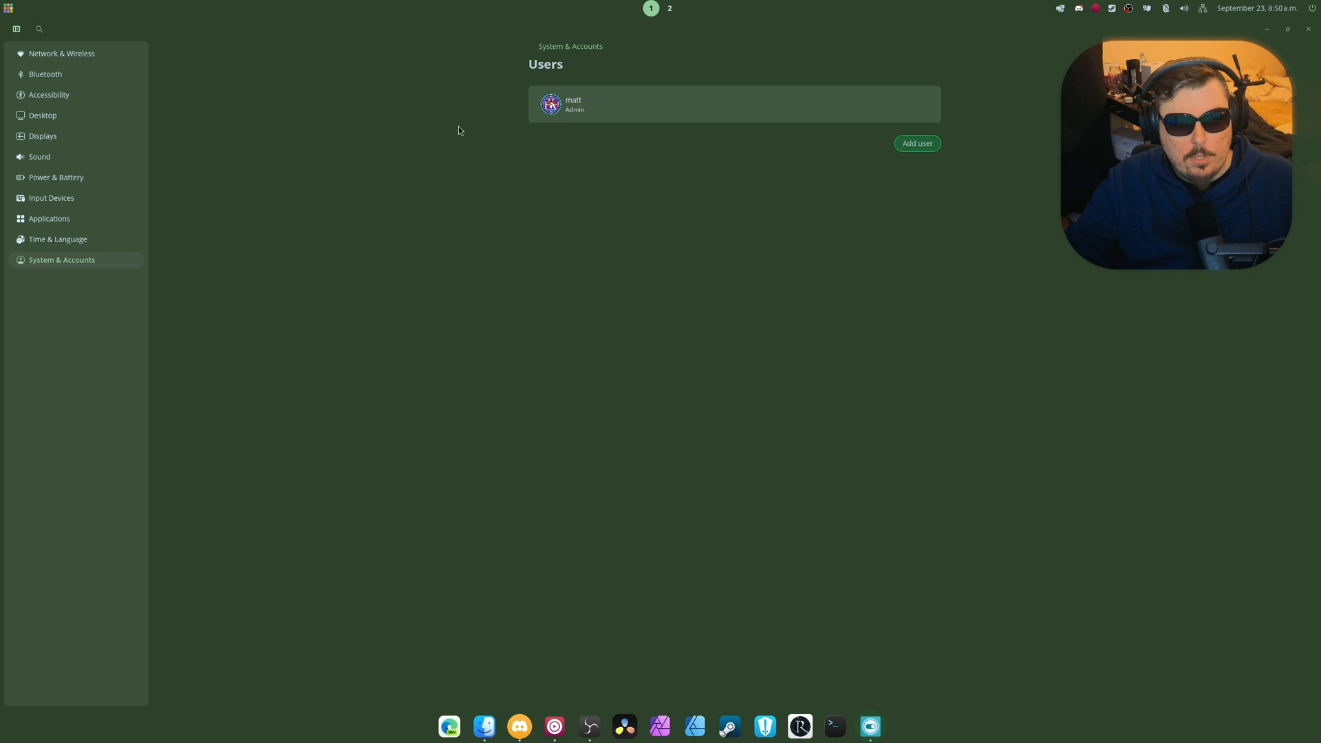
pyautogui.click(570, 45)
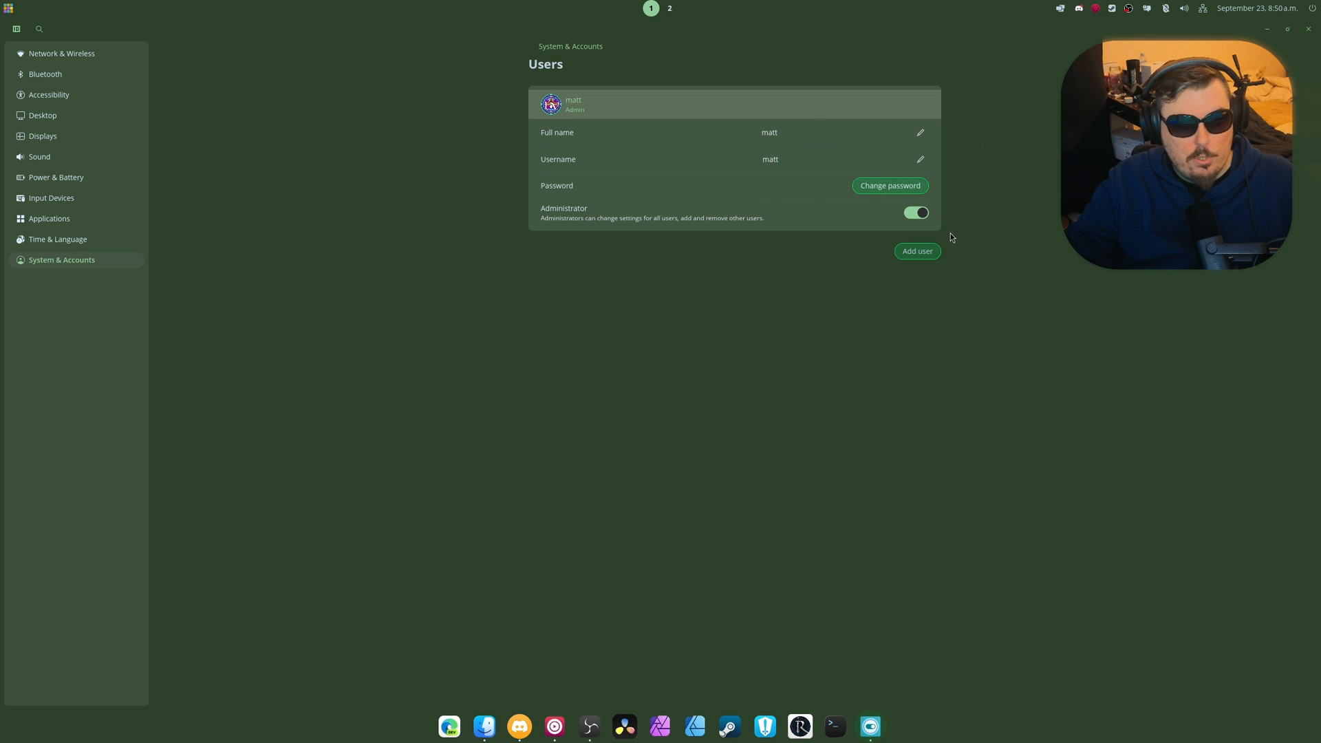
# Return to System & Accounts and open the About page with Fedora Linux 43 details
pyautogui.click(569, 46)
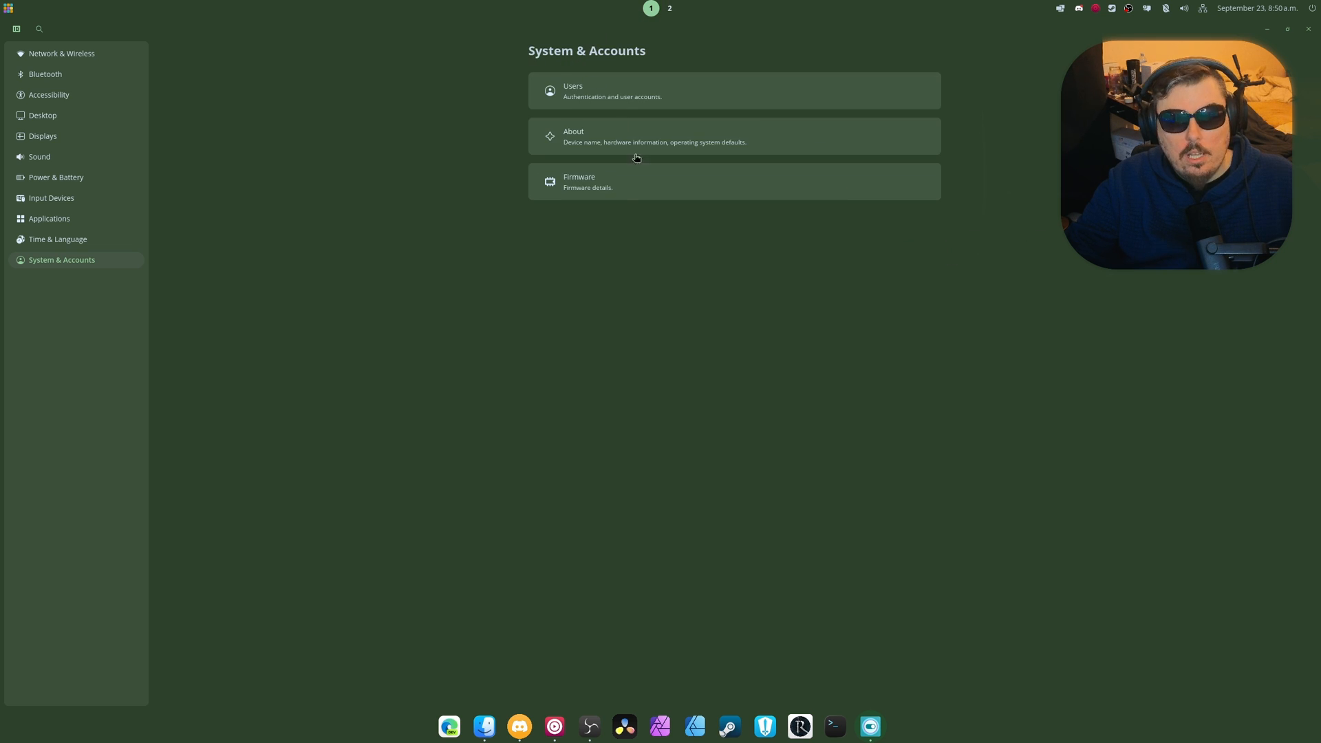
pyautogui.click(655, 136)
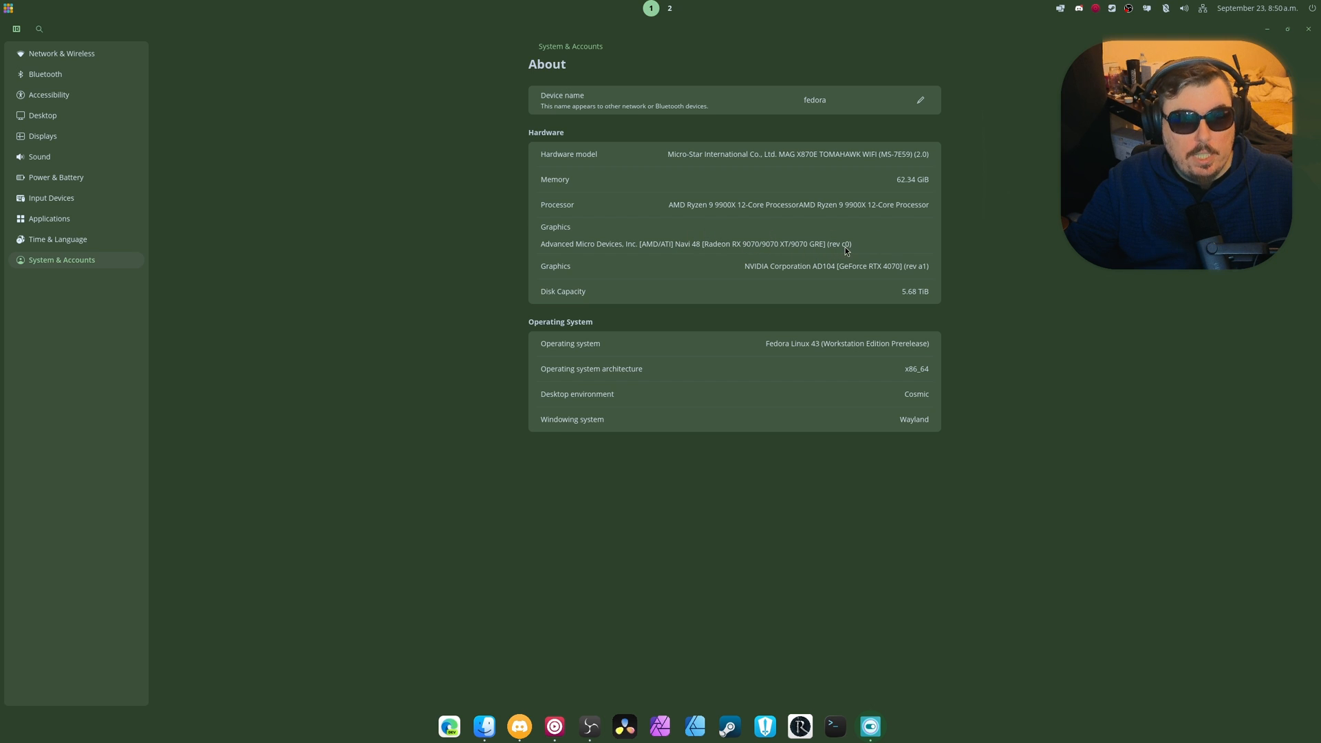
pyautogui.moveTo(708, 371)
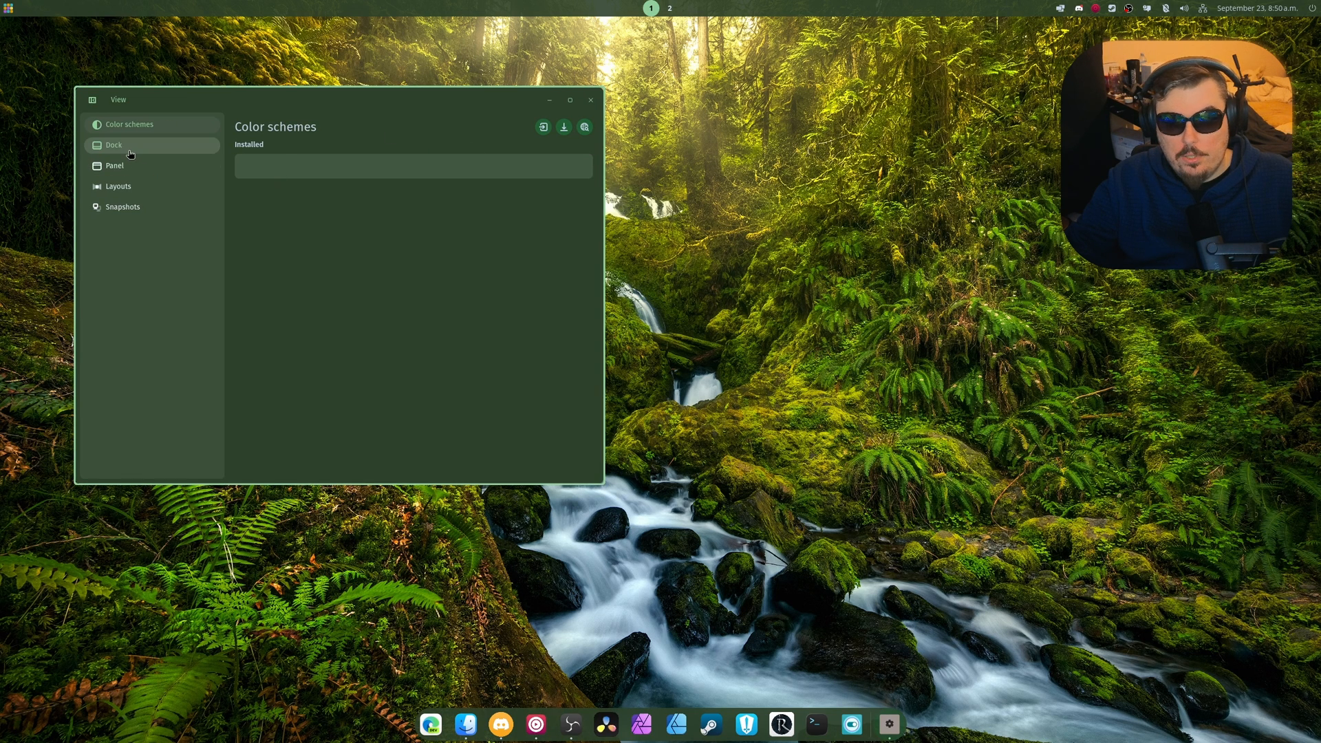
# Apply the macOS layout from the Dock > Layouts presets in COSMIC Tweaks
pyautogui.click(113, 165)
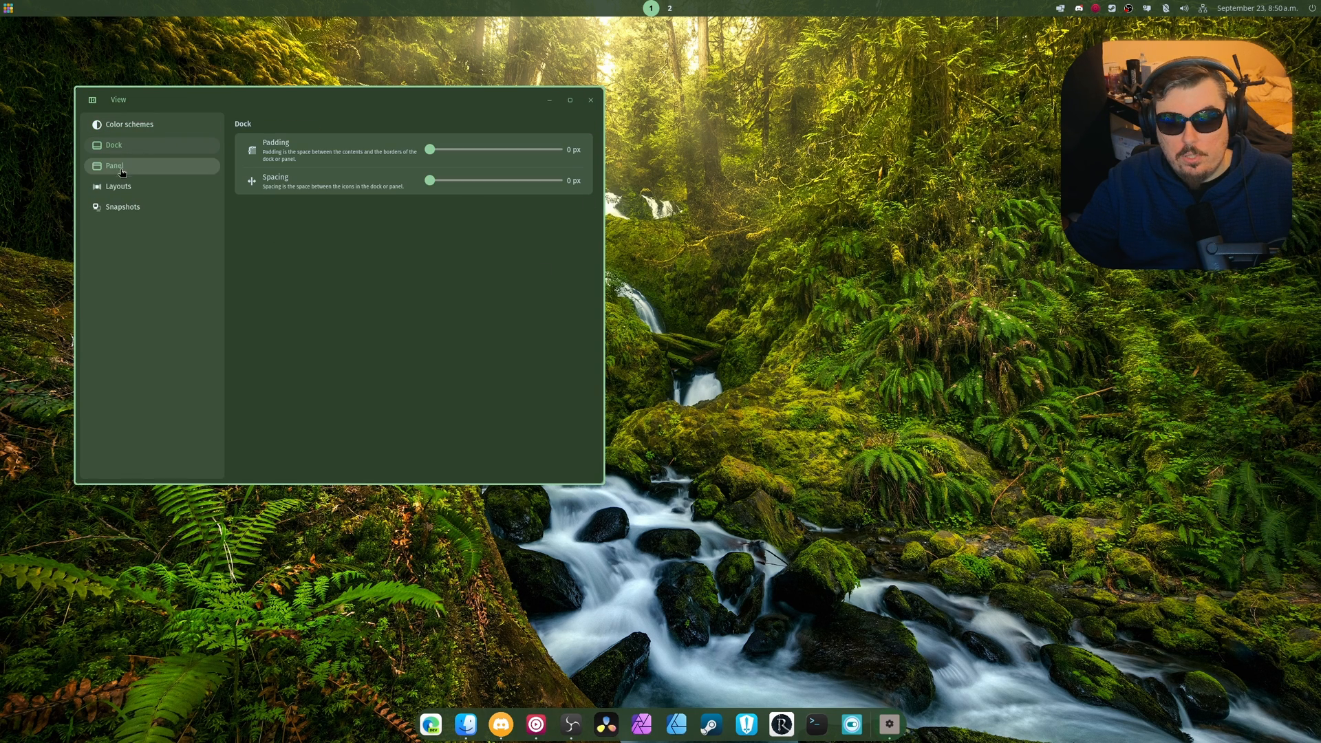
pyautogui.click(118, 187)
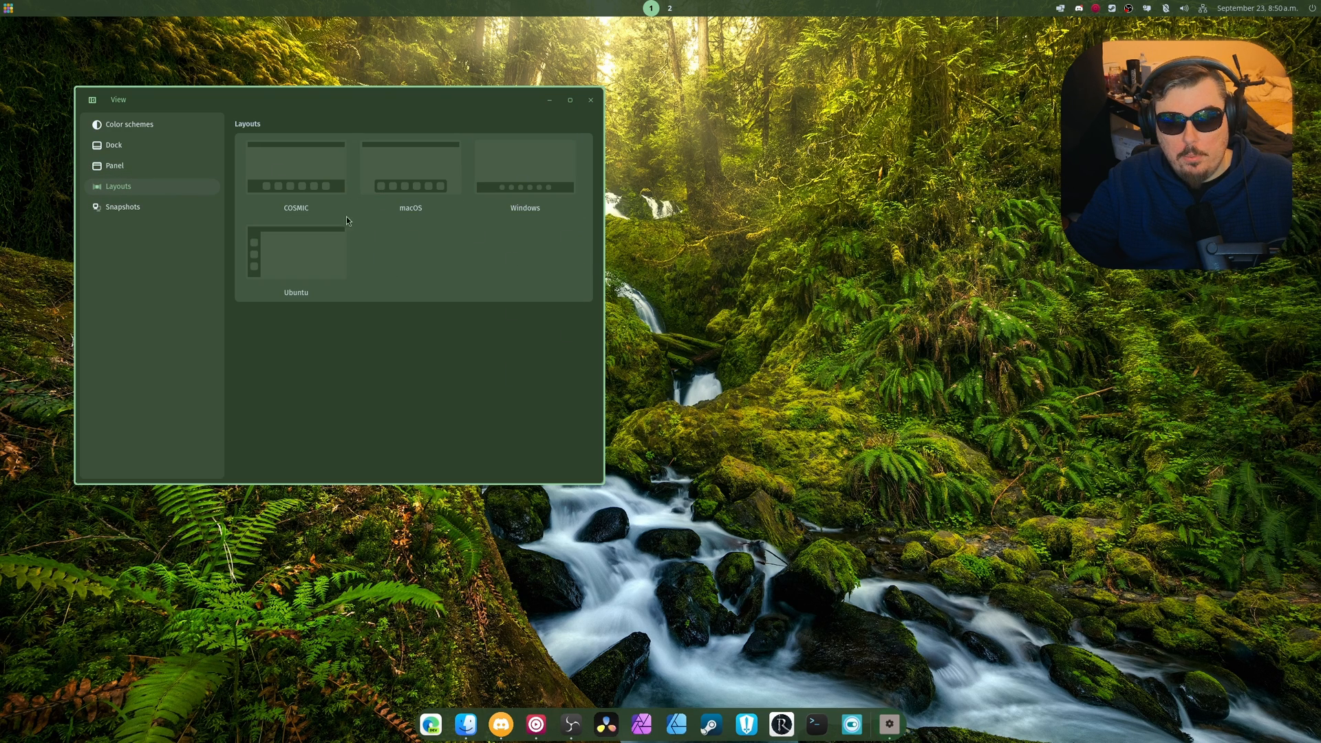
pyautogui.click(123, 206)
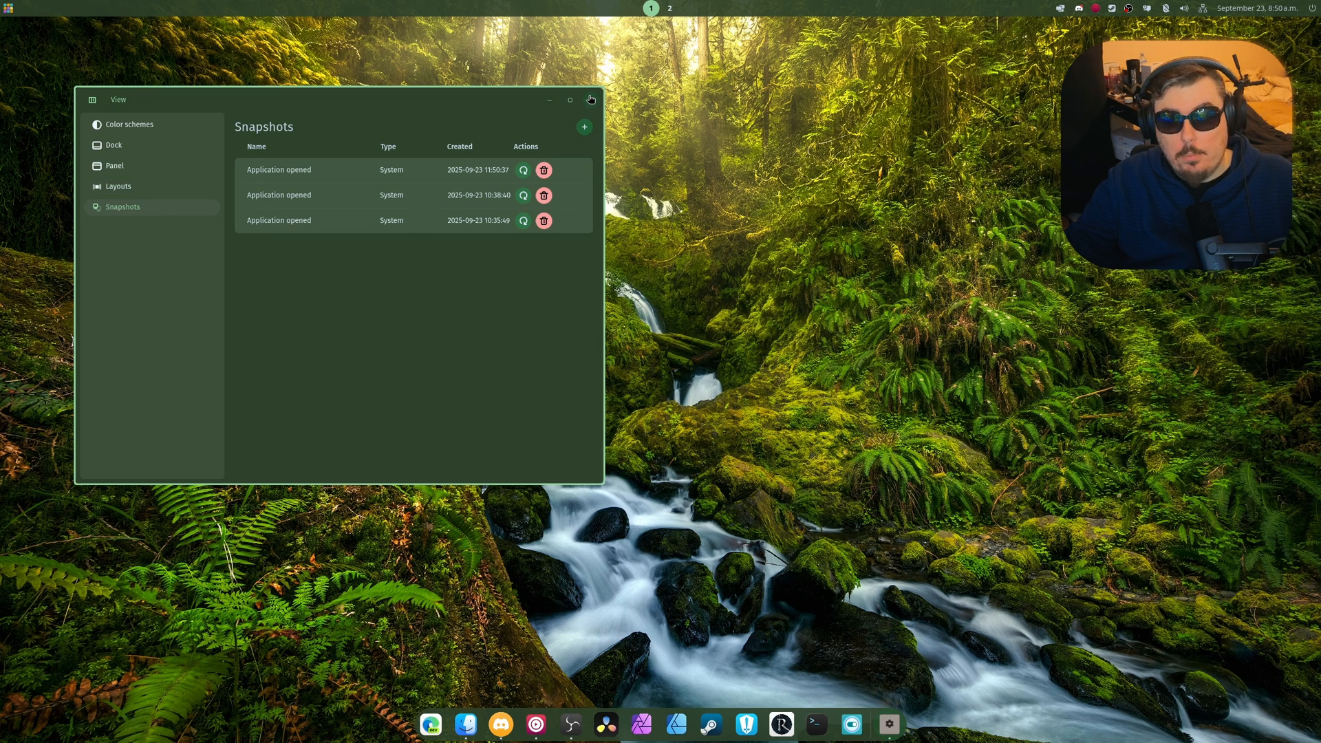
pyautogui.moveTo(585, 127)
pyautogui.write('maco')
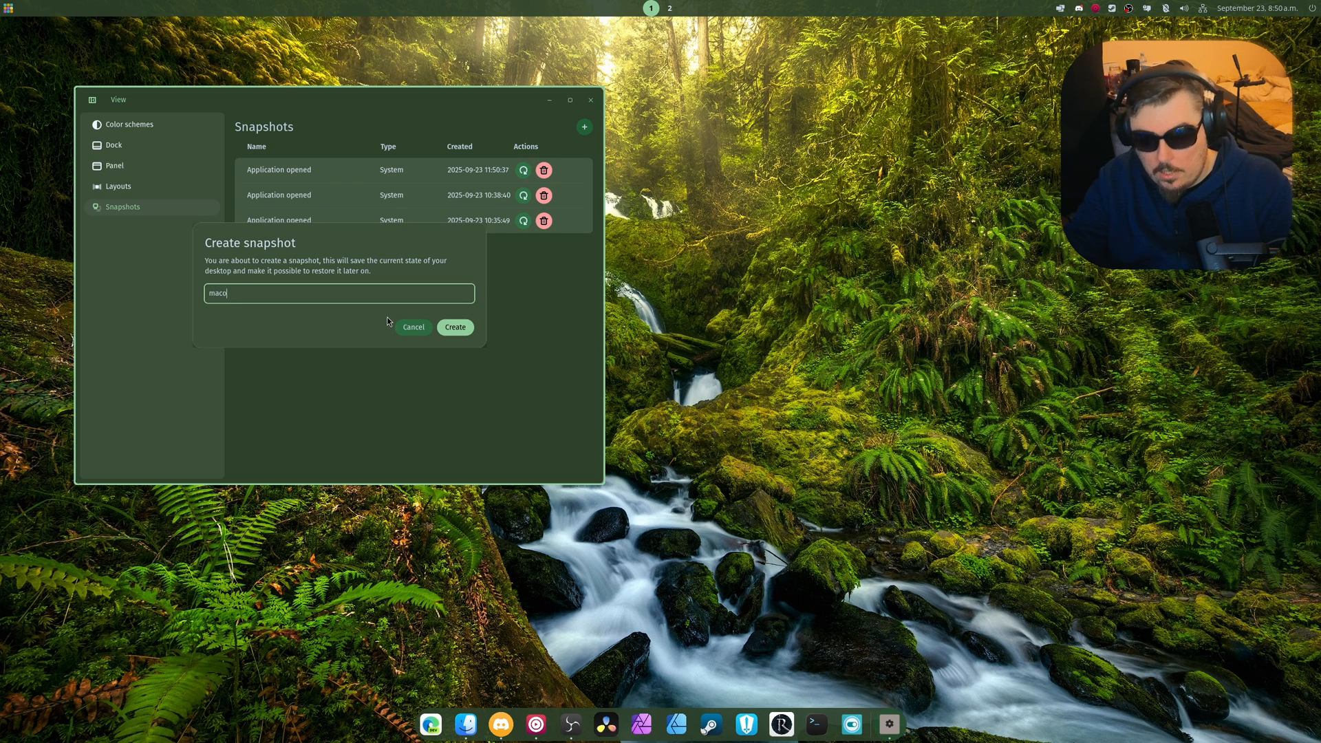
# Create the user snapshot 'macos' and close COSMIC Tweaks
pyautogui.click(454, 327)
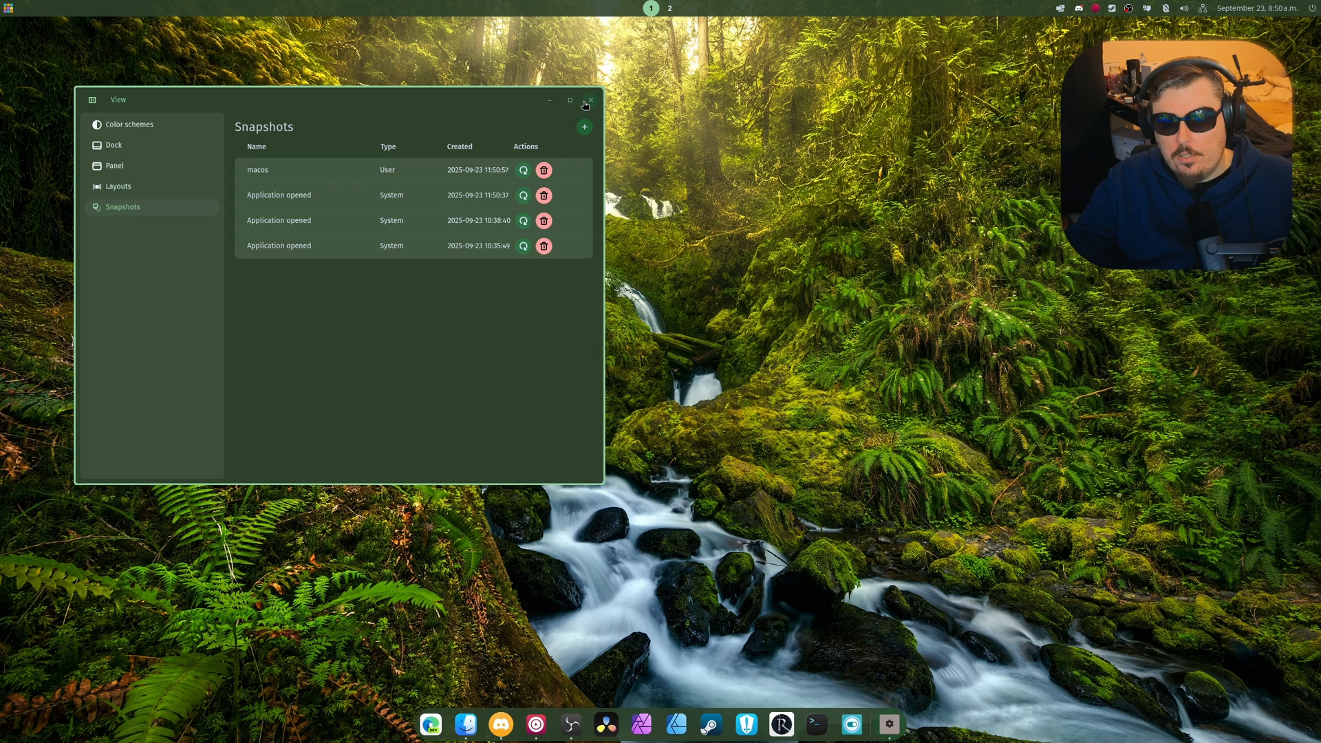
pyautogui.moveTo(503, 200)
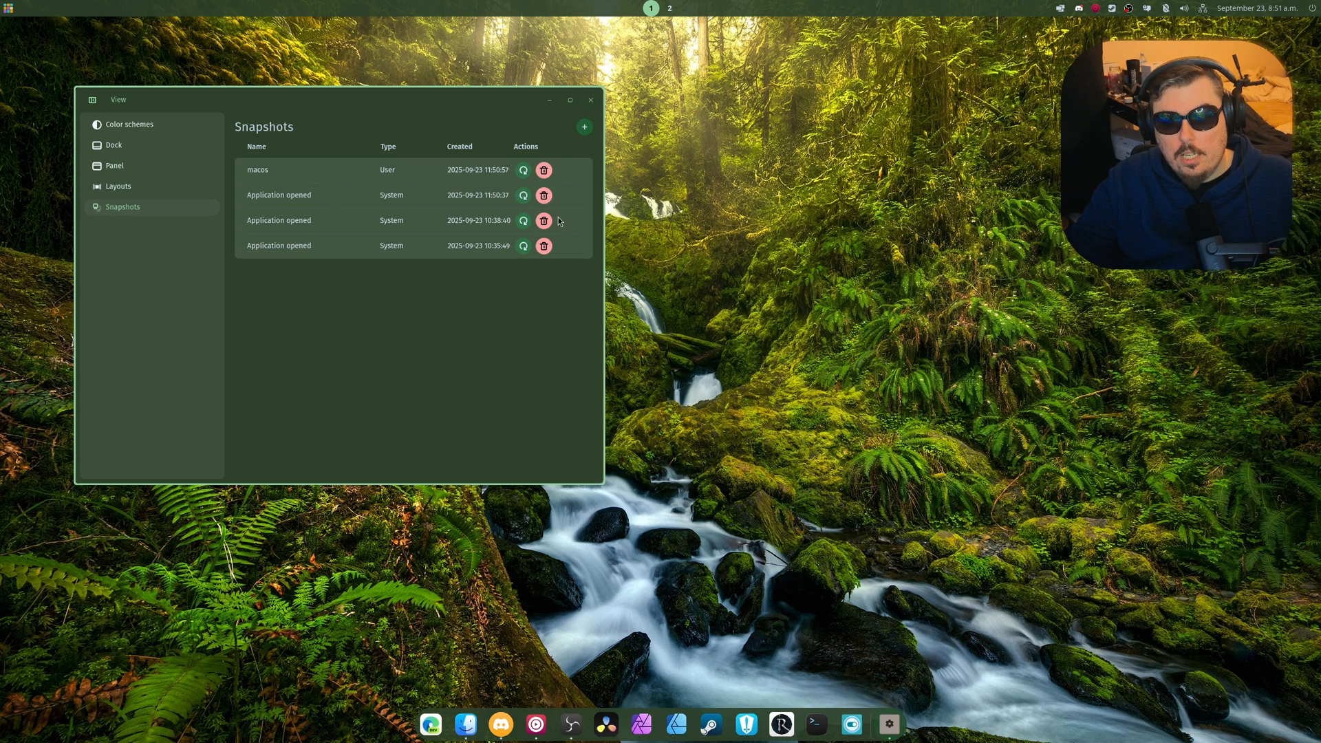
pyautogui.click(589, 99)
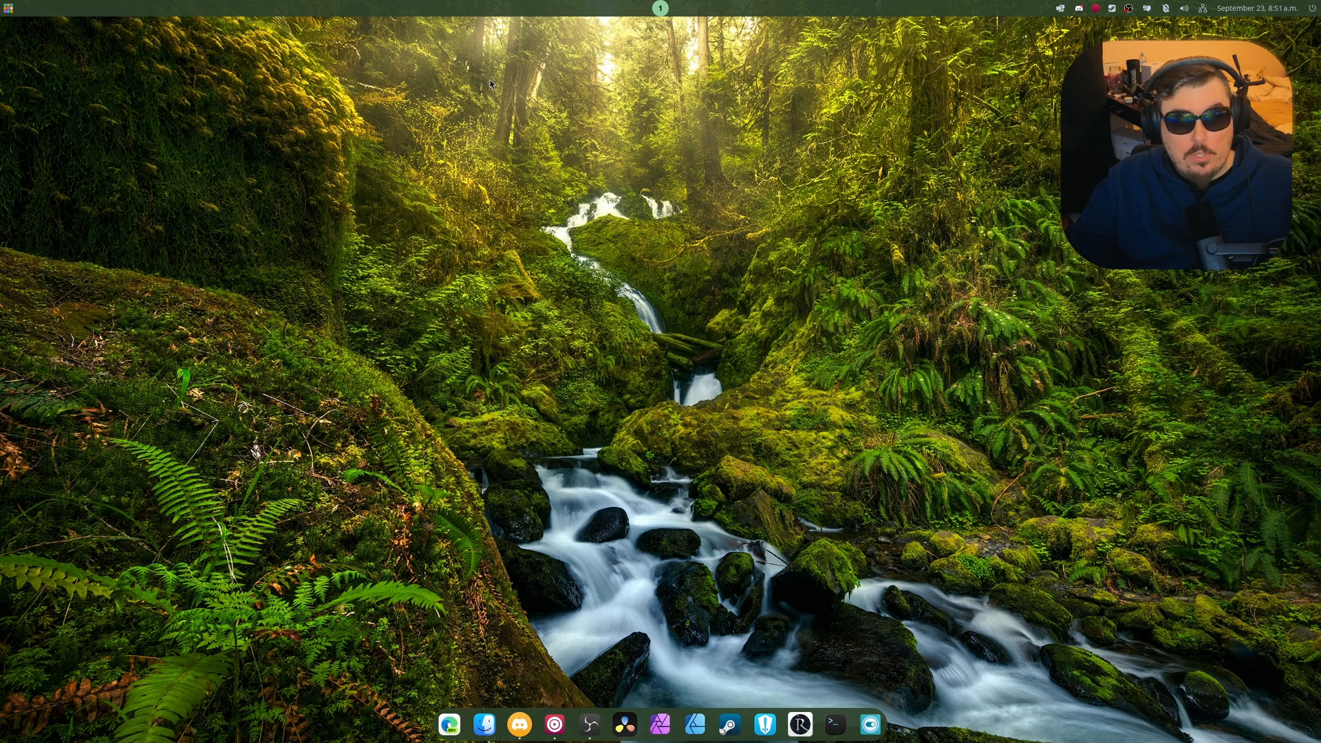
# Launch COSMIC Settings on the Panel page and try changing the panel's screen edge
pyautogui.click(833, 724)
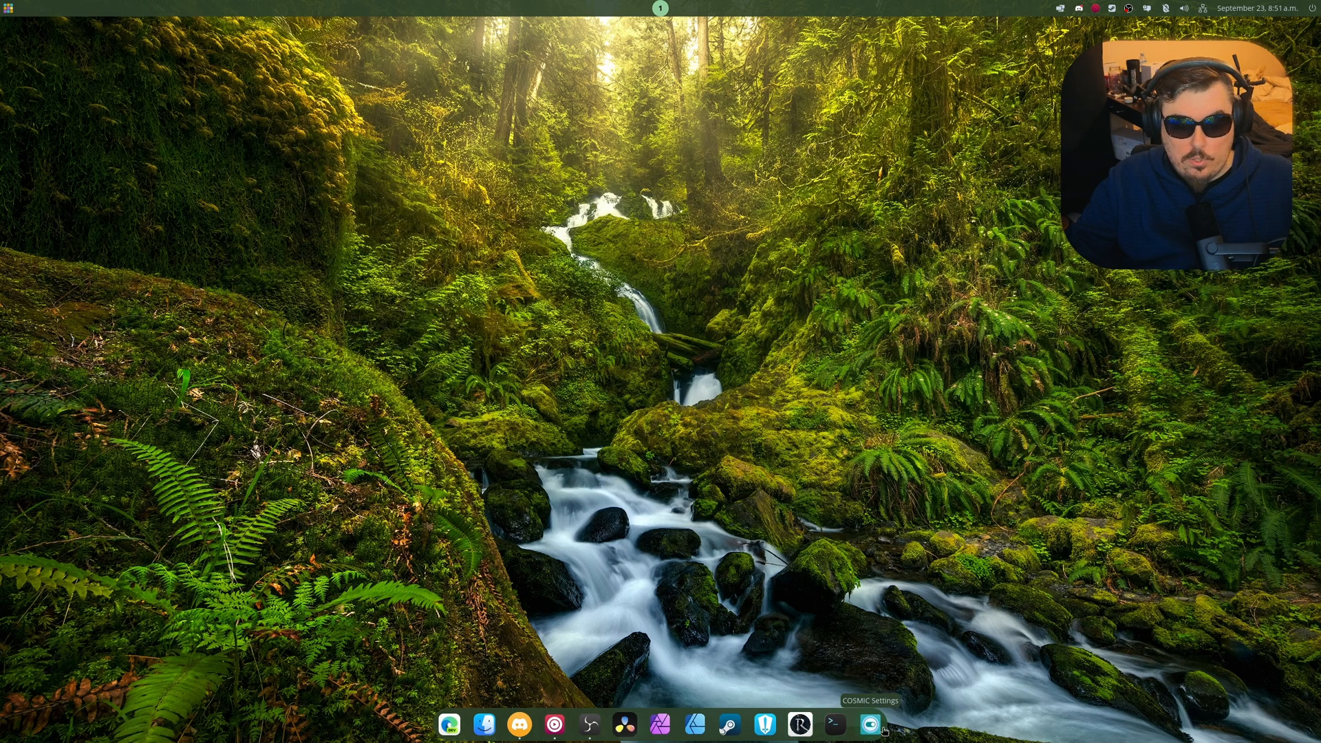
pyautogui.click(869, 724)
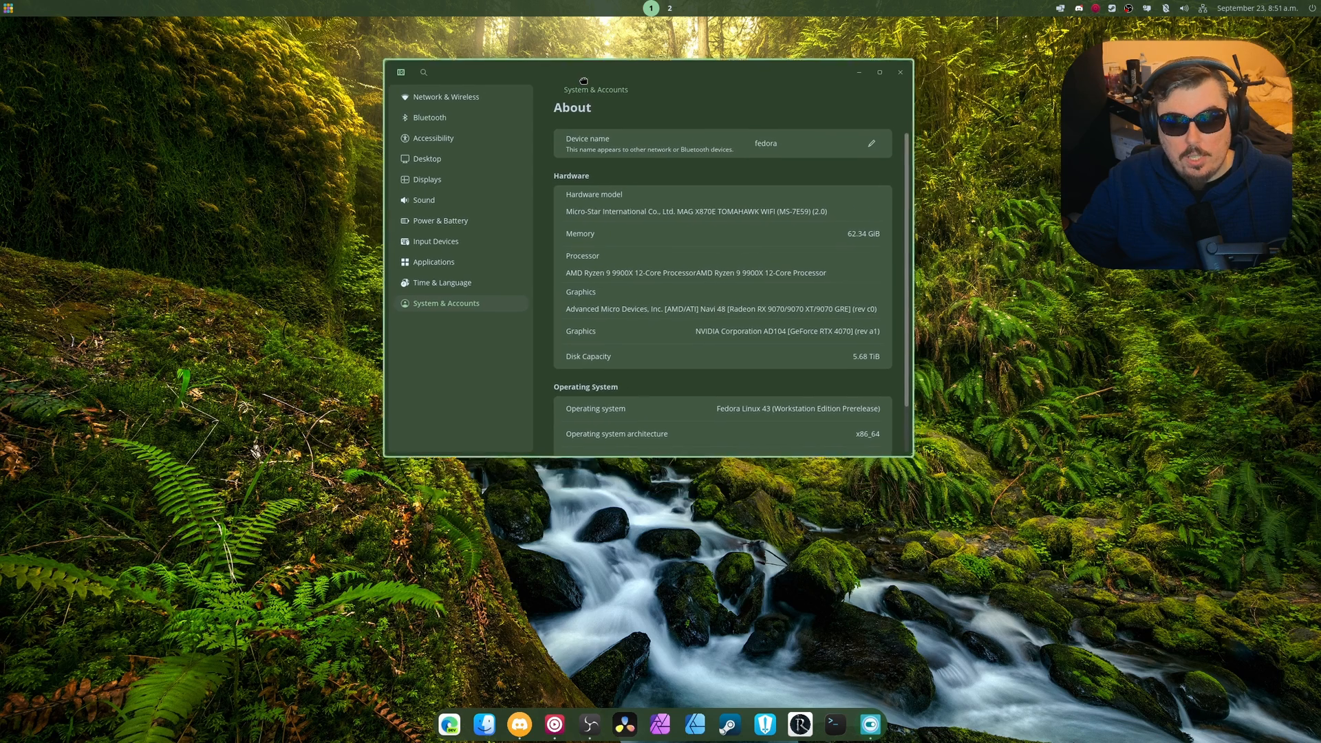
pyautogui.click(879, 72)
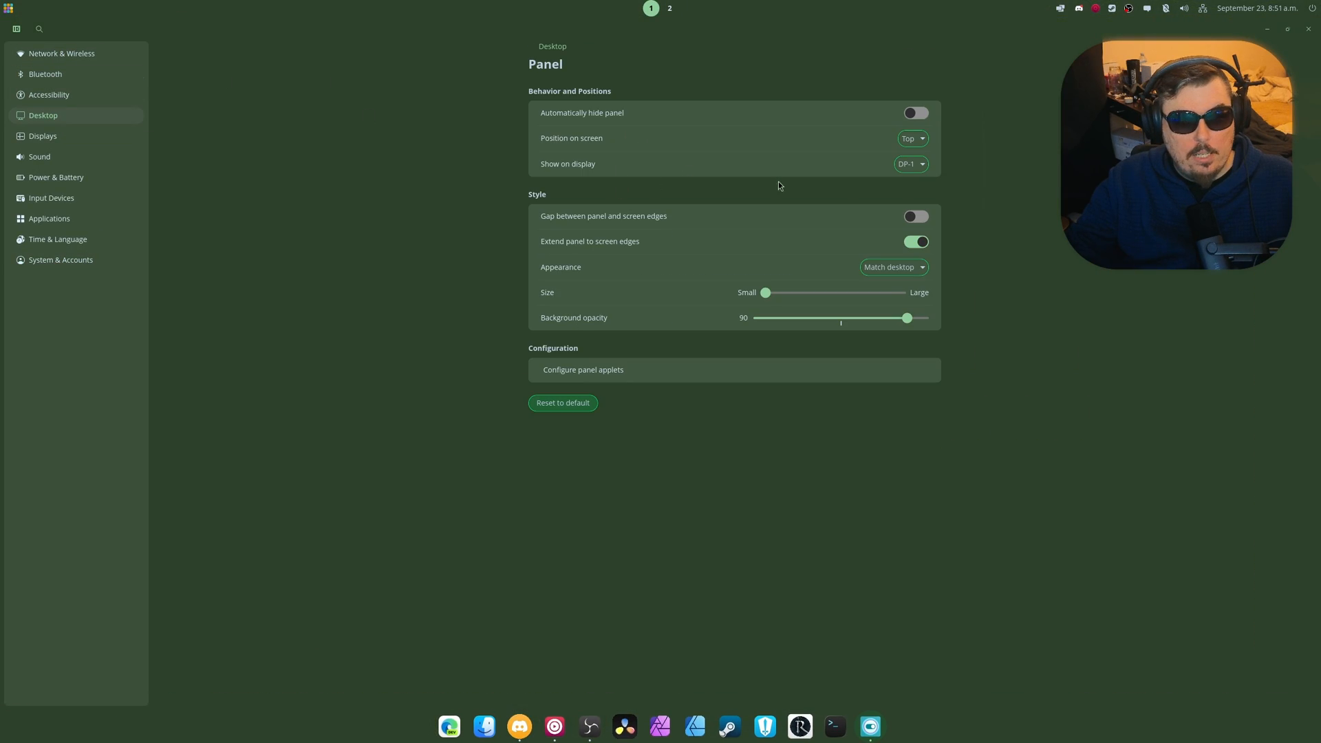
pyautogui.click(912, 138)
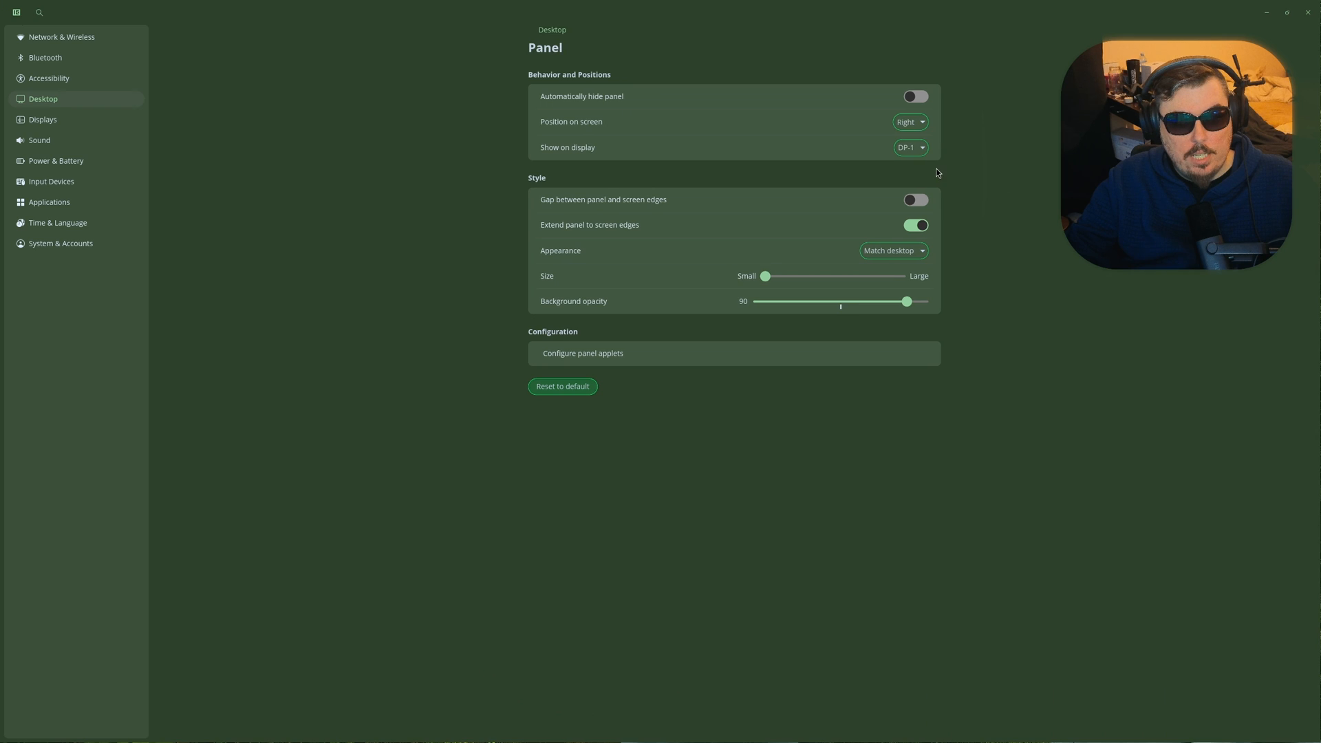
pyautogui.click(909, 121)
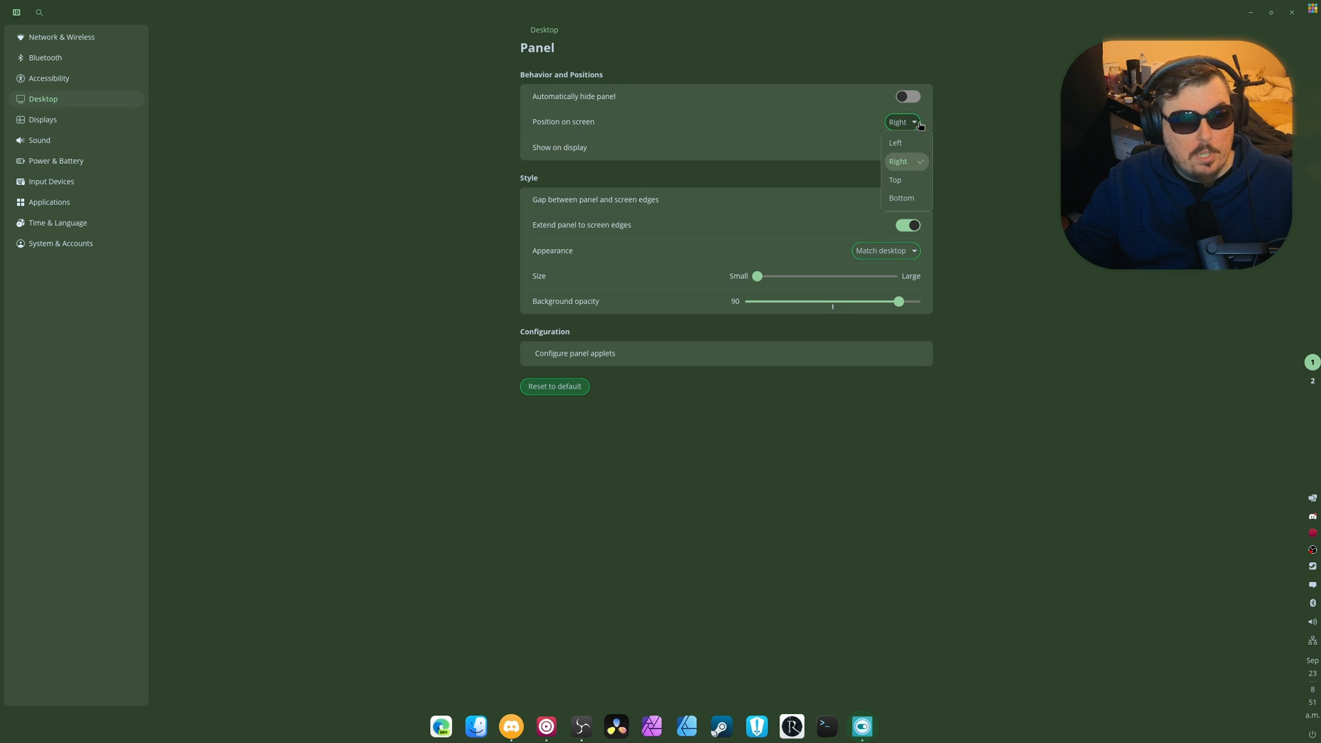
pyautogui.click(895, 180)
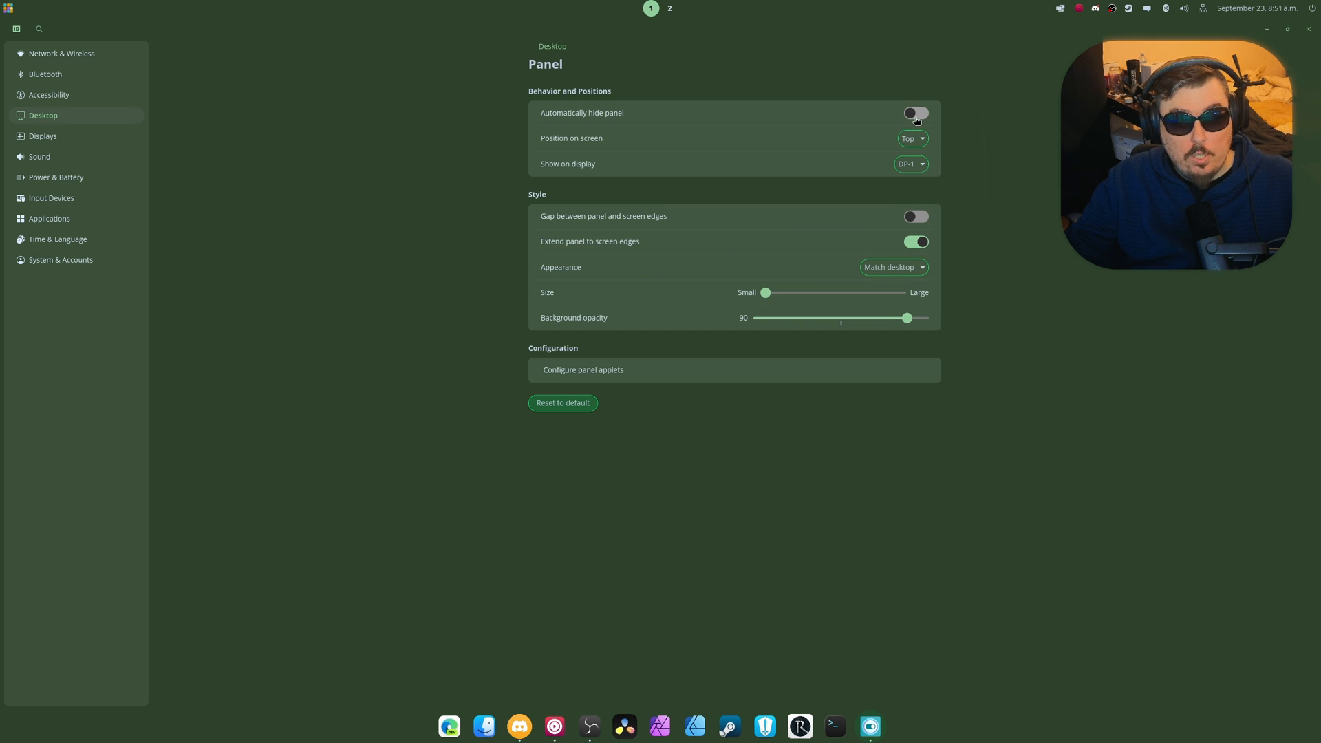
# Toggle panel auto-hide on and back off, then view the panel applet list
pyautogui.click(915, 112)
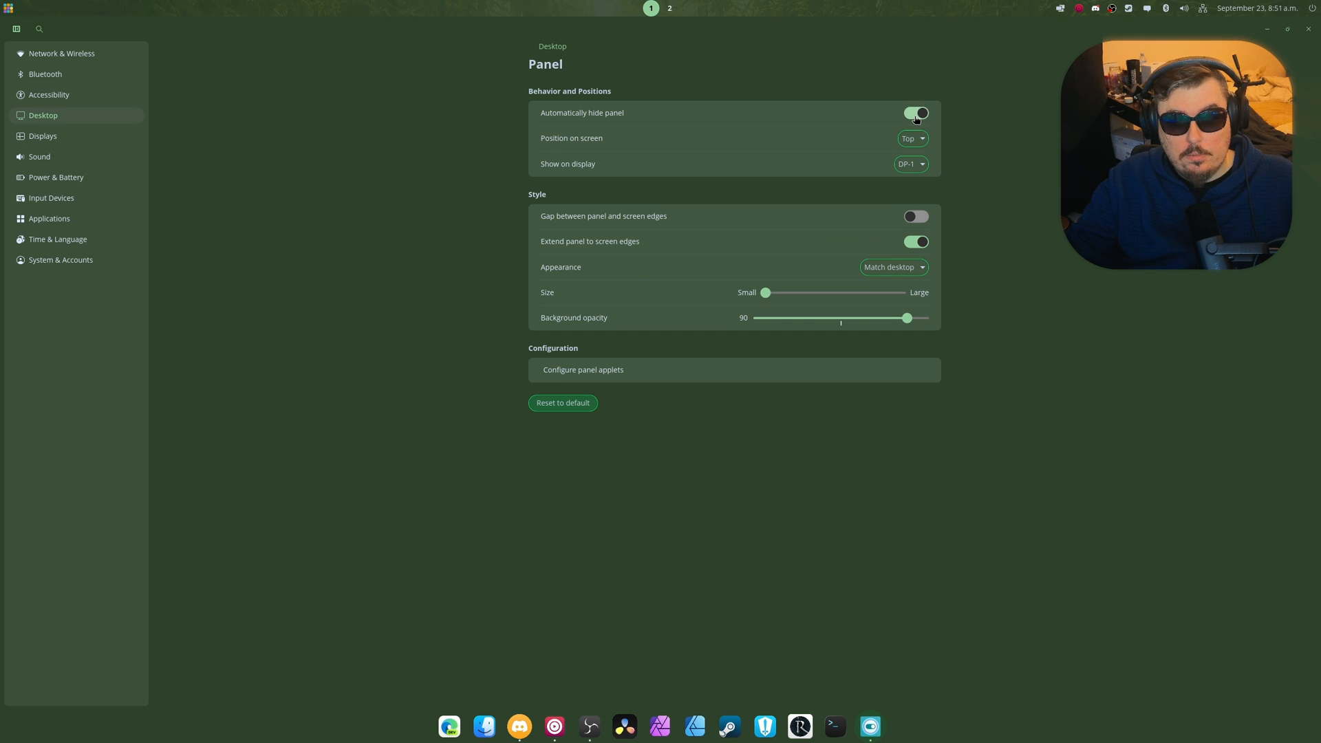
pyautogui.click(915, 112)
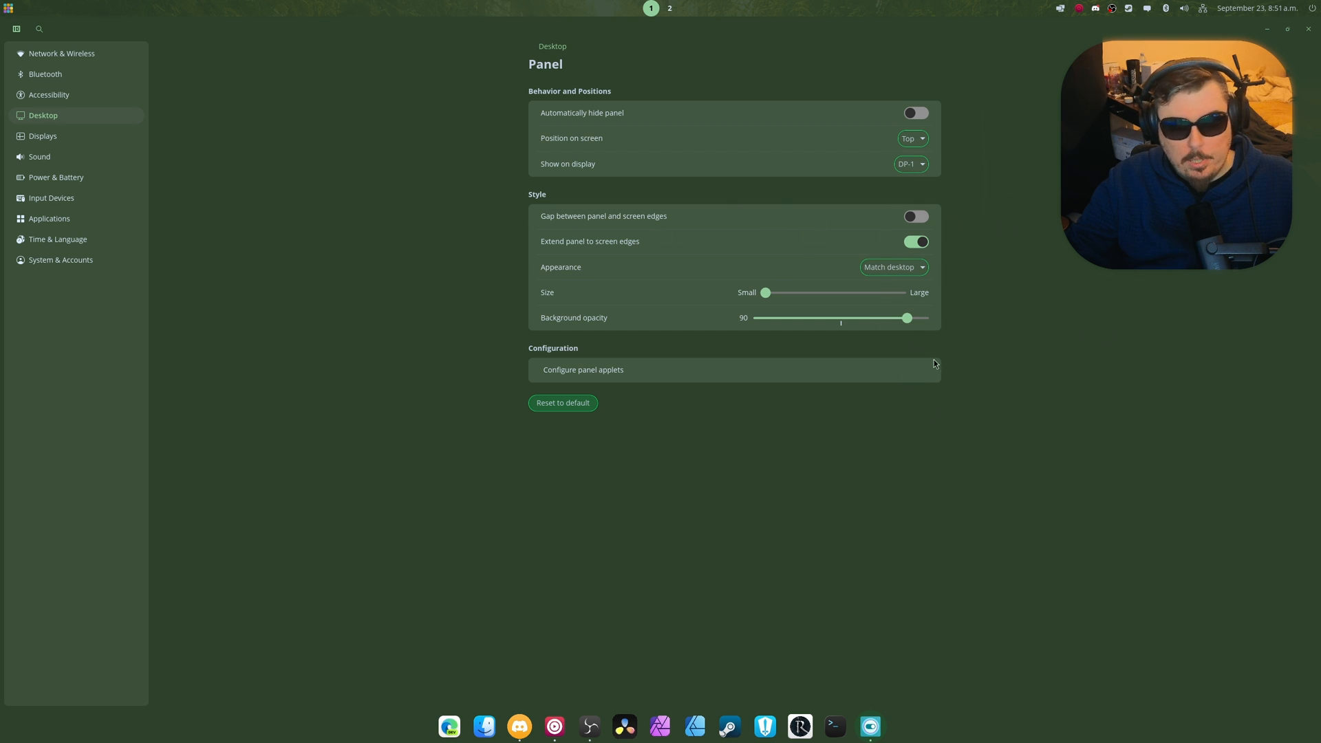
pyautogui.click(915, 216)
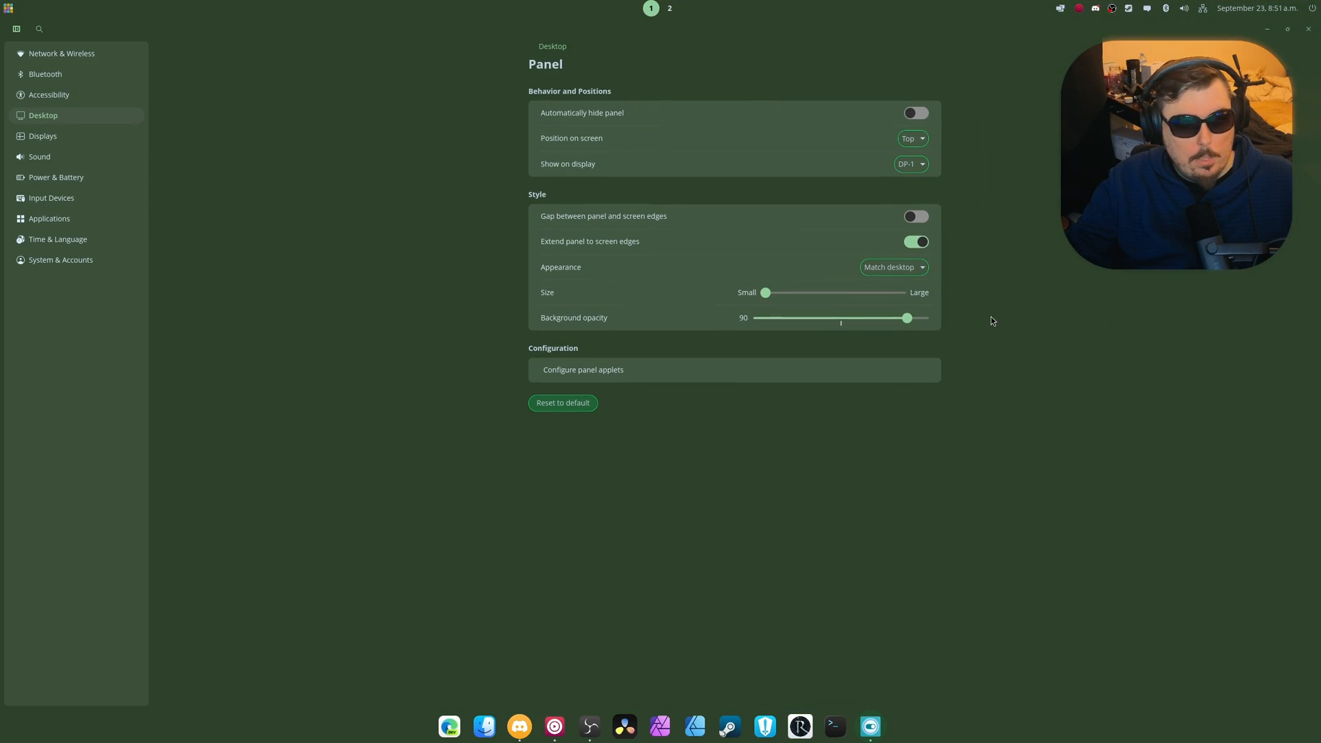
pyautogui.click(893, 267)
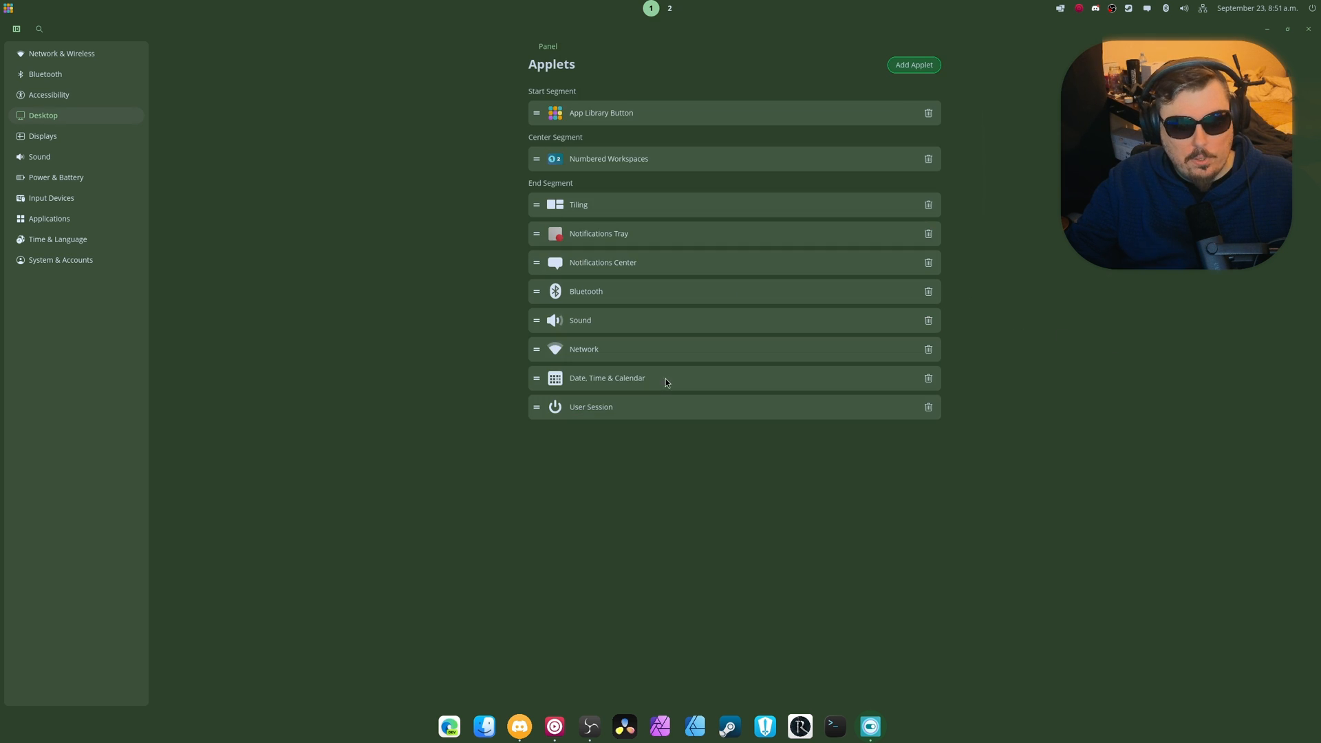
pyautogui.moveTo(779, 496)
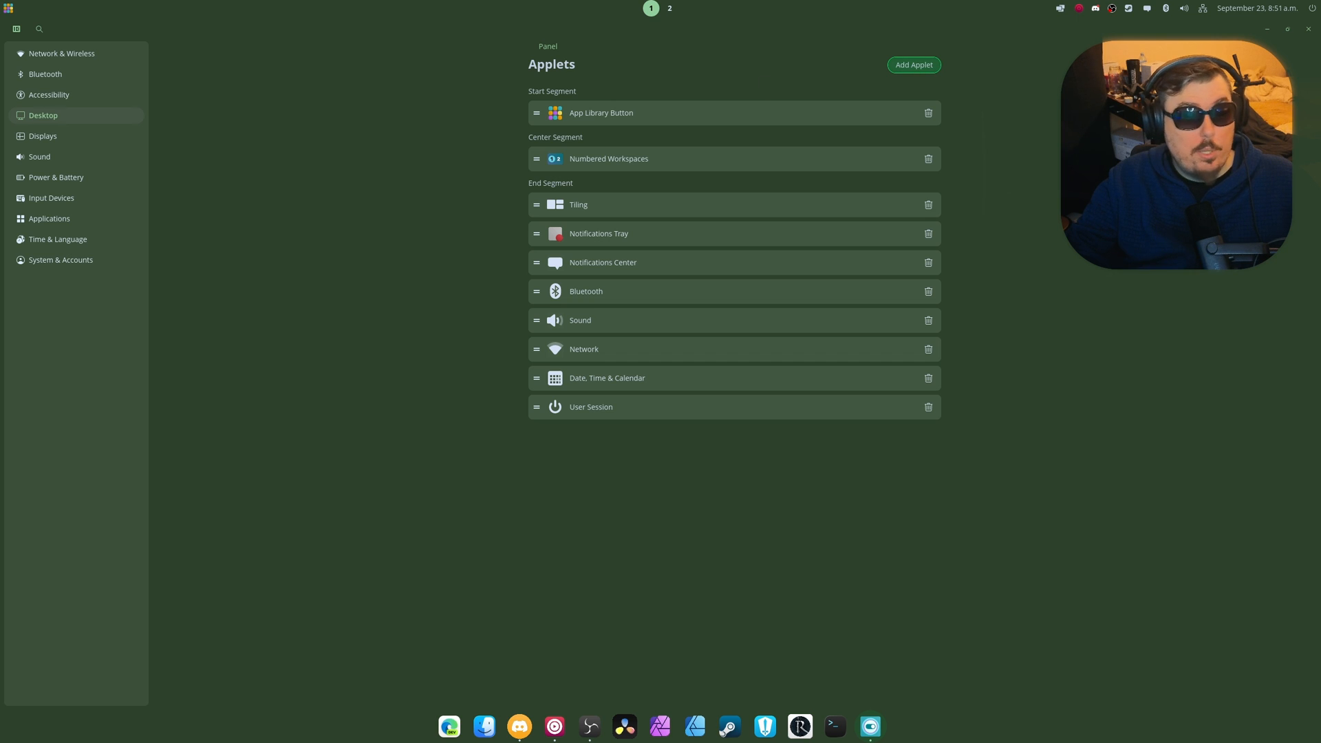
pyautogui.moveTo(553, 101)
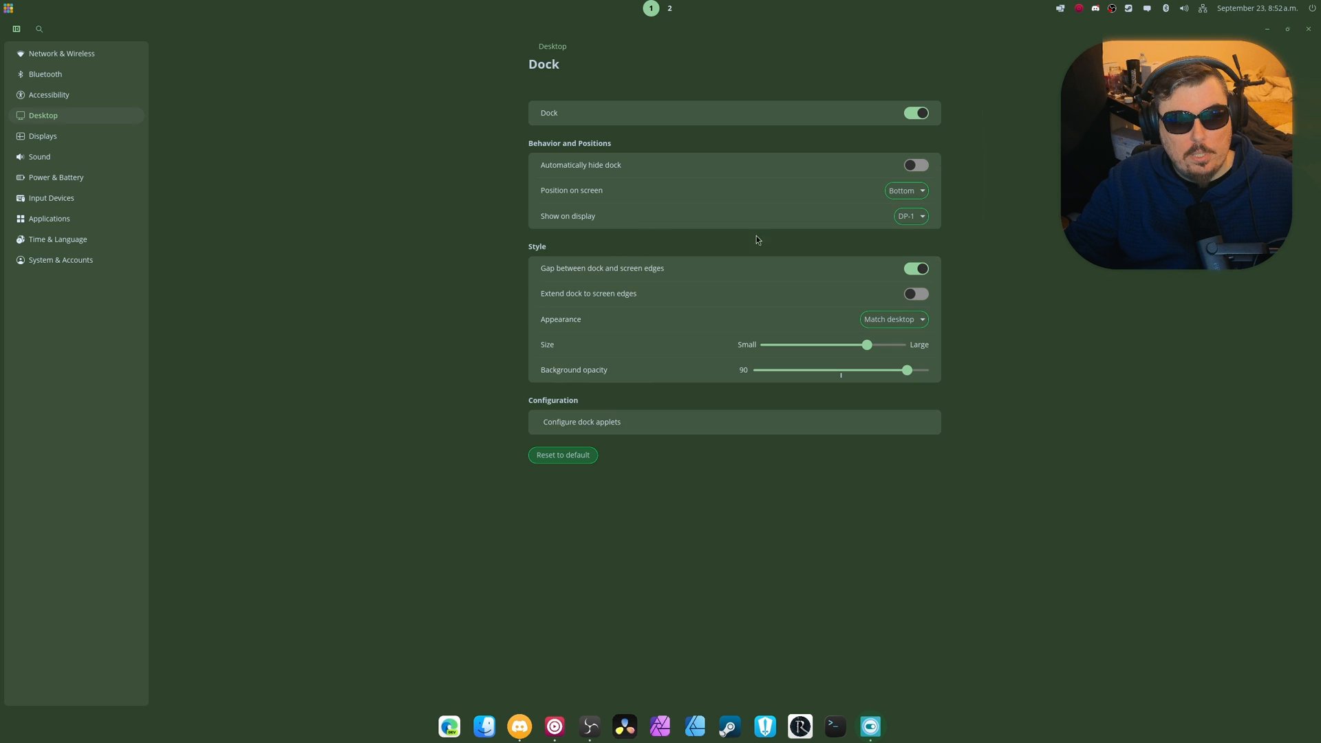
pyautogui.moveTo(717, 422)
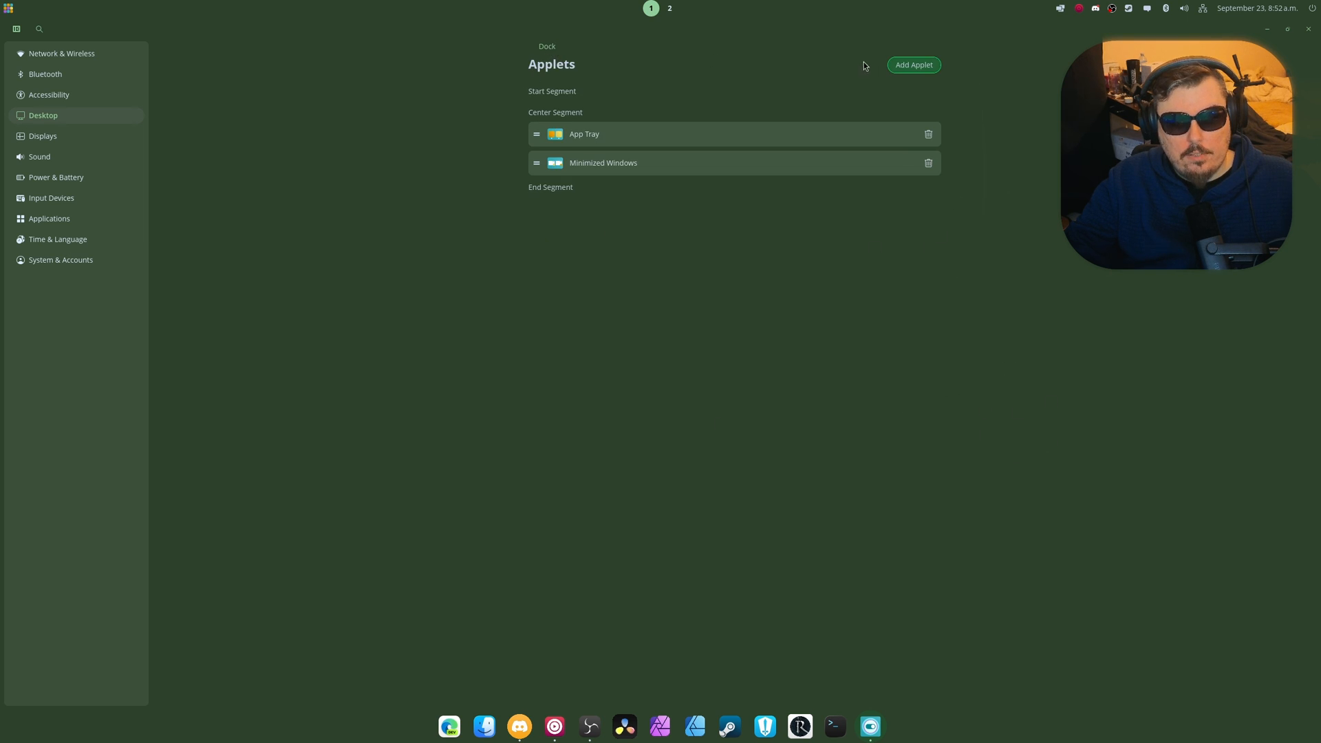
# Add the App Library Button applet to the dock and return to the Desktop overview
pyautogui.click(912, 64)
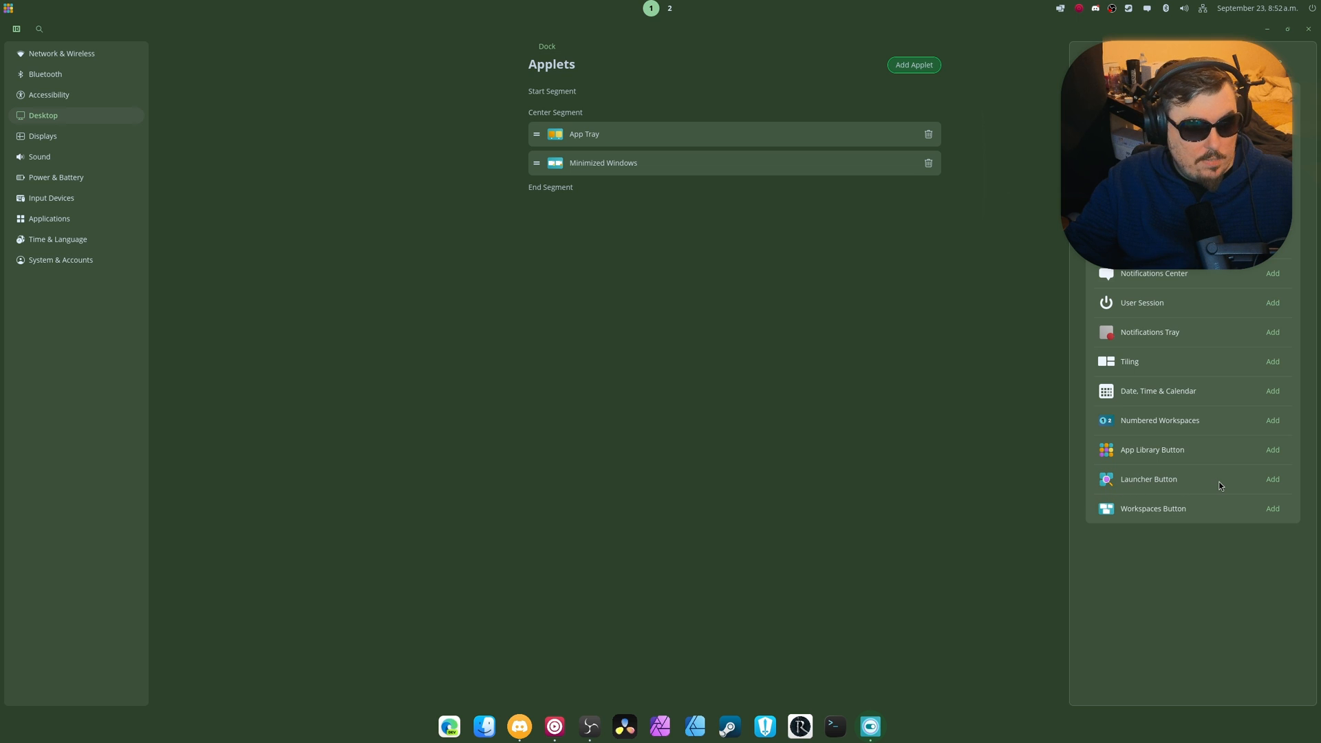
pyautogui.click(1272, 449)
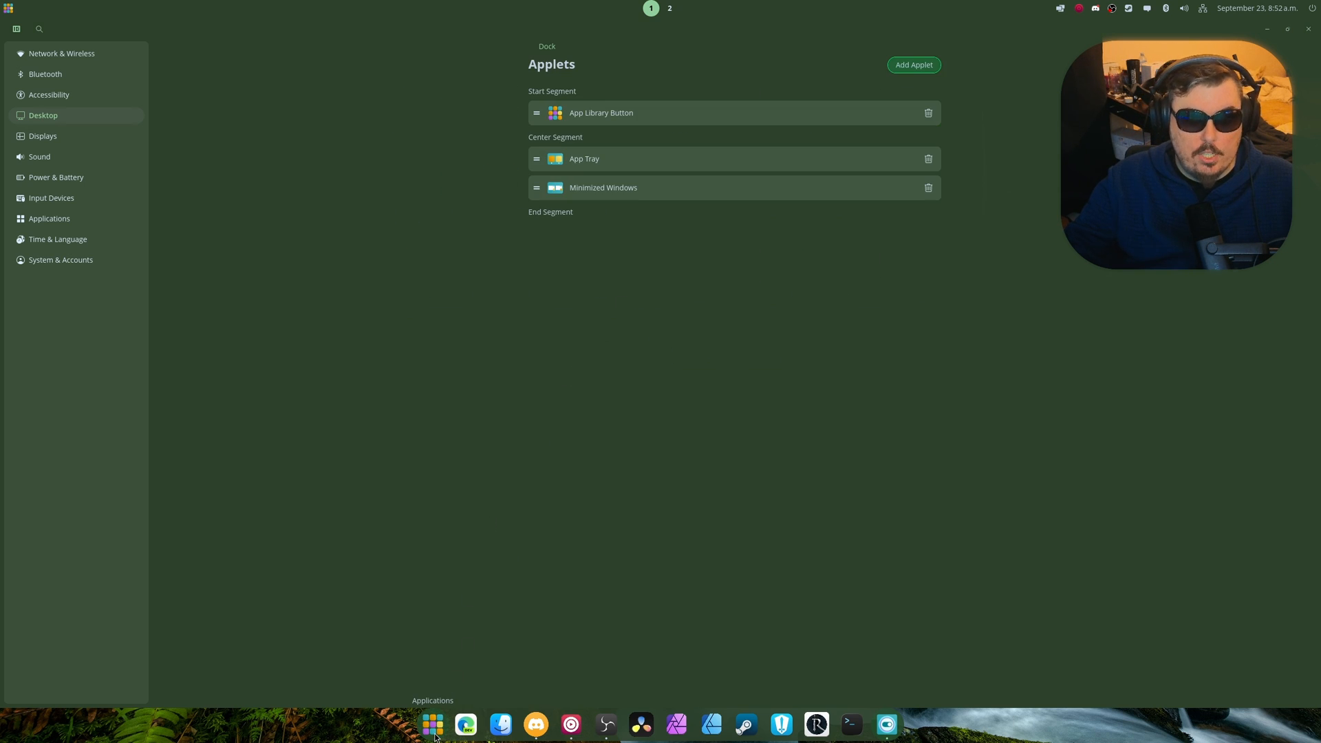
pyautogui.click(432, 723)
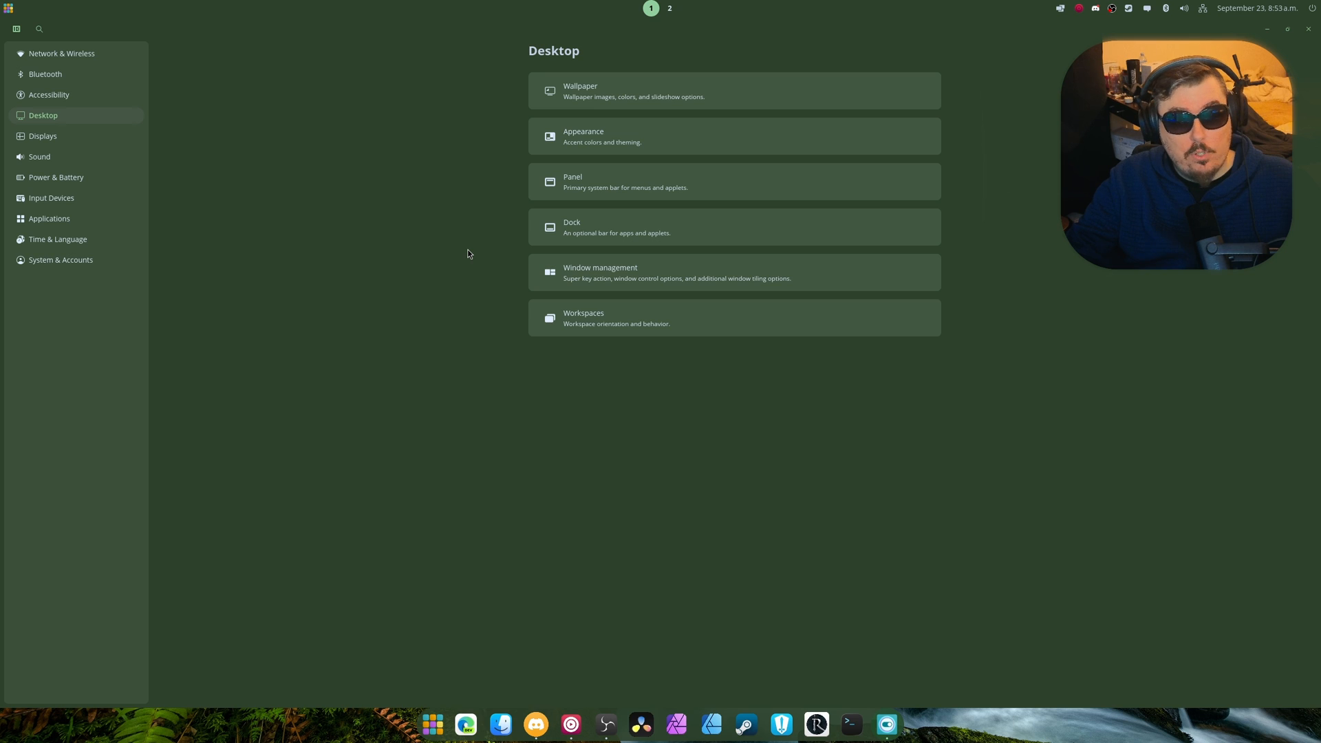
# Set the Super key action to Open Applications in Window management
pyautogui.click(600, 272)
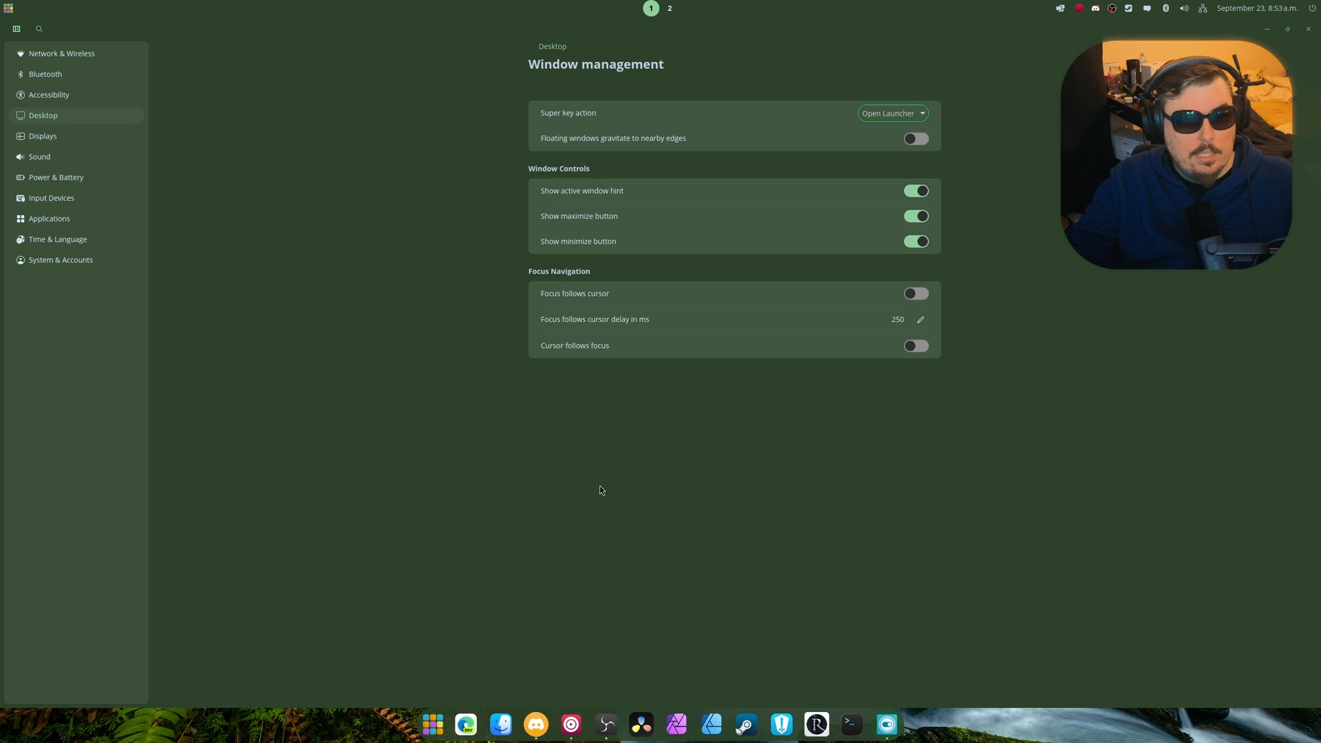
pyautogui.moveTo(980, 133)
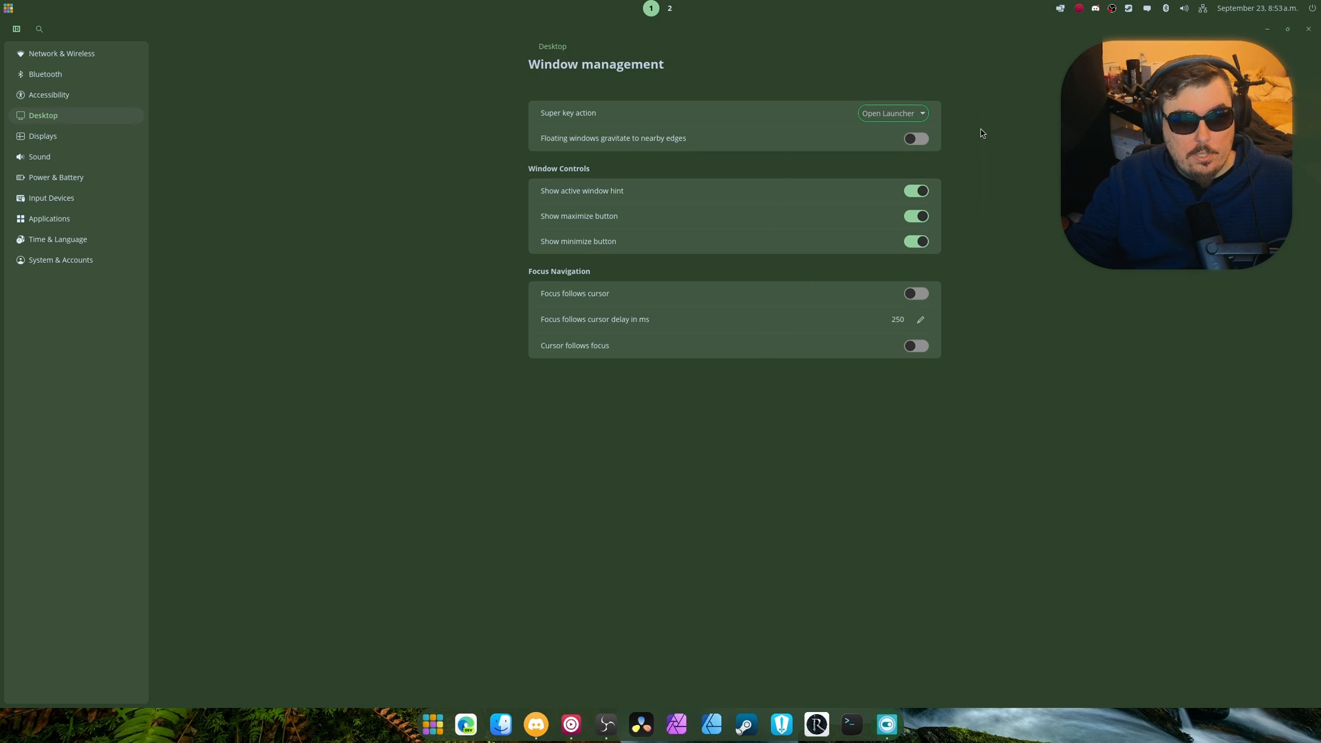
pyautogui.click(891, 113)
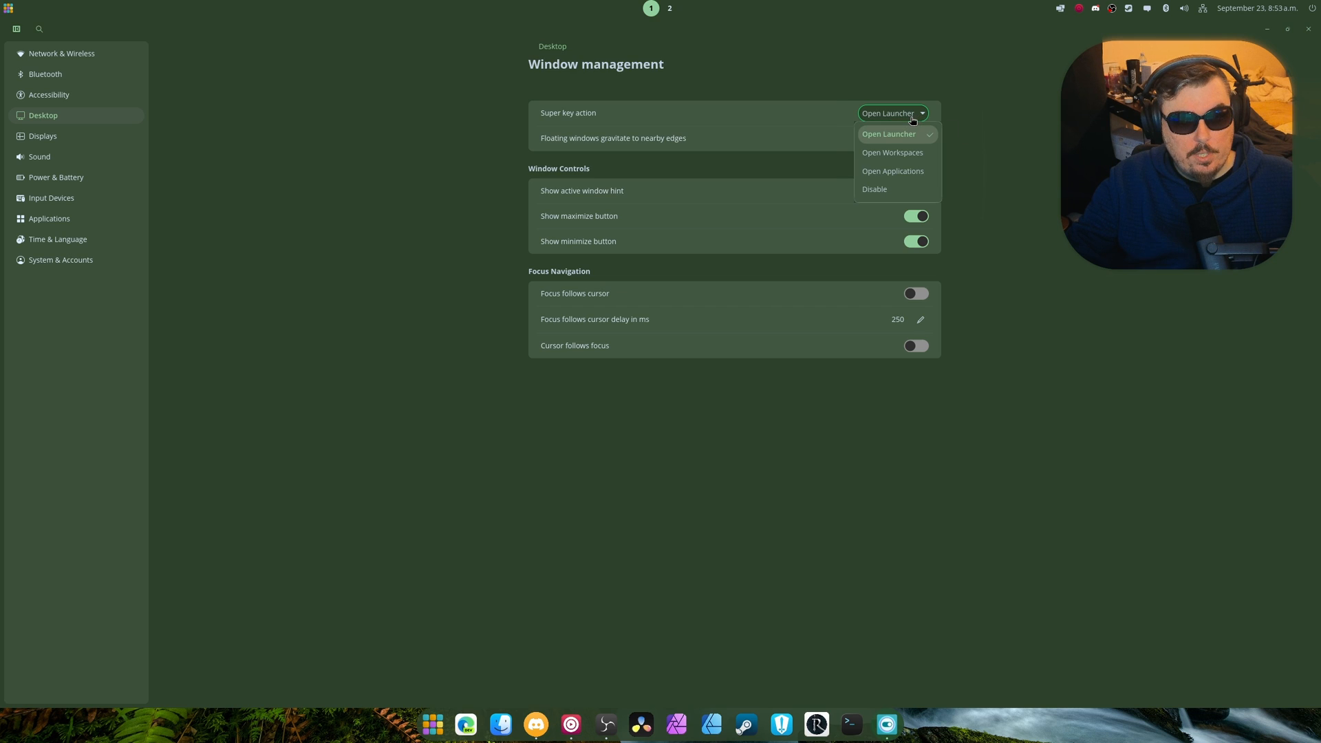
pyautogui.click(892, 153)
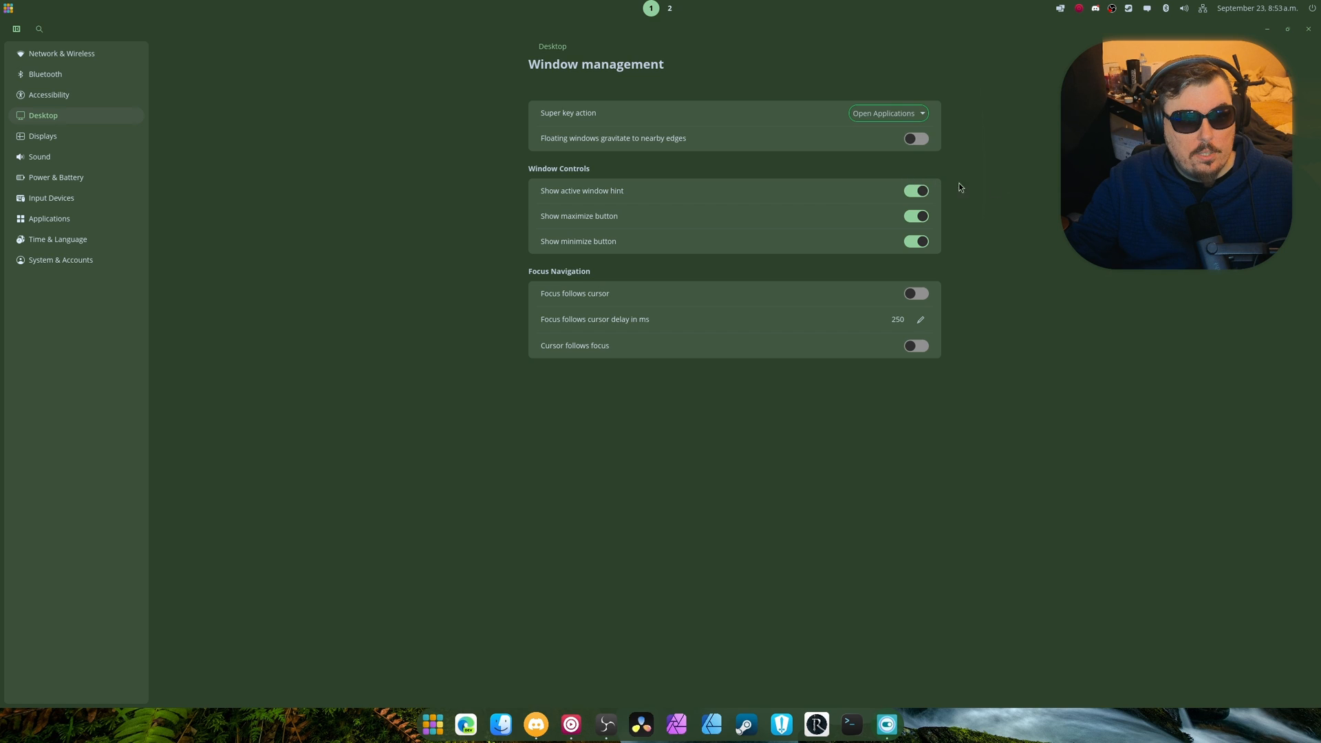
pyautogui.click(887, 113)
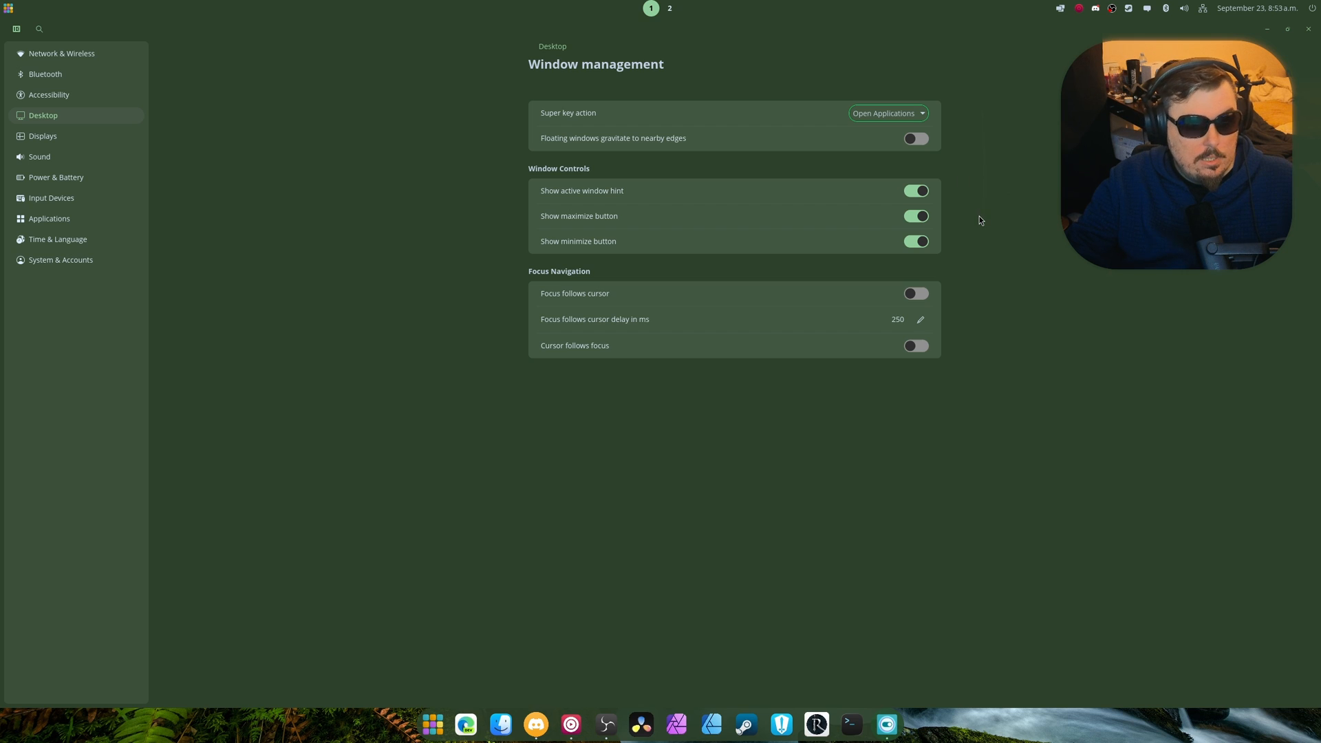
pyautogui.moveTo(718, 400)
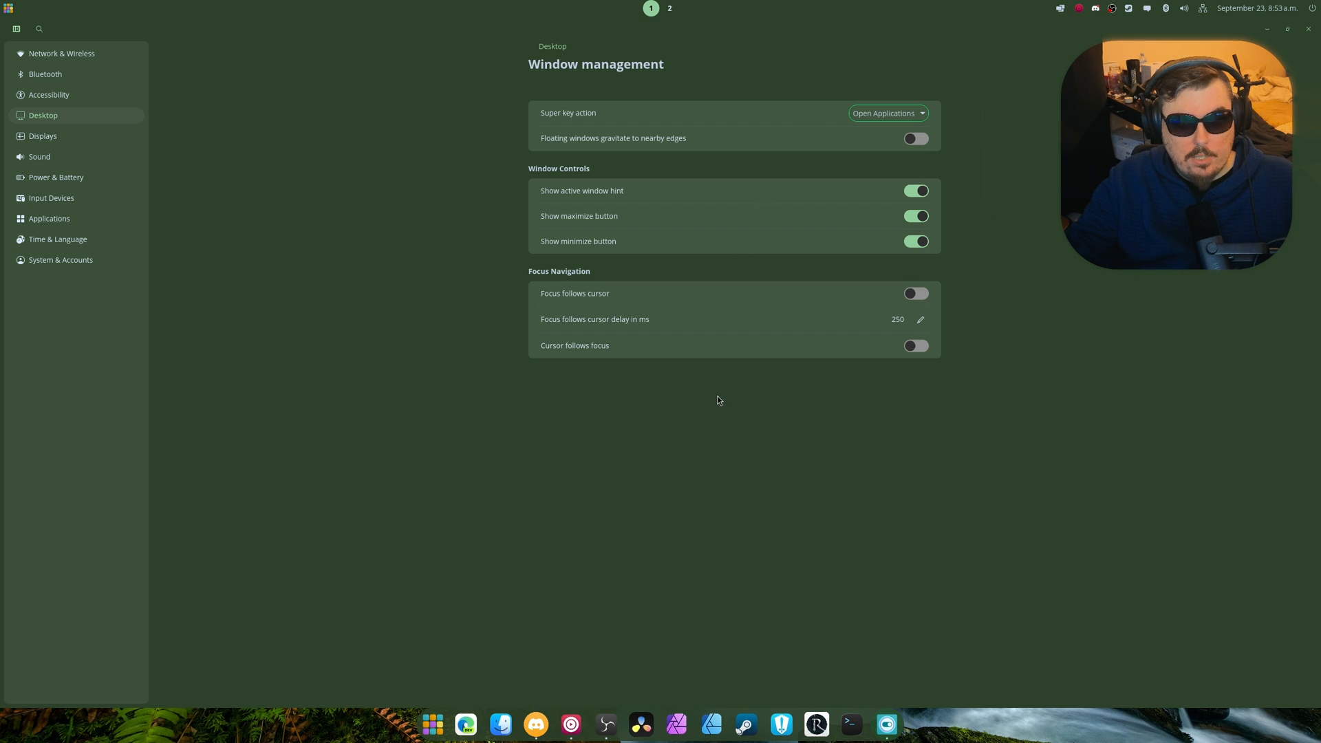
pyautogui.moveTo(620, 223)
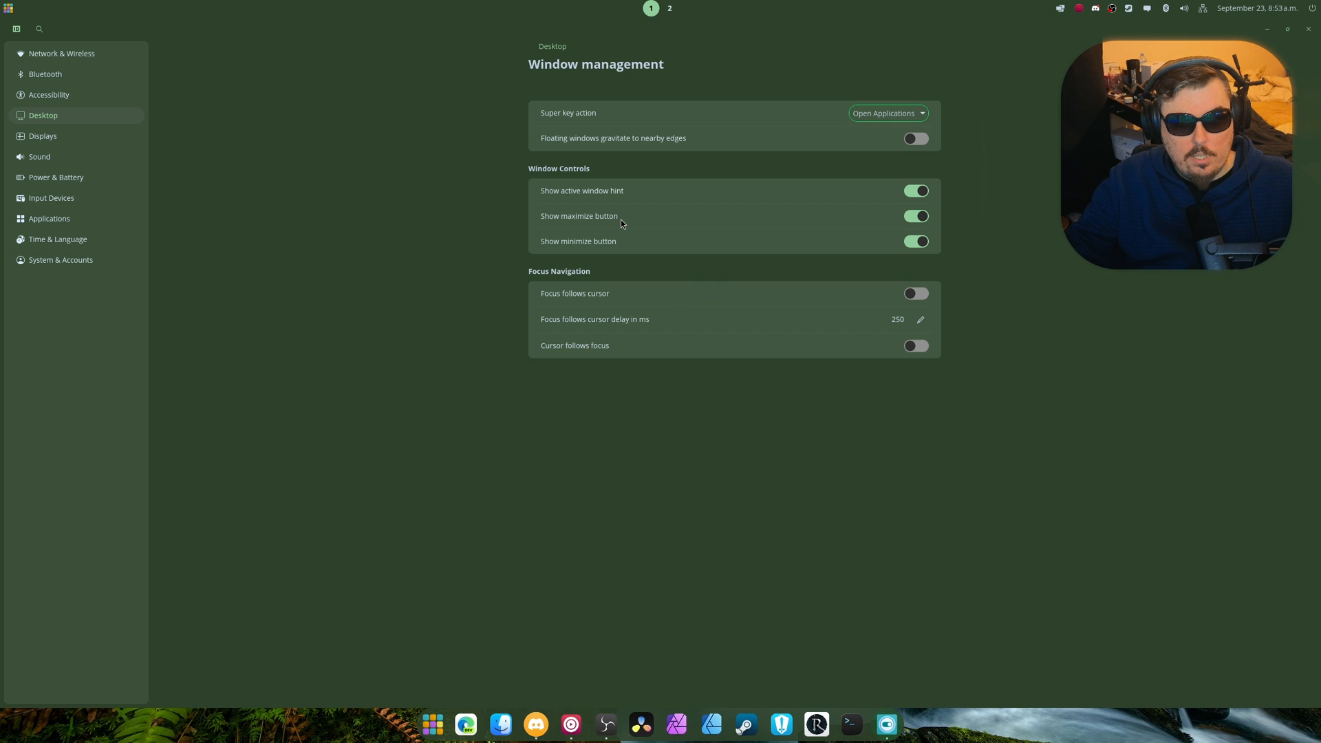
pyautogui.moveTo(590, 412)
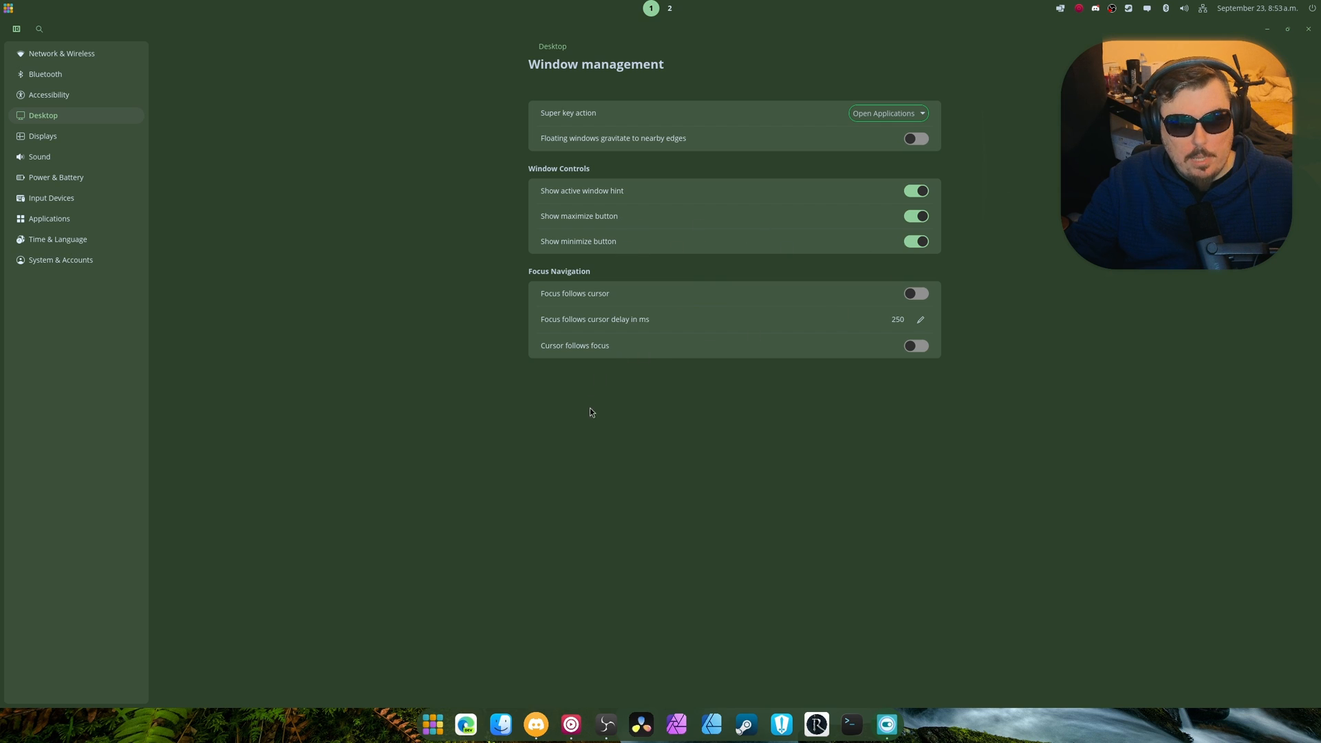
# Set workspaces to Vertical orientation and close the Settings window
pyautogui.click(42, 116)
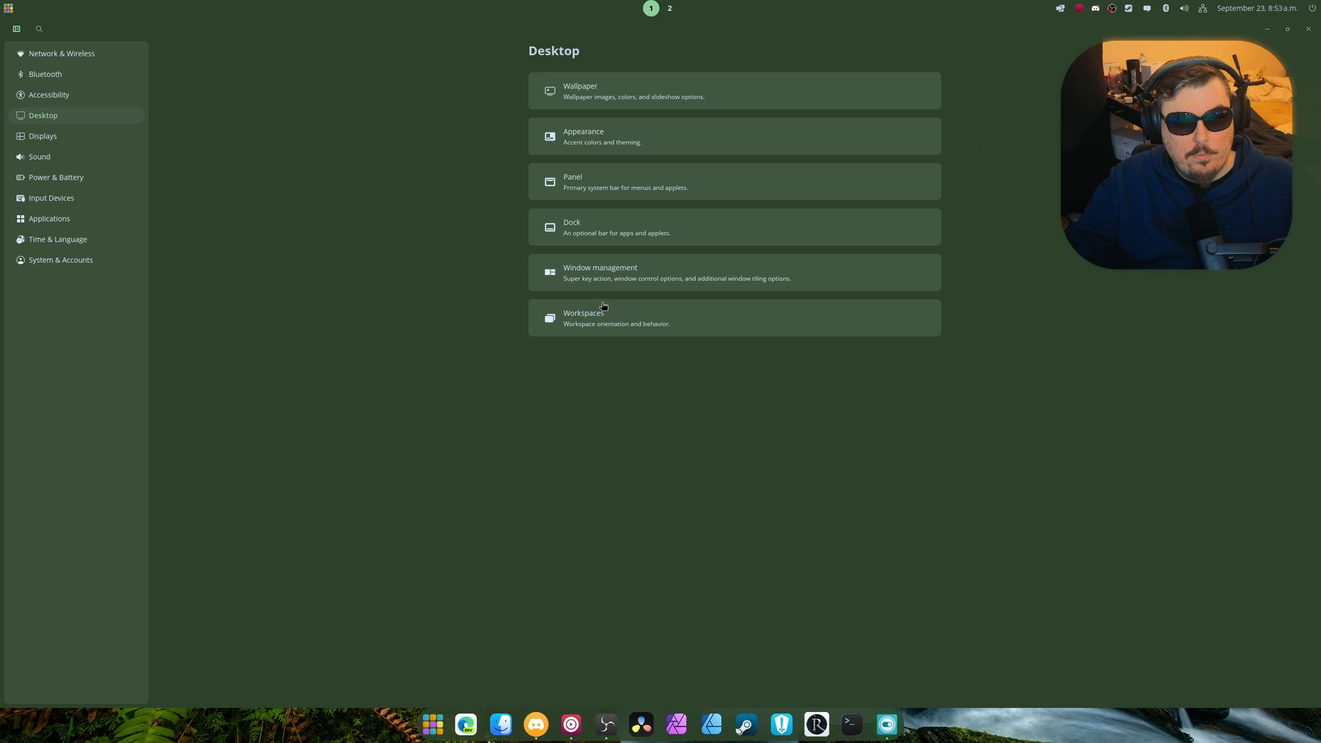
pyautogui.click(616, 318)
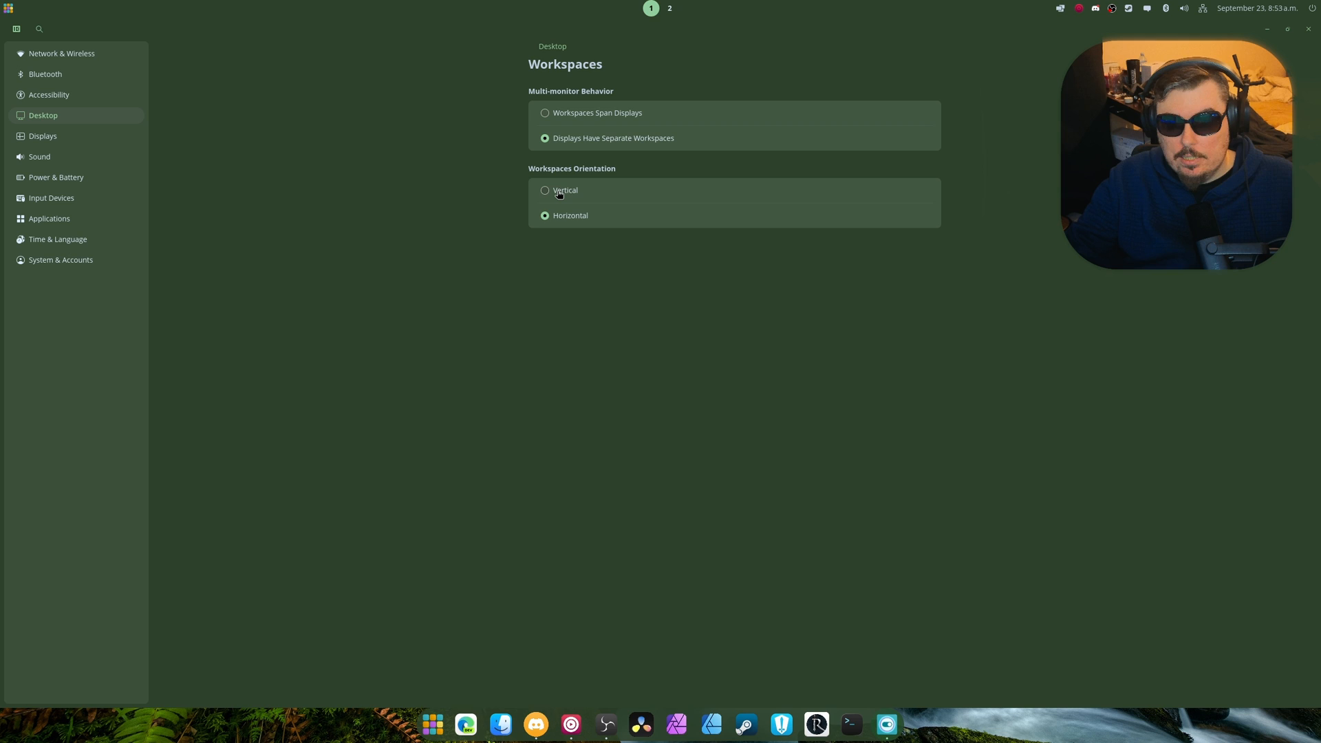
pyautogui.click(545, 190)
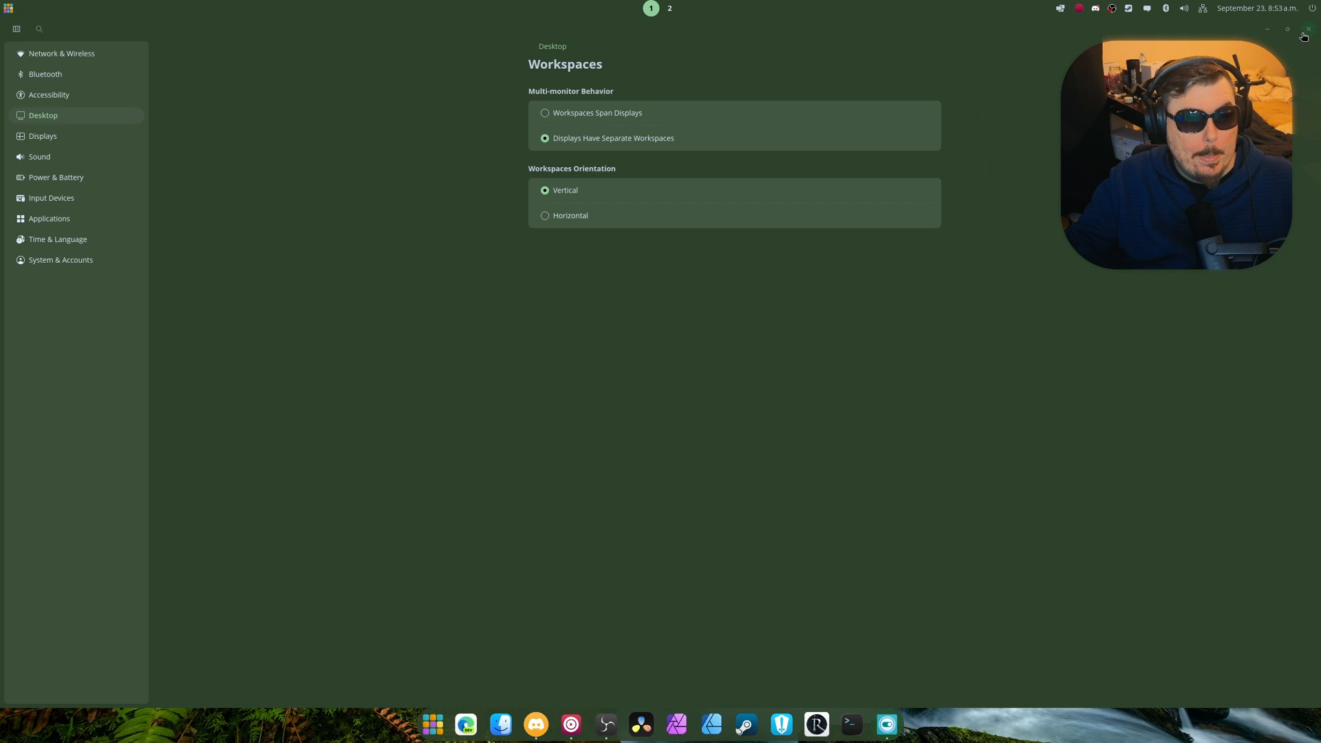
pyautogui.click(1304, 35)
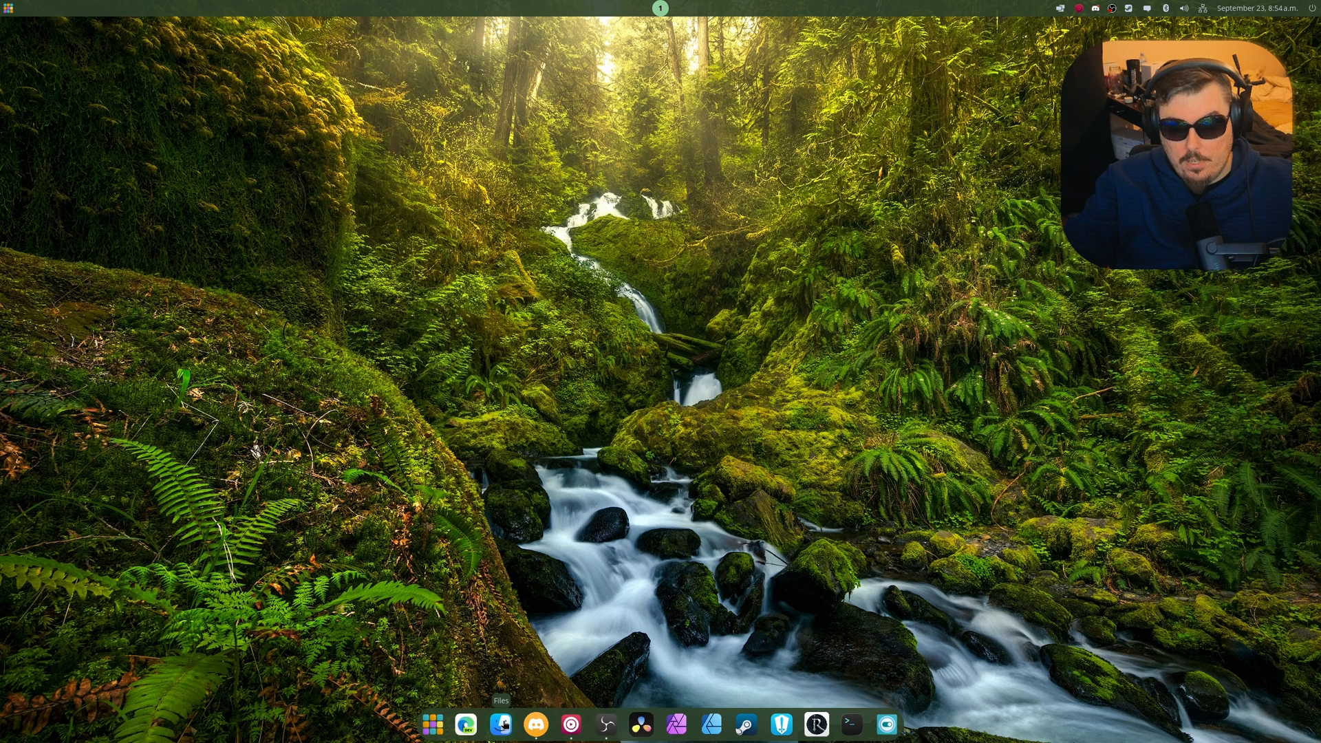
# Launch the Files app from the dock
pyautogui.click(499, 724)
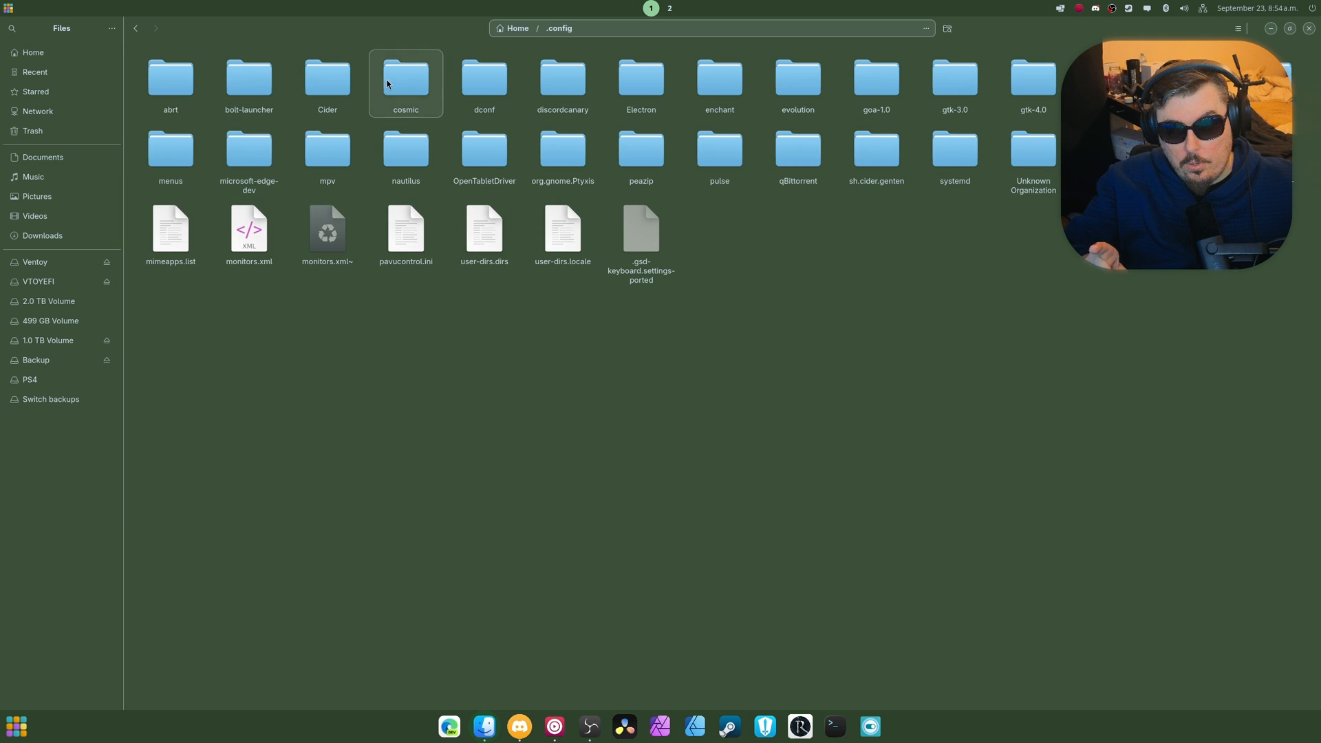
# Browse cosmic > com.system76.CosmicAppletTime > v1, open first_day_of_week, then close Files
pyautogui.doubleClick(405, 80)
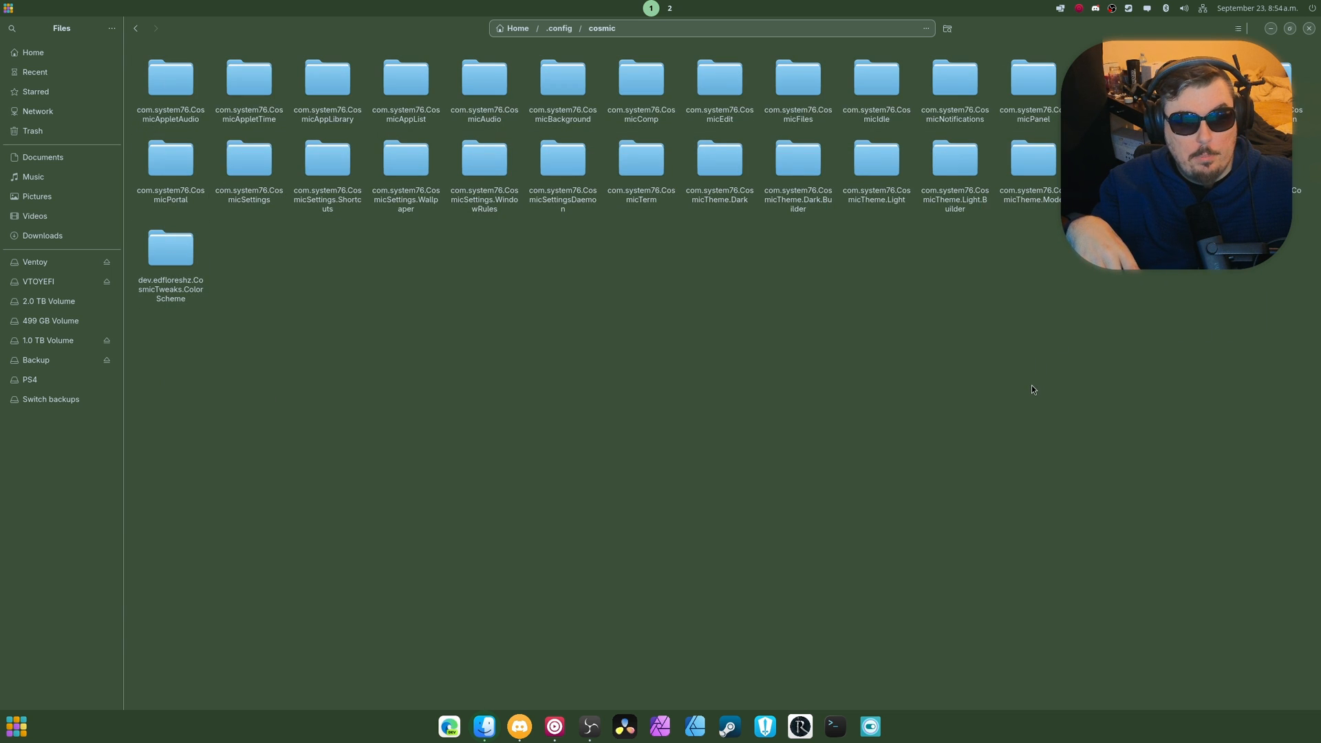
pyautogui.moveTo(619, 276)
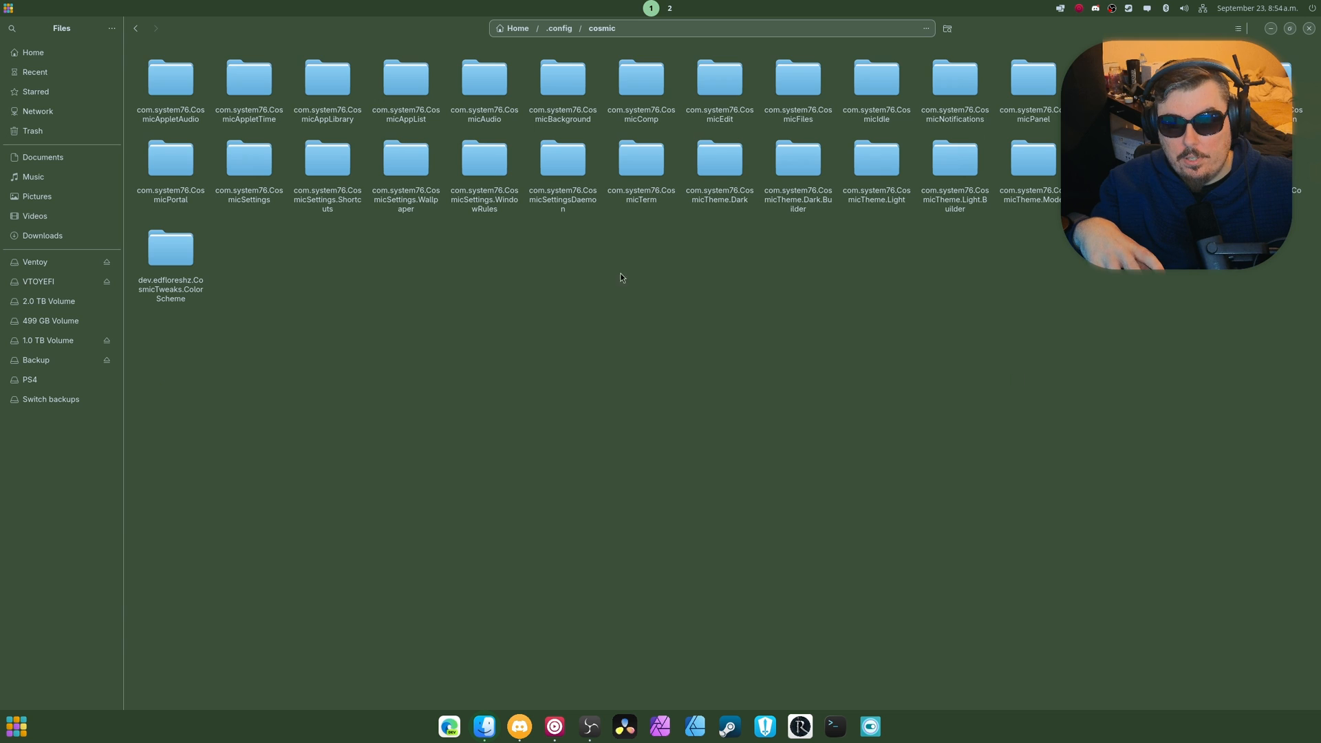
pyautogui.doubleClick(247, 75)
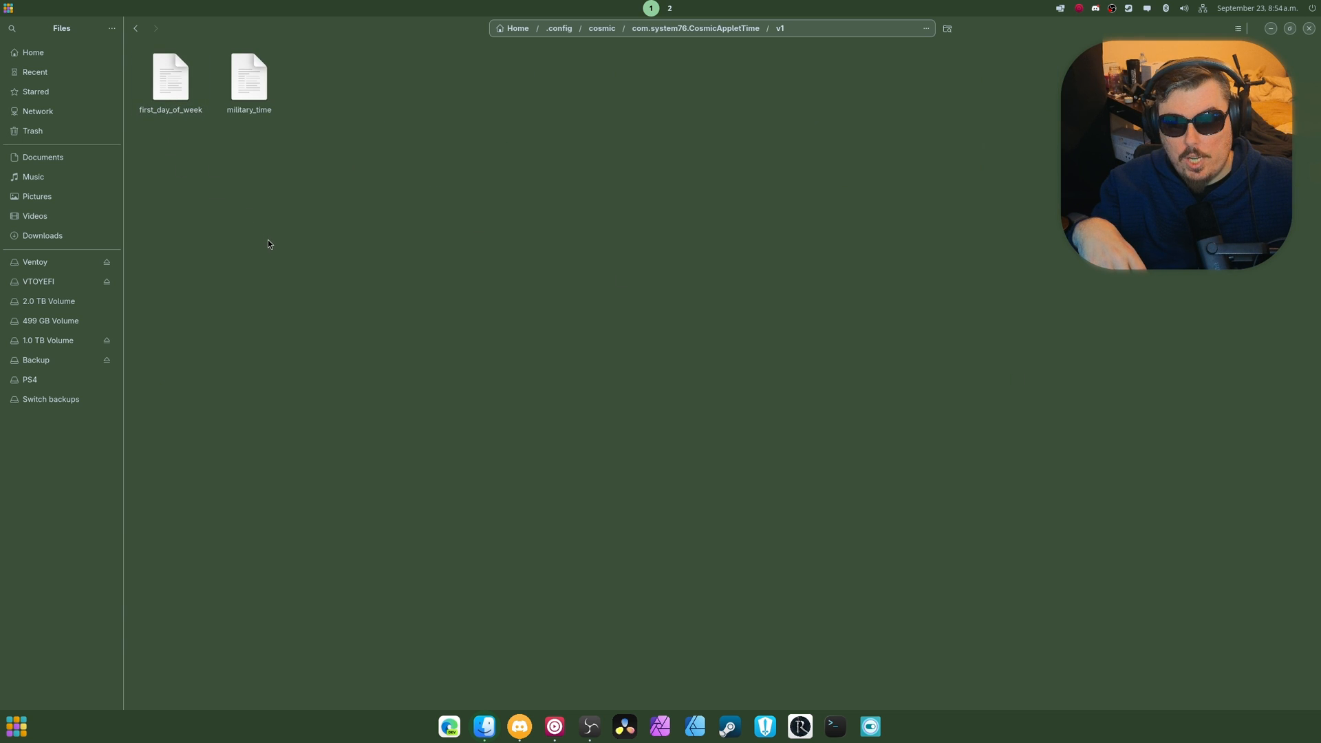
pyautogui.click(169, 76)
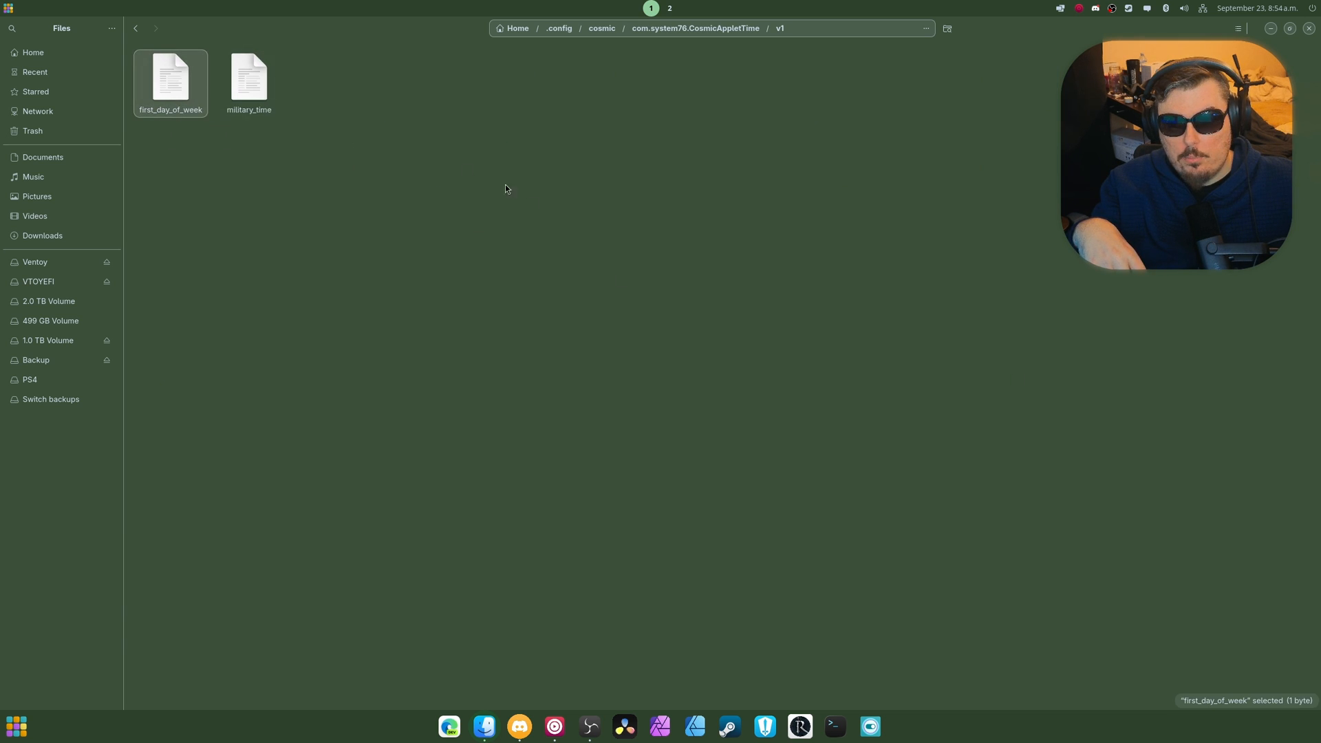
pyautogui.doubleClick(170, 76)
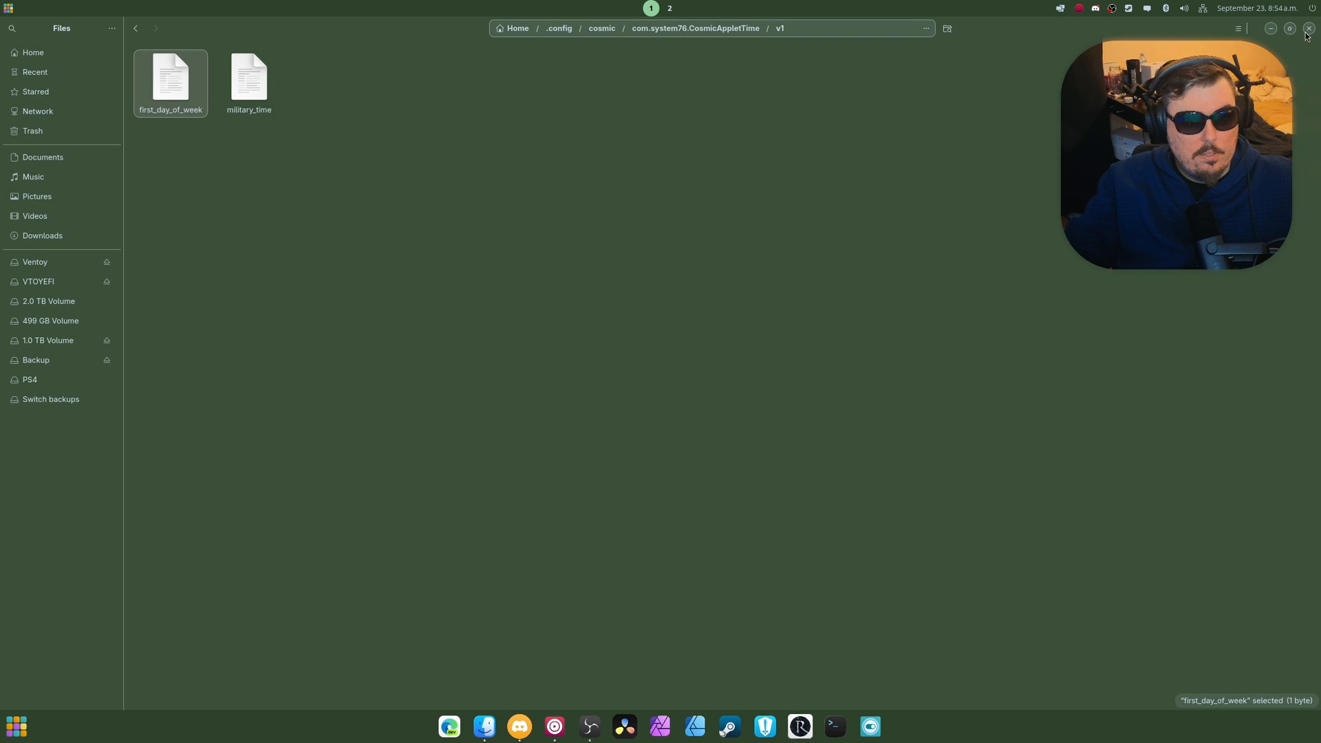
pyautogui.click(1306, 27)
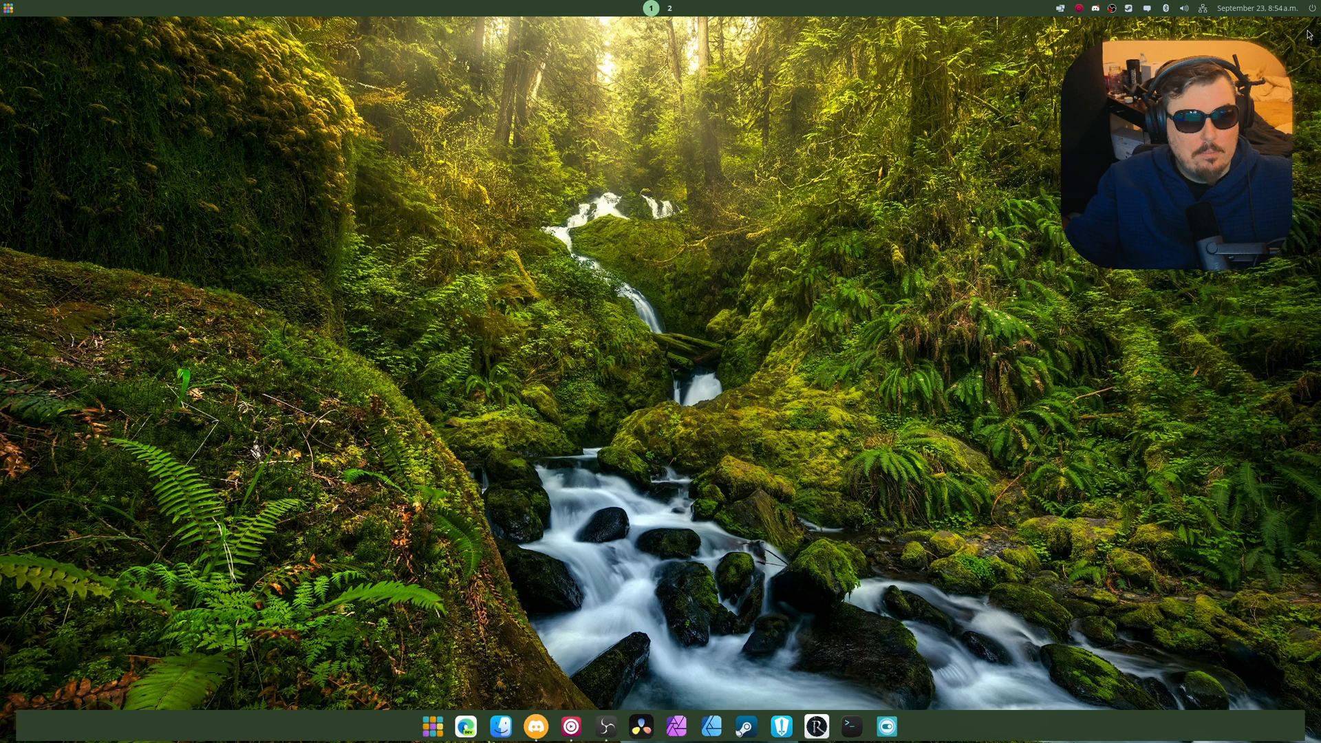